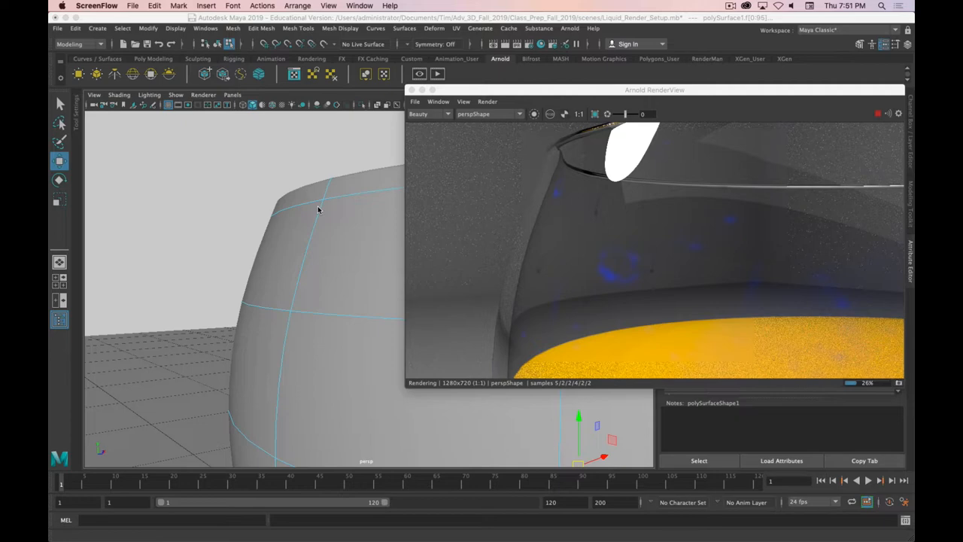
pyautogui.moveTo(614, 190)
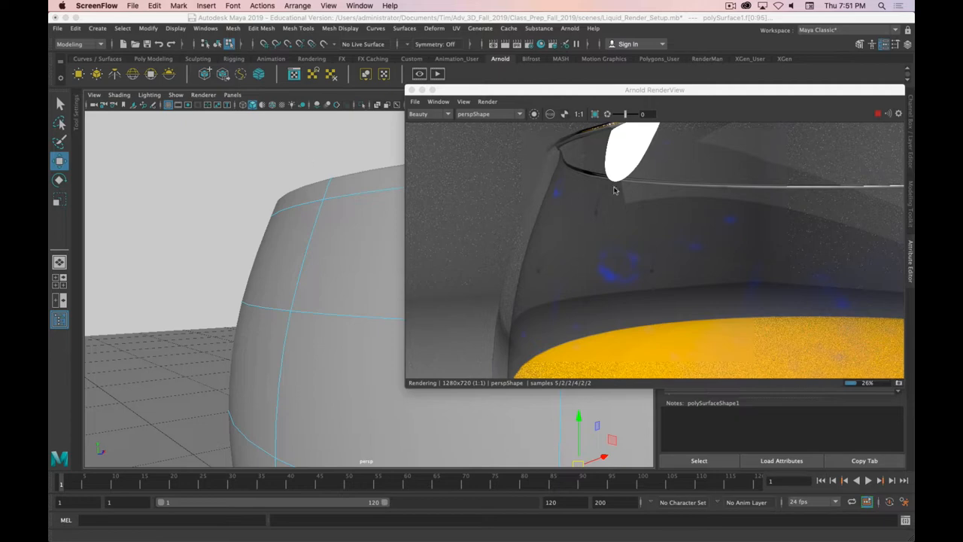
pyautogui.moveTo(644, 309)
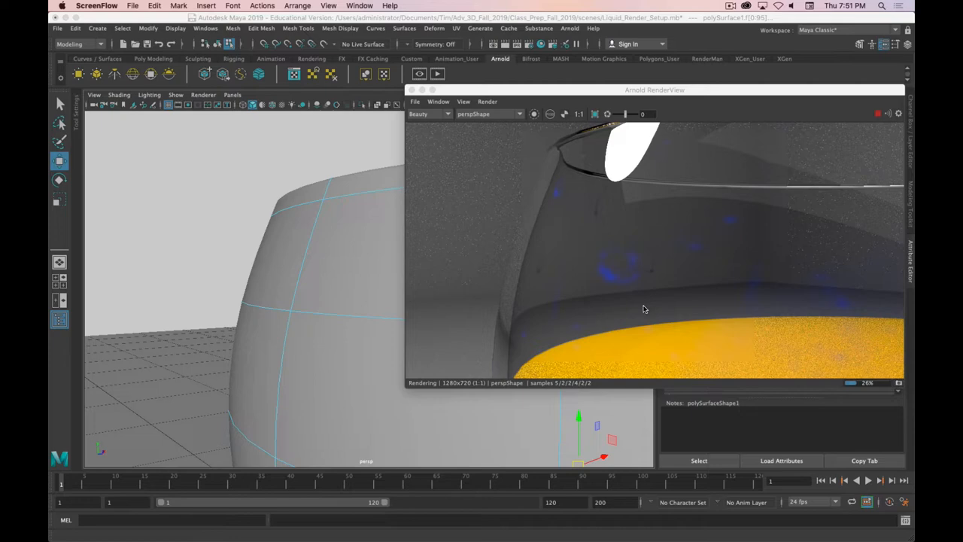
pyautogui.moveTo(587, 295)
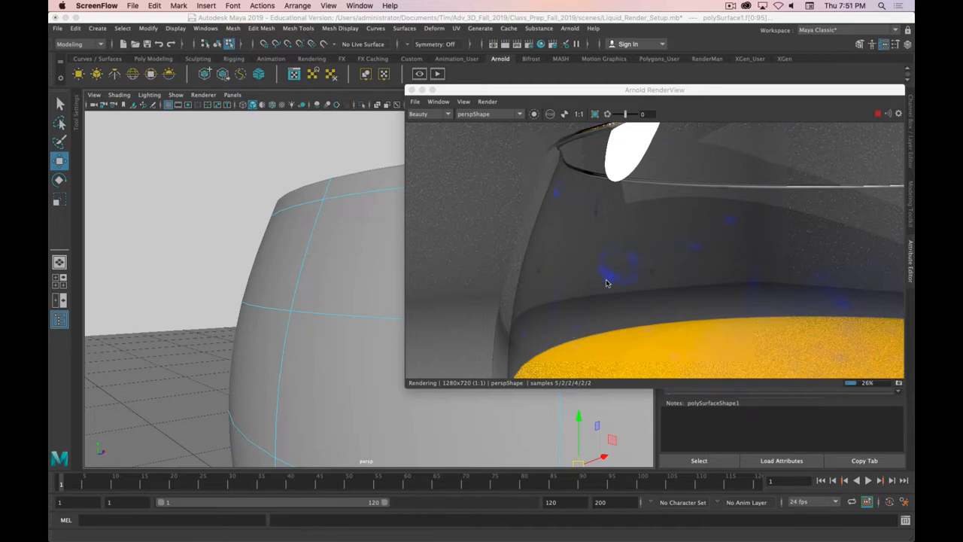
pyautogui.moveTo(615, 276)
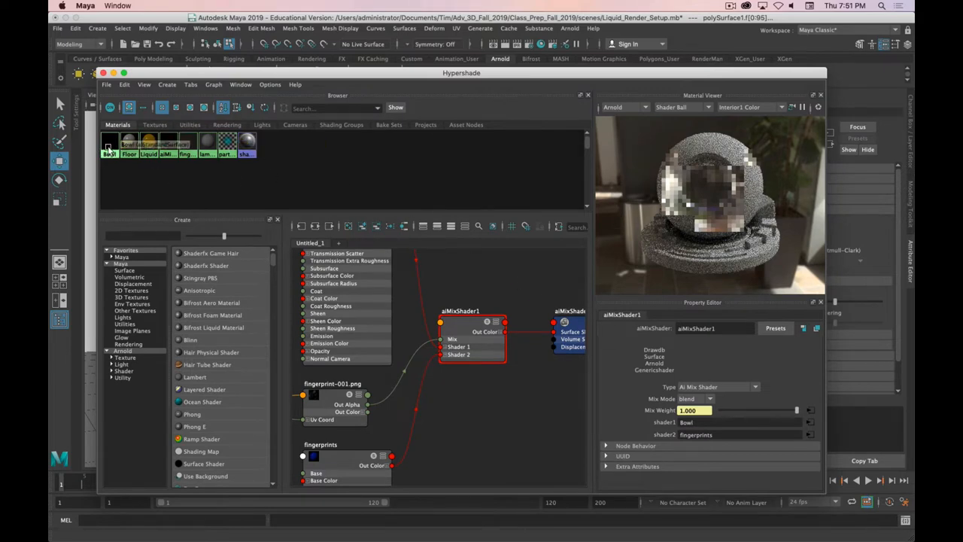
# Graph the mix shader network and give the Glass_Bowl material an IOR of 1.600.
pyautogui.rightClick(109, 143)
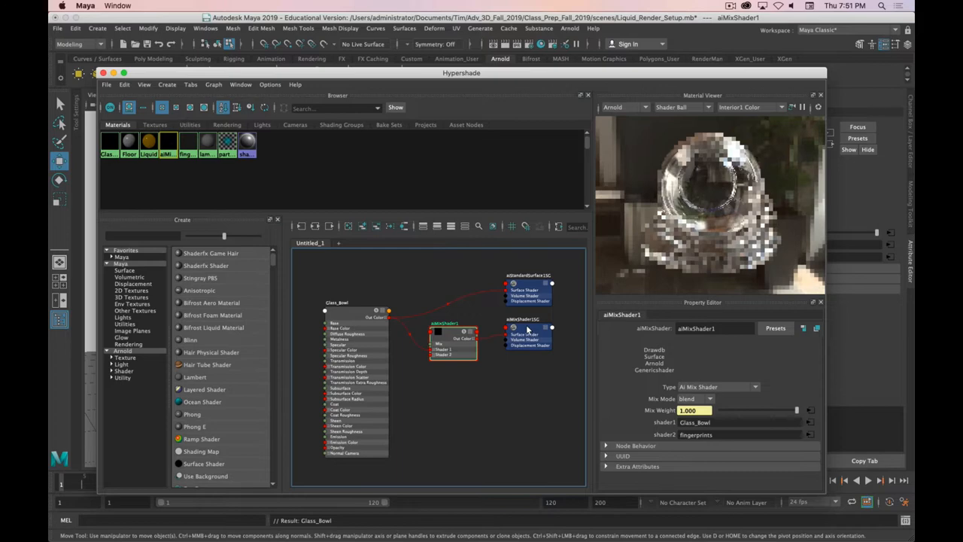
pyautogui.click(534, 339)
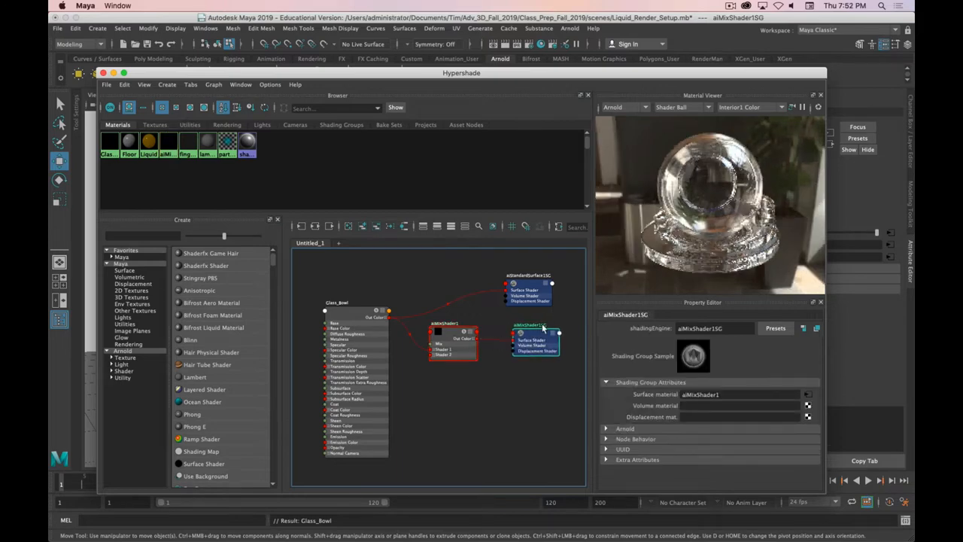
pyautogui.click(452, 332)
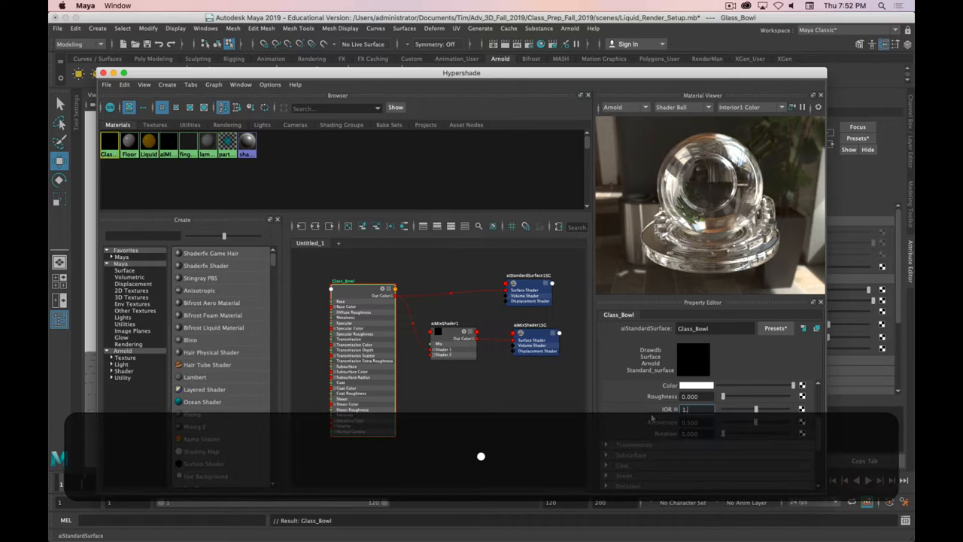
pyautogui.write('1.600')
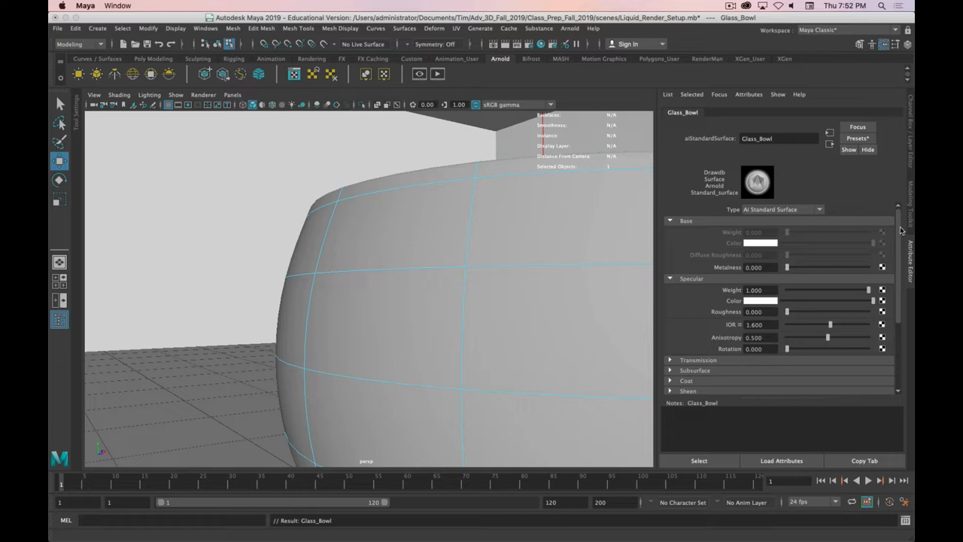
pyautogui.moveTo(906, 168)
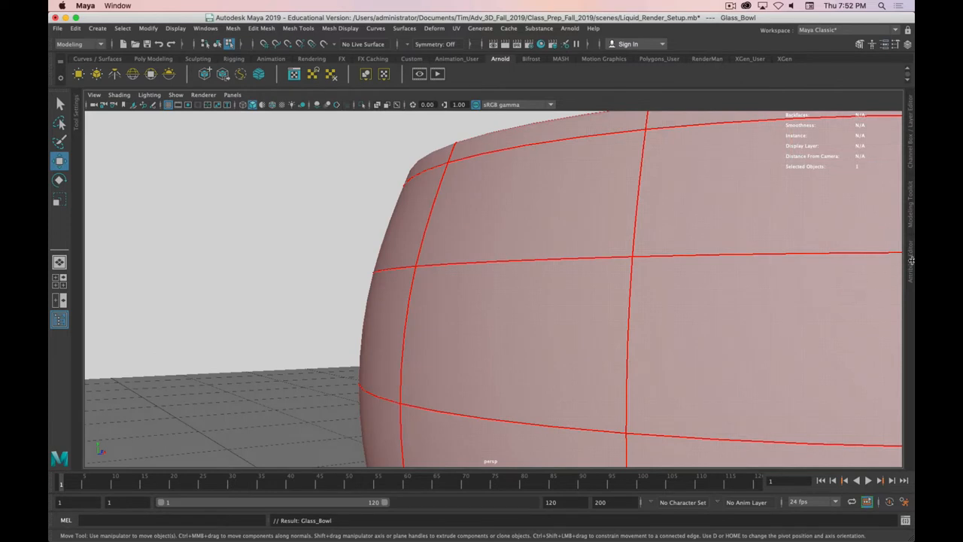
pyautogui.moveTo(911, 262)
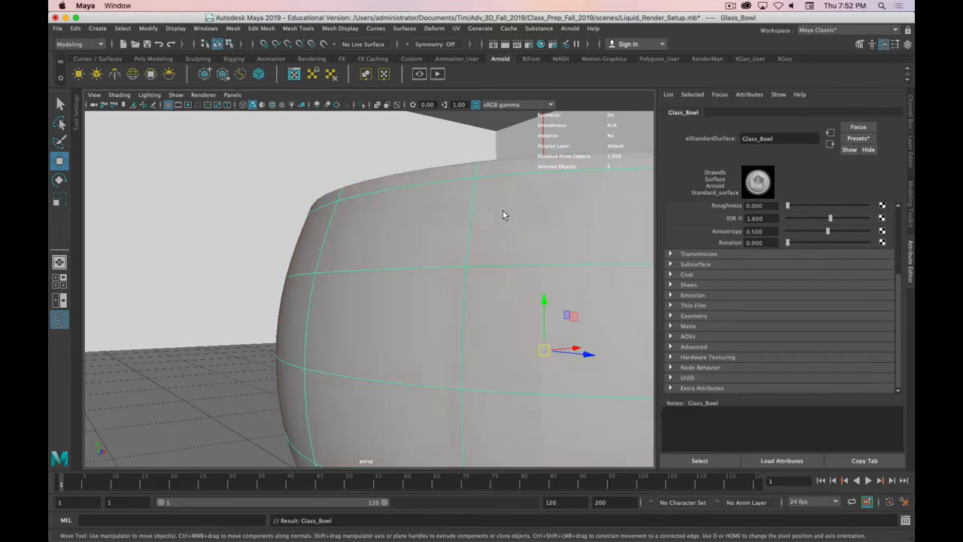
# Show the bowl's polySurfaceShape1 attributes to reach its Arnold visibility settings.
pyautogui.click(741, 112)
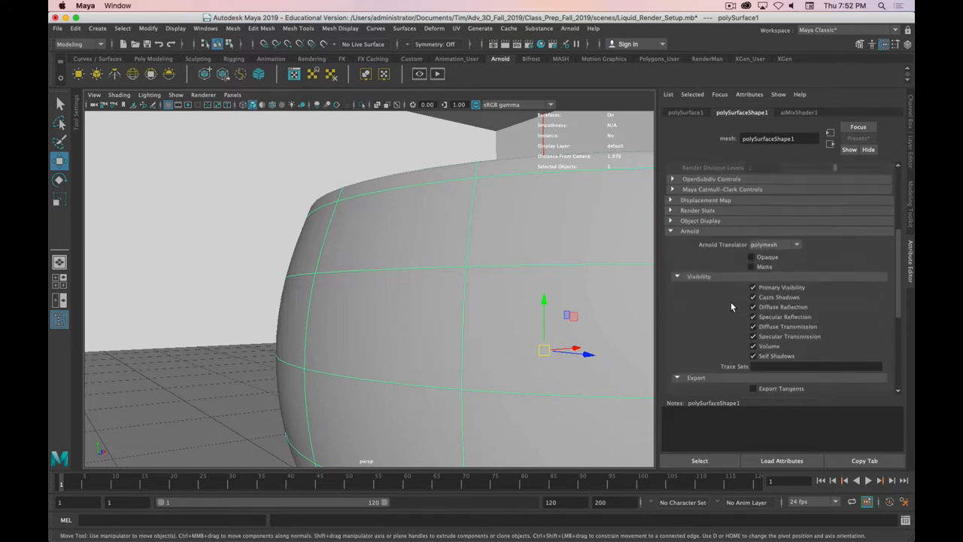
pyautogui.moveTo(723, 262)
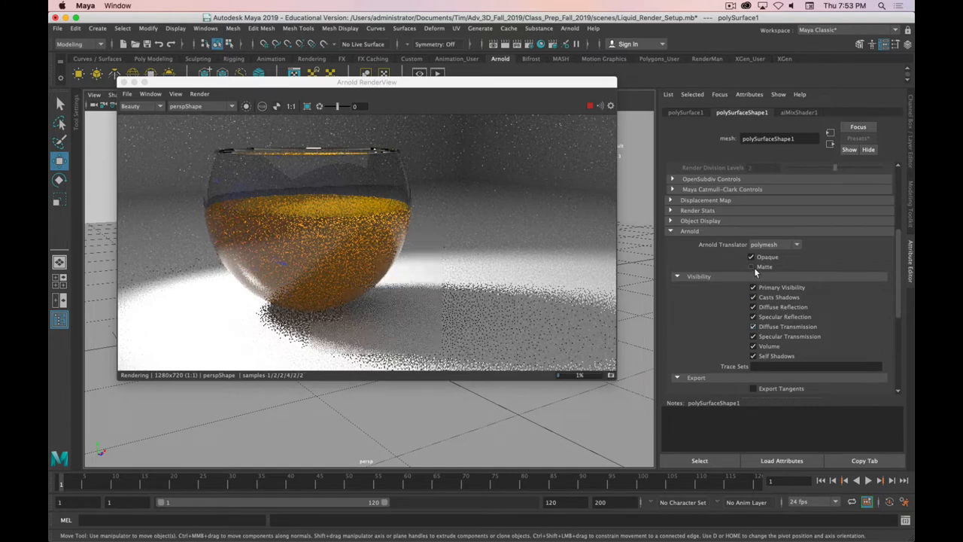
# Close the Arnold RenderView of the finished bowl render.
pyautogui.click(753, 256)
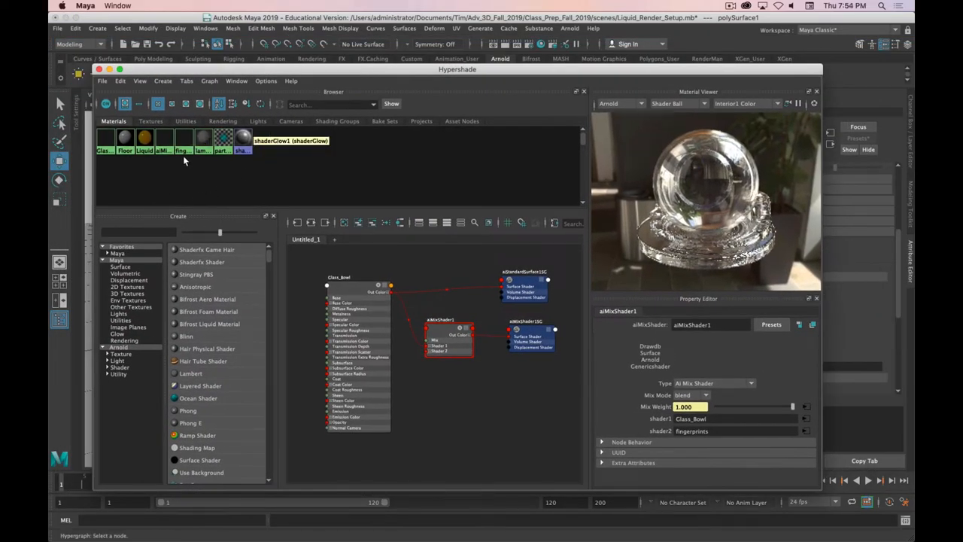
# Graph the fingerprints material with large swatches and show its settings and shader-ball preview.
pyautogui.click(171, 102)
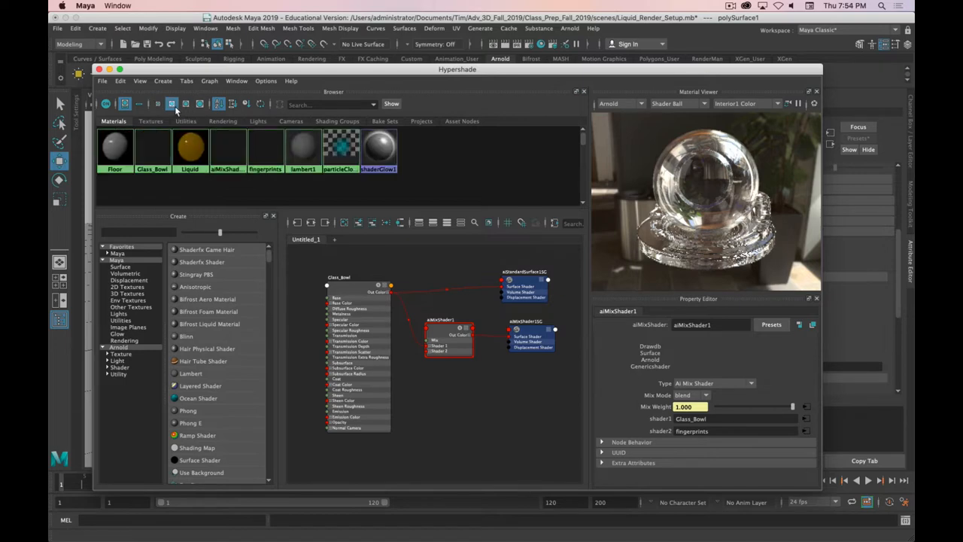
pyautogui.rightClick(265, 147)
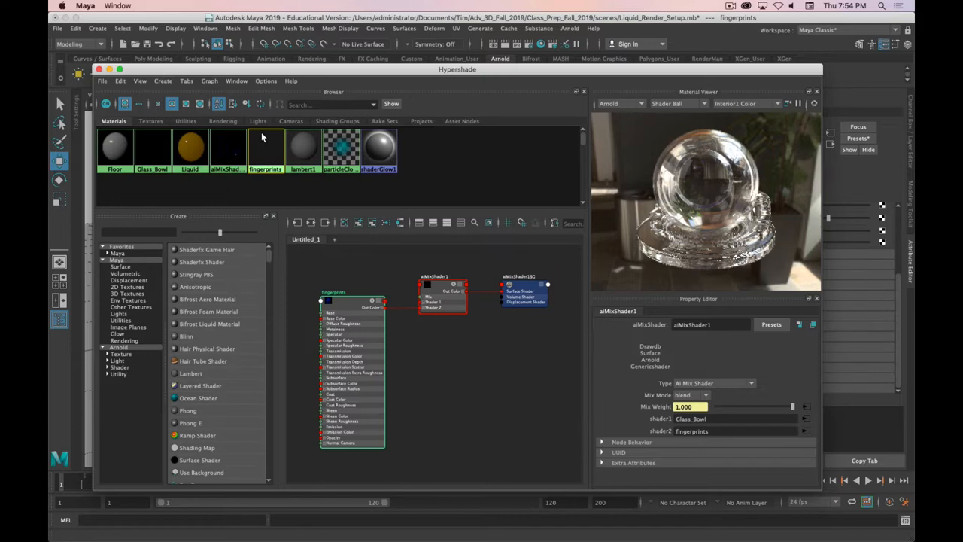
pyautogui.click(354, 301)
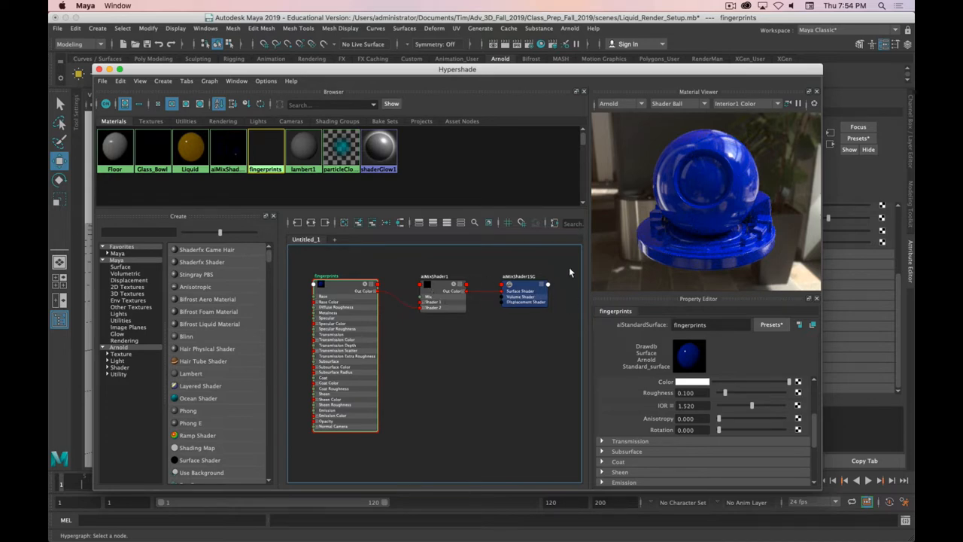
pyautogui.moveTo(716, 370)
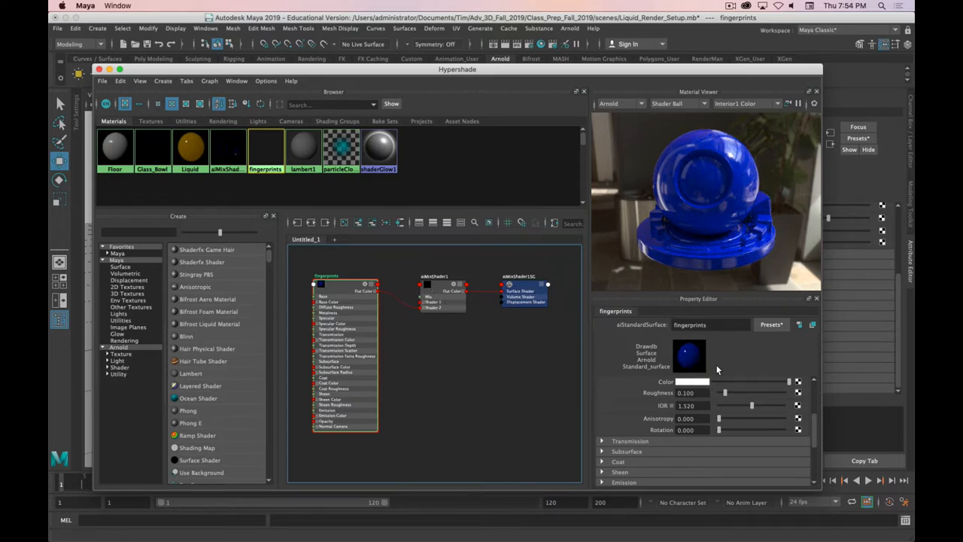
pyautogui.moveTo(715, 354)
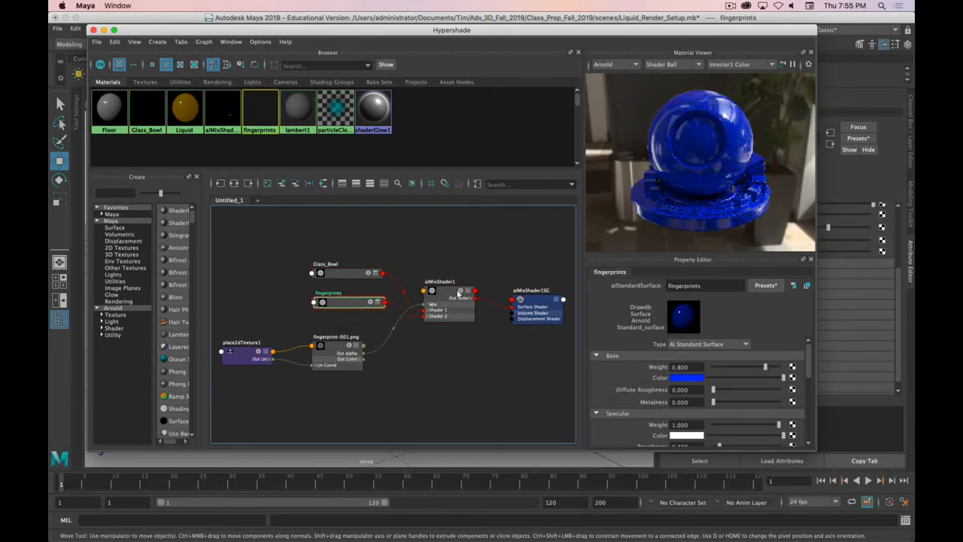
# Inspect the shading group, file1 texture and aiMixShader1, then browse for the texture's image file.
pyautogui.click(533, 289)
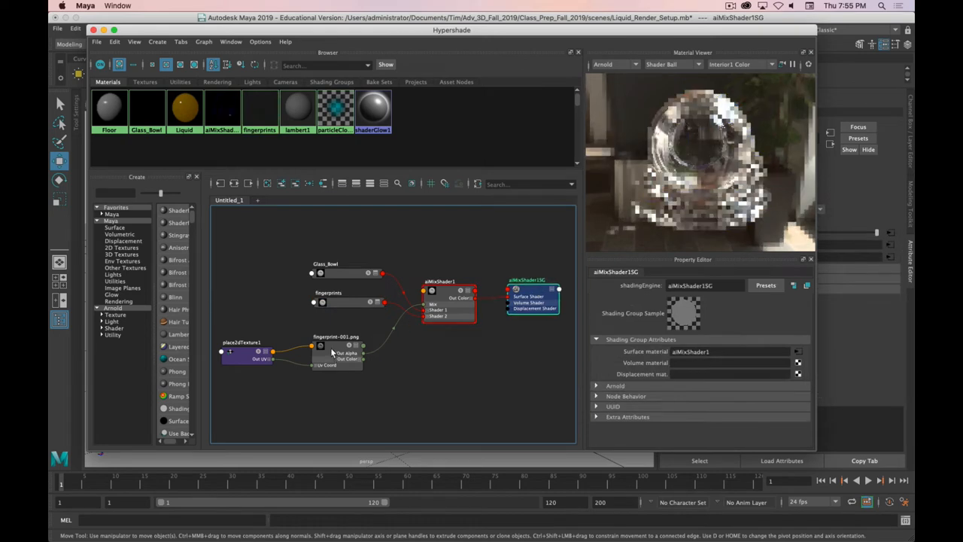
pyautogui.click(344, 346)
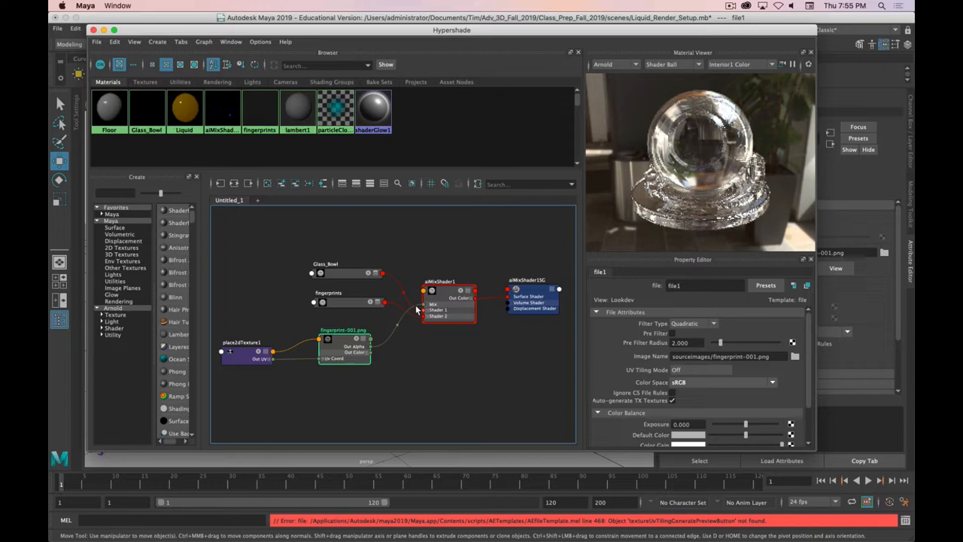
pyautogui.click(439, 301)
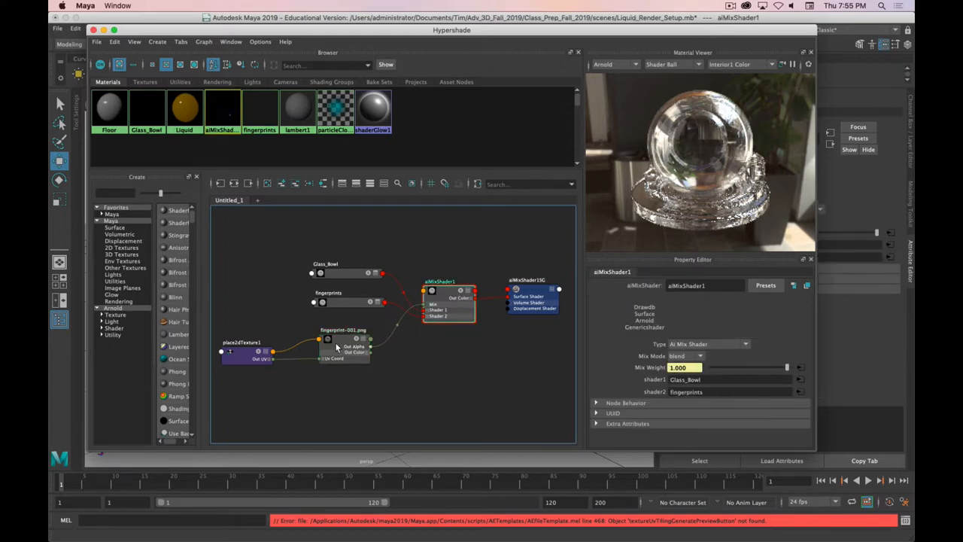
pyautogui.click(250, 346)
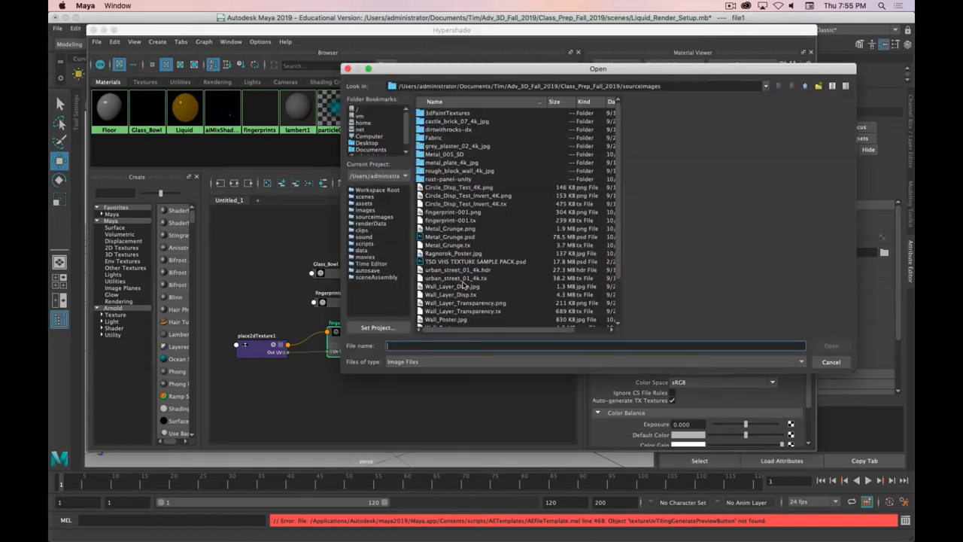
# Preview fingerprint-001.png in the browser and cancel, keeping it as the texture image.
pyautogui.click(451, 211)
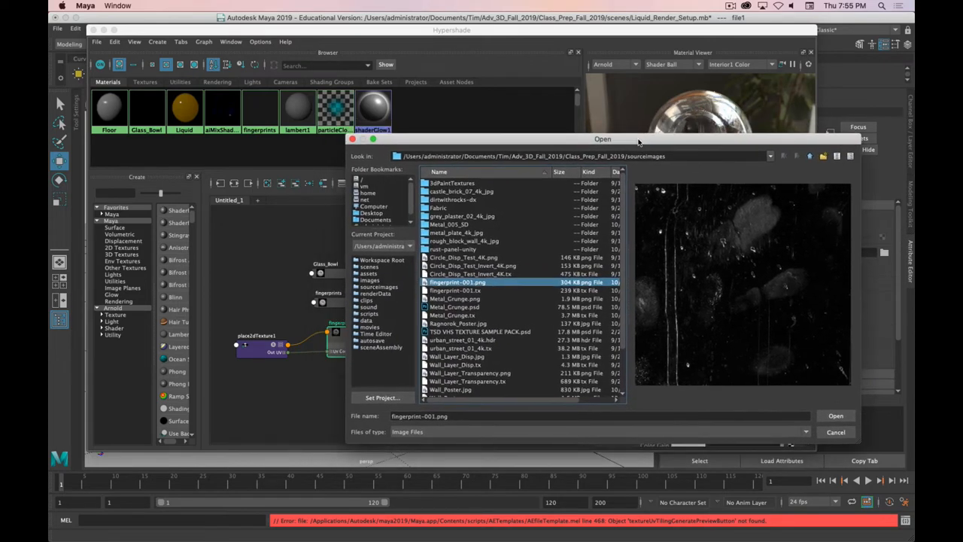
pyautogui.moveTo(542, 34)
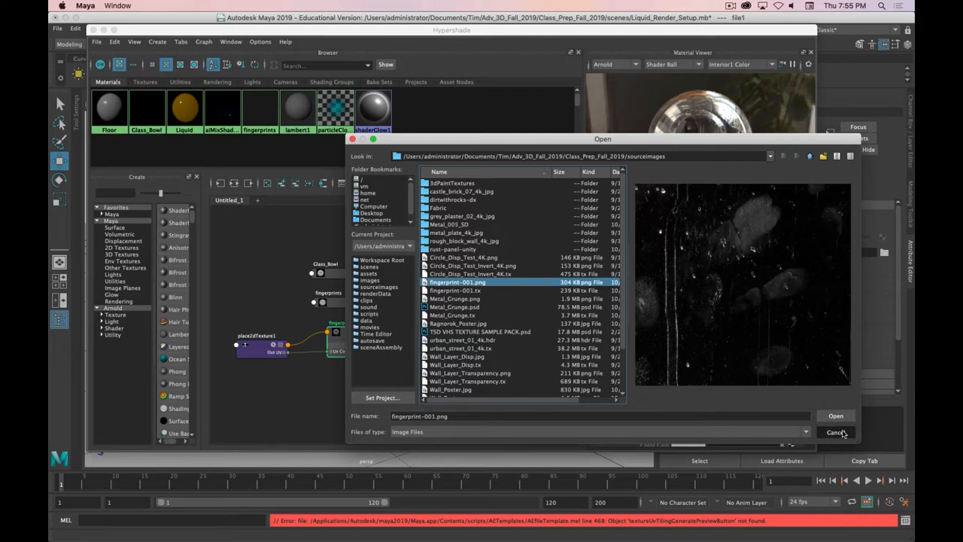
pyautogui.click(837, 416)
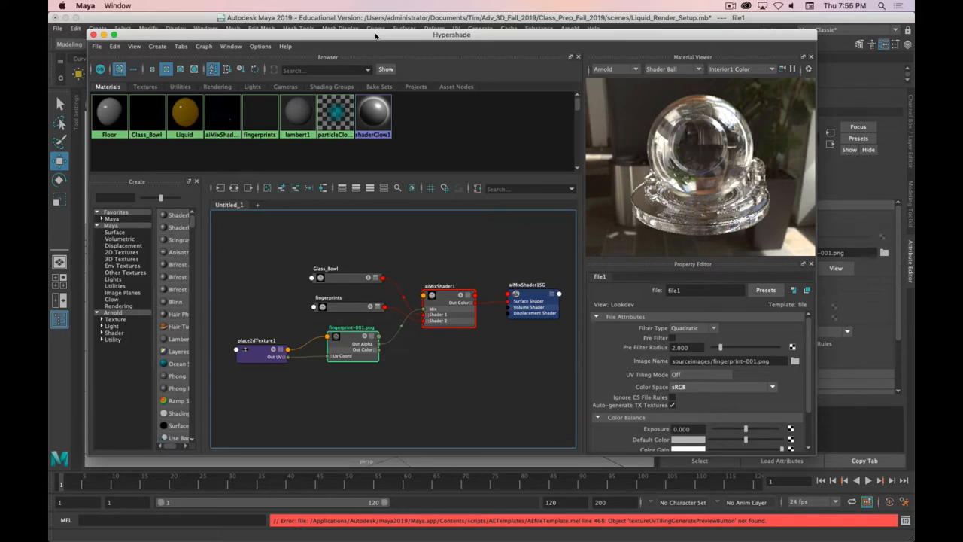
pyautogui.moveTo(527, 172)
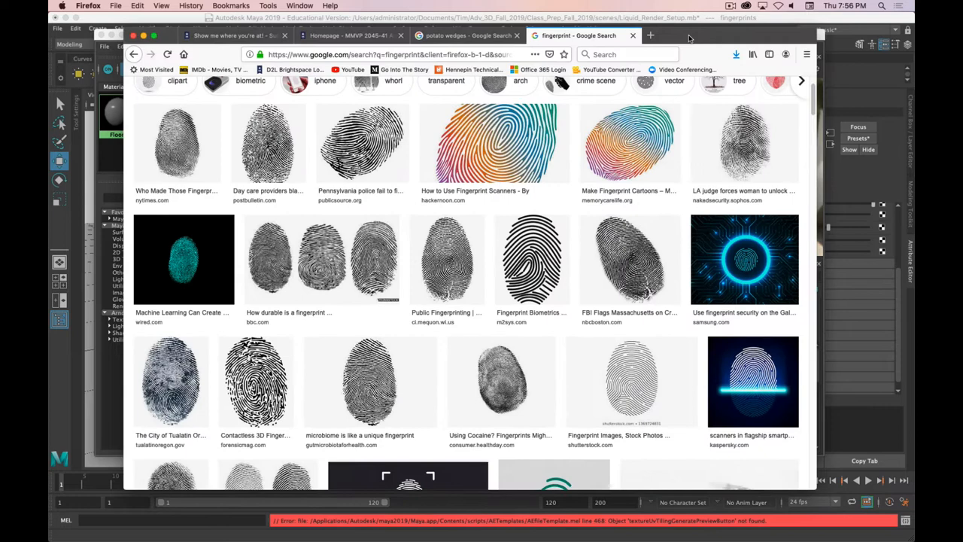
# Enlarge the bold black fingerprint in Google Images and save it to the sourceimages folder.
pyautogui.scroll(3)
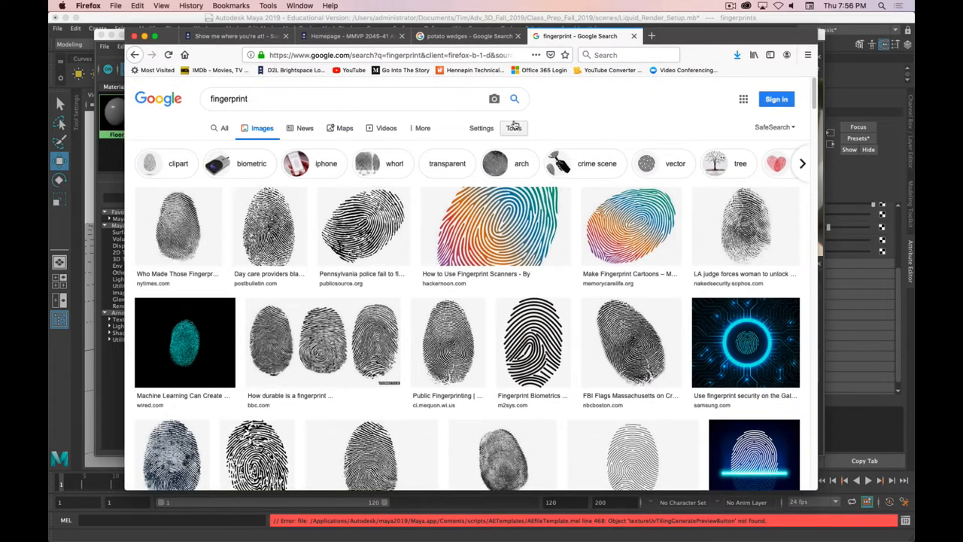
pyautogui.click(514, 127)
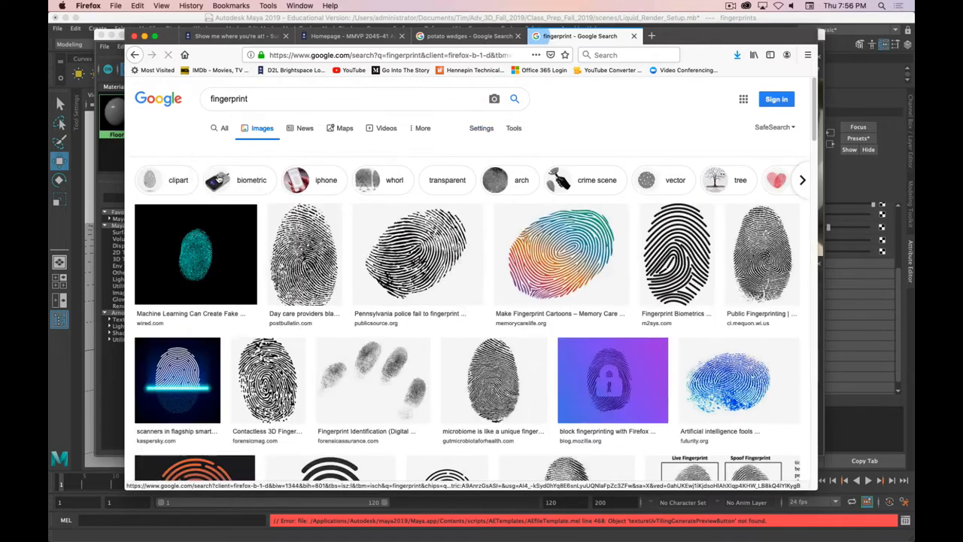
pyautogui.click(514, 128)
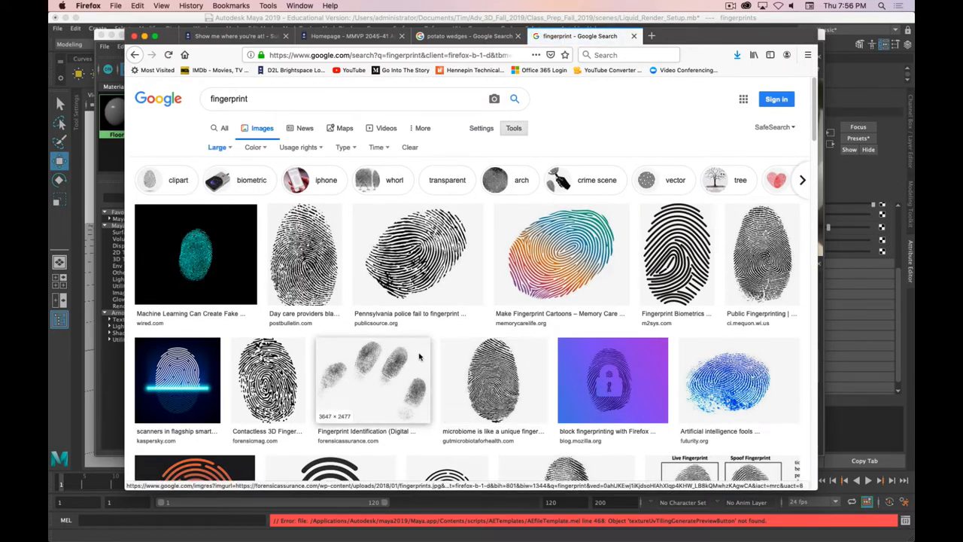
pyautogui.scroll(-3)
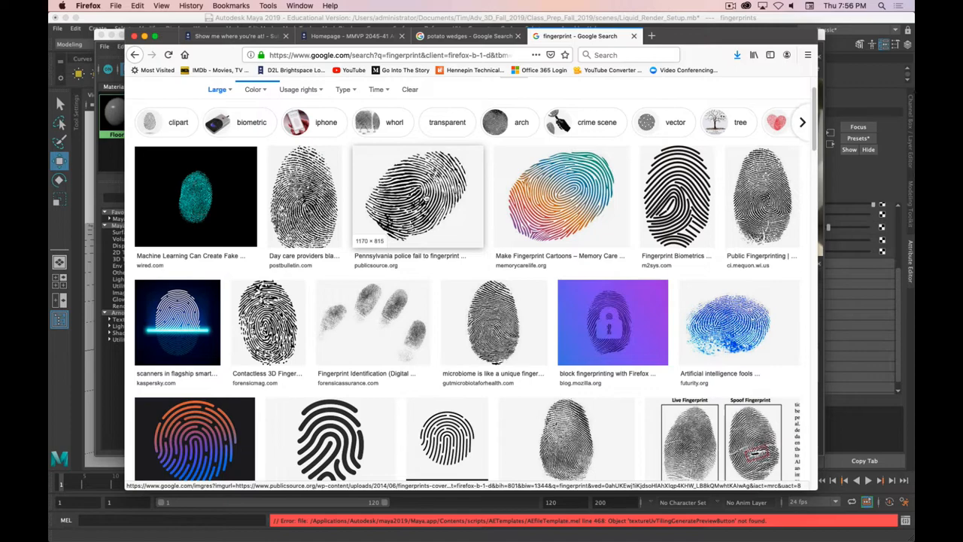
pyautogui.click(418, 197)
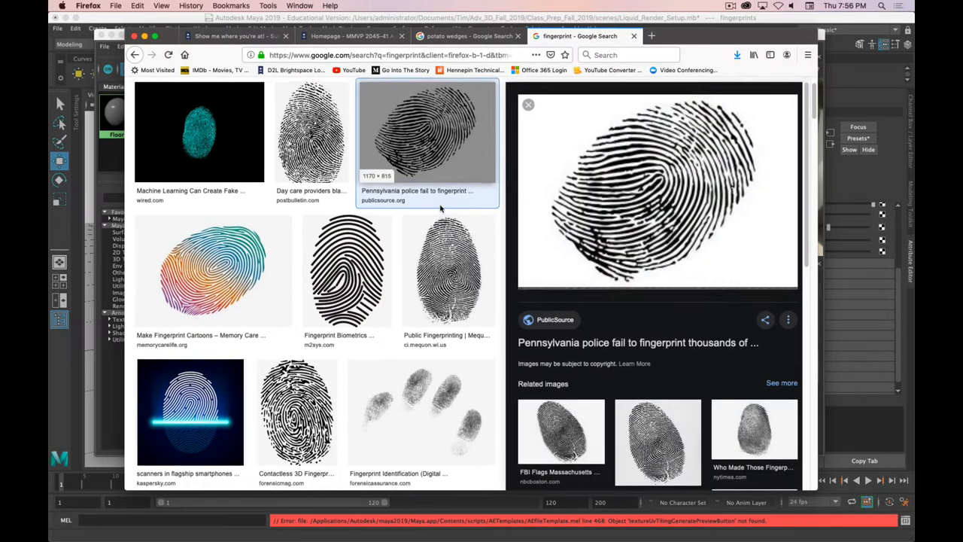
pyautogui.rightClick(659, 188)
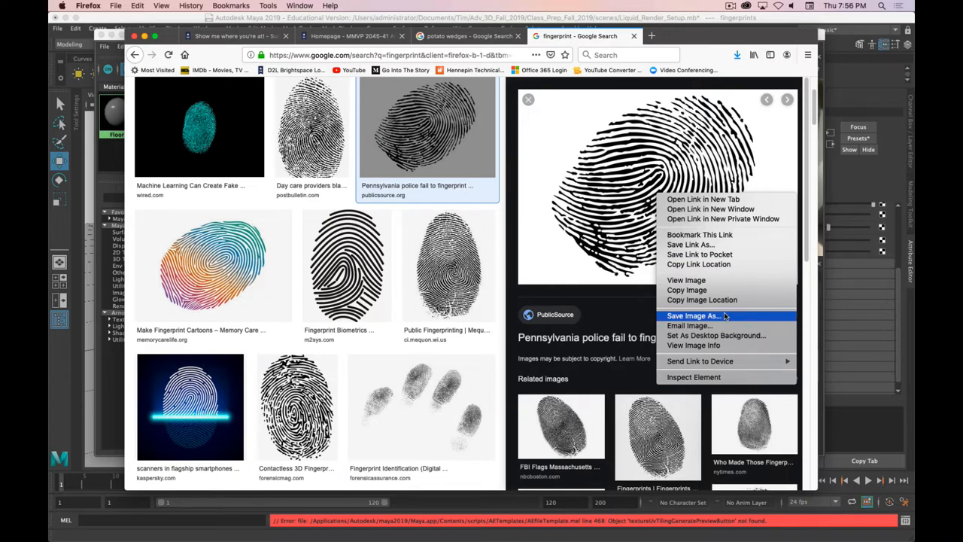
pyautogui.click(693, 316)
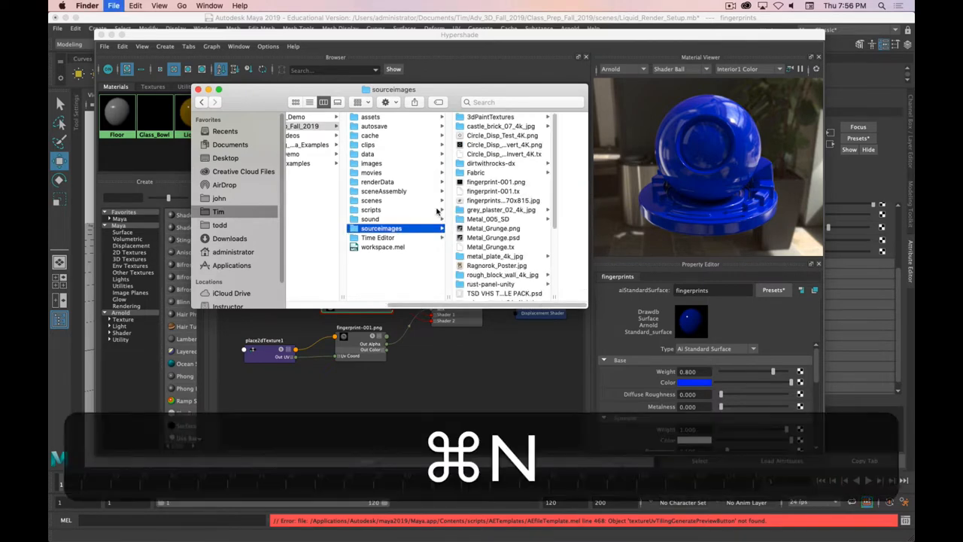
# Open a second Finder window on the administrator home folder.
pyautogui.press('cmd+n')
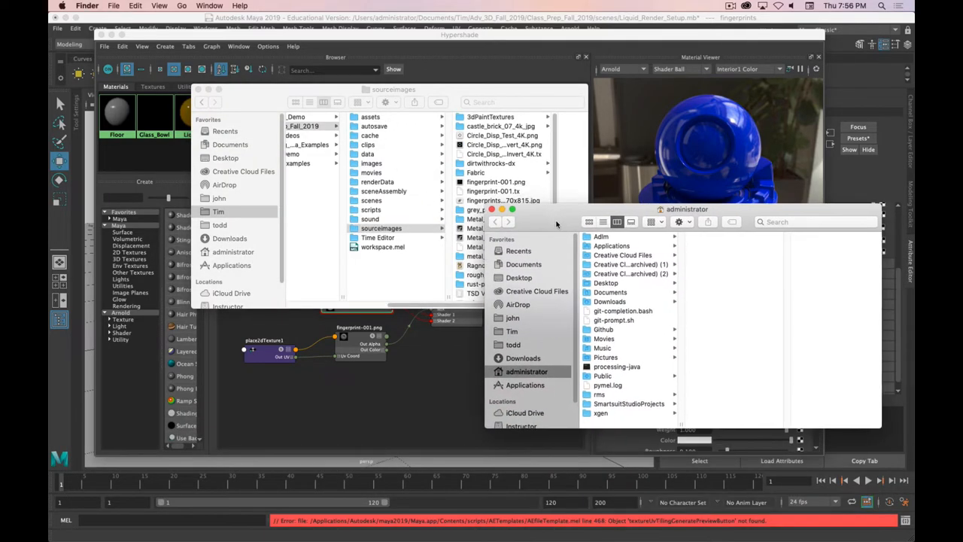
pyautogui.click(518, 277)
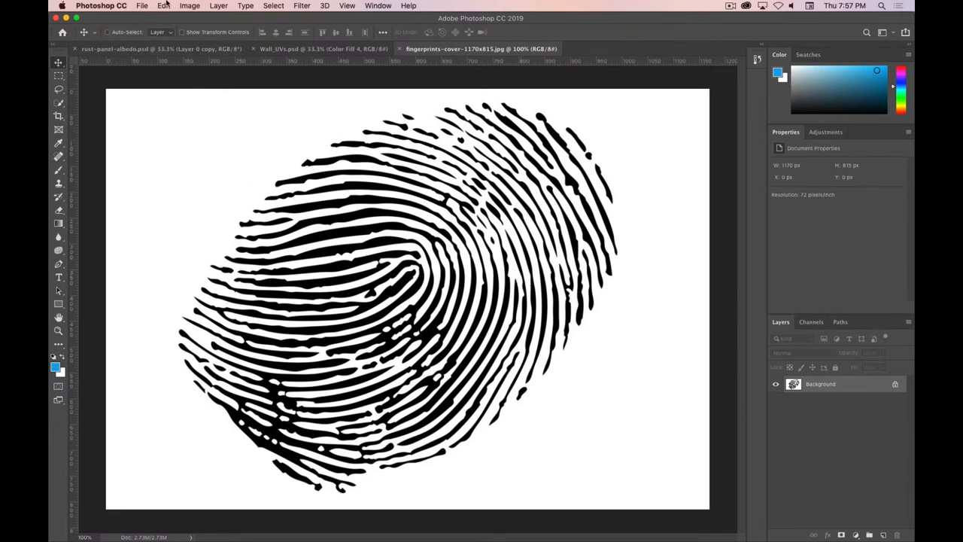
# Set the canvas height to 1170 px so the fingerprint canvas is square.
pyautogui.click(190, 6)
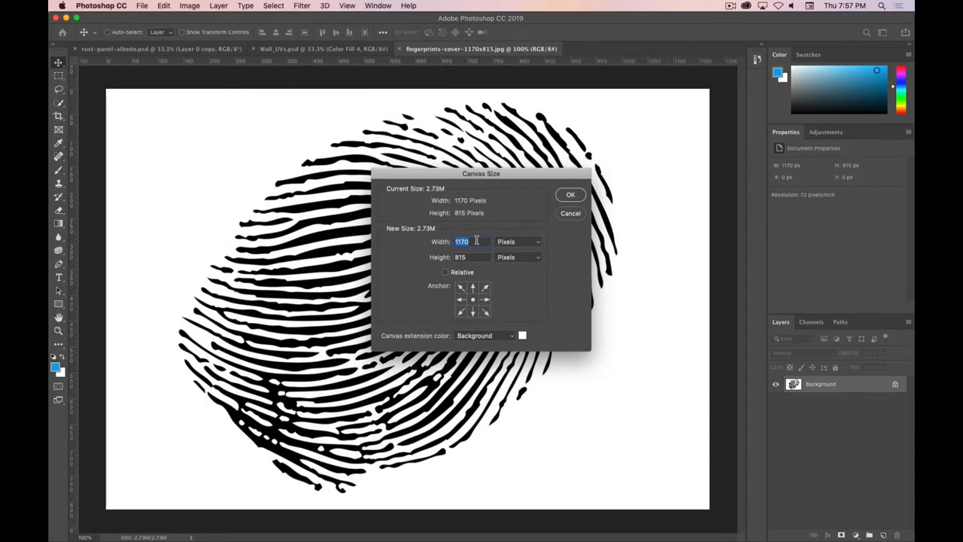
pyautogui.click(472, 258)
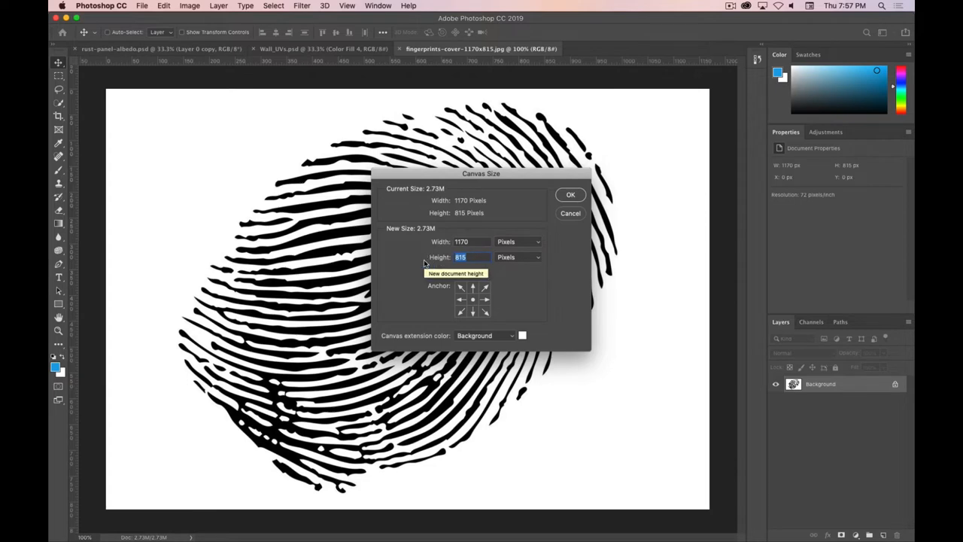
pyautogui.click(570, 194)
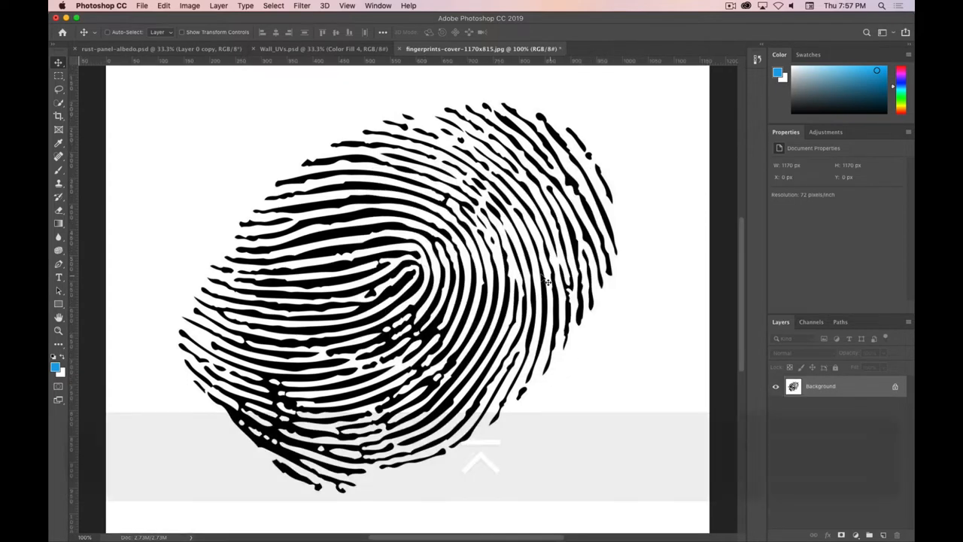
pyautogui.press('cmd+-')
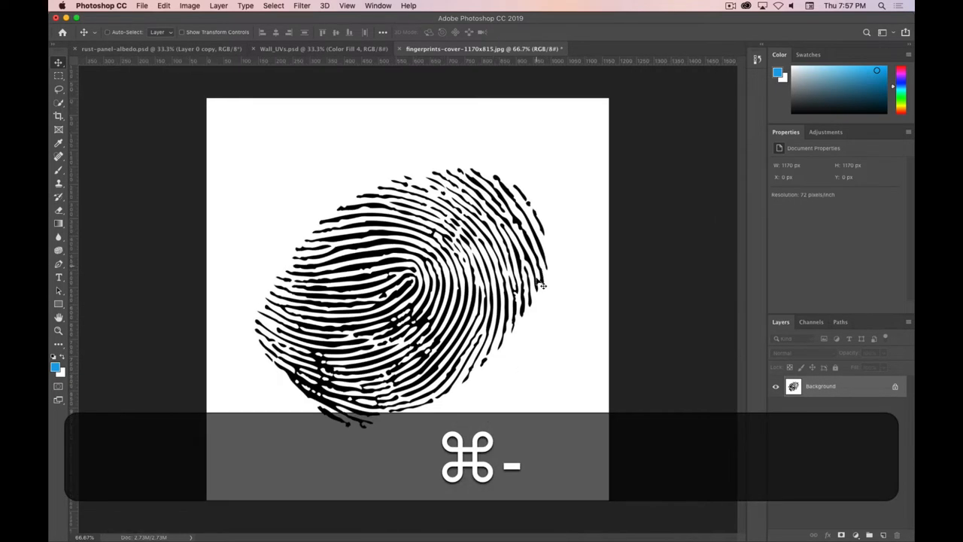
# Convert the Background into an ordinary Layer 0.
pyautogui.press('cmd+shift+n')
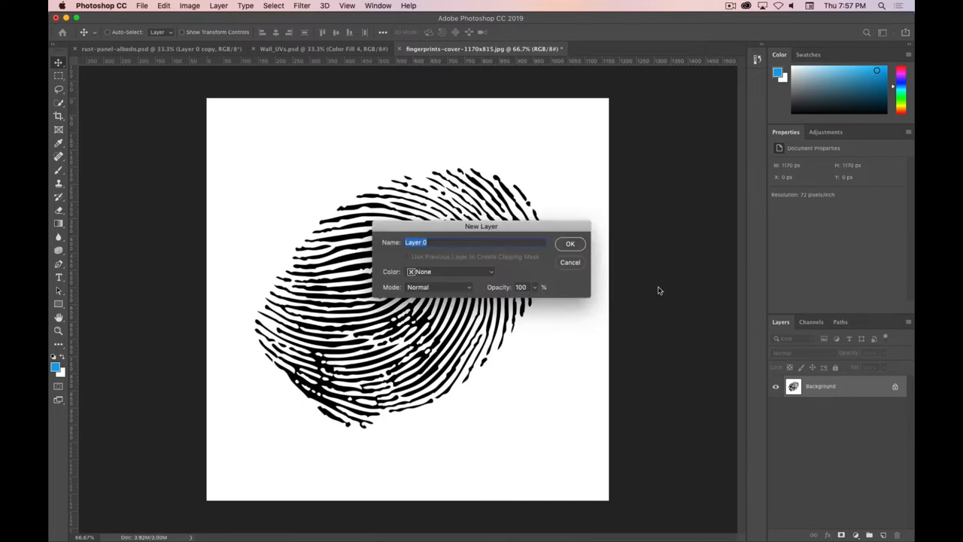
pyautogui.click(569, 244)
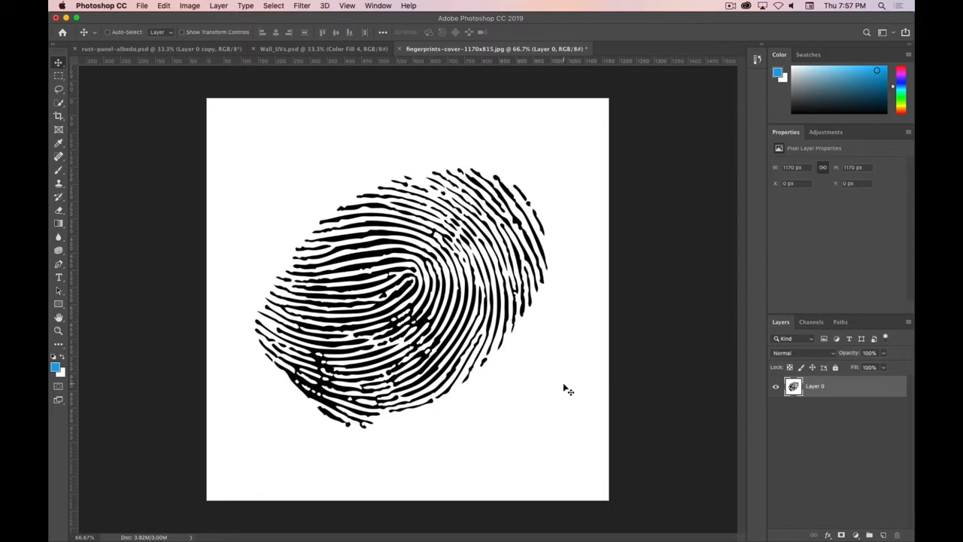
pyautogui.moveTo(468, 301)
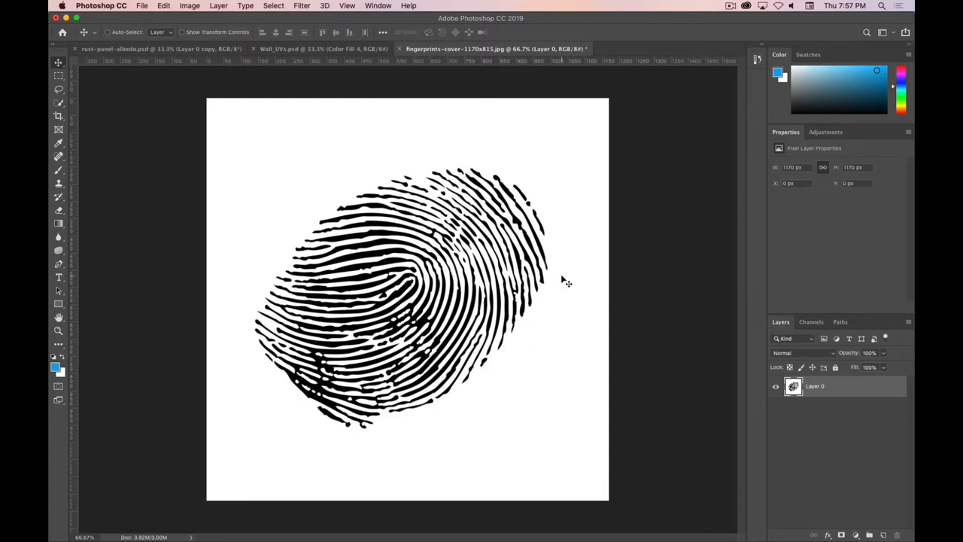
pyautogui.moveTo(510, 233)
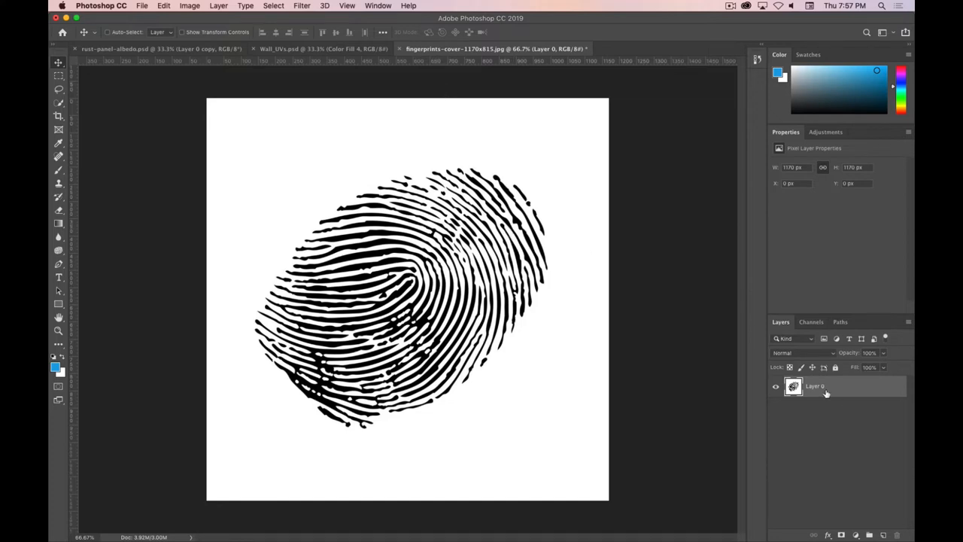
# Invert Layer 0 to white fingerprint ridges on black (Cmd+I).
pyautogui.press('cmd+i')
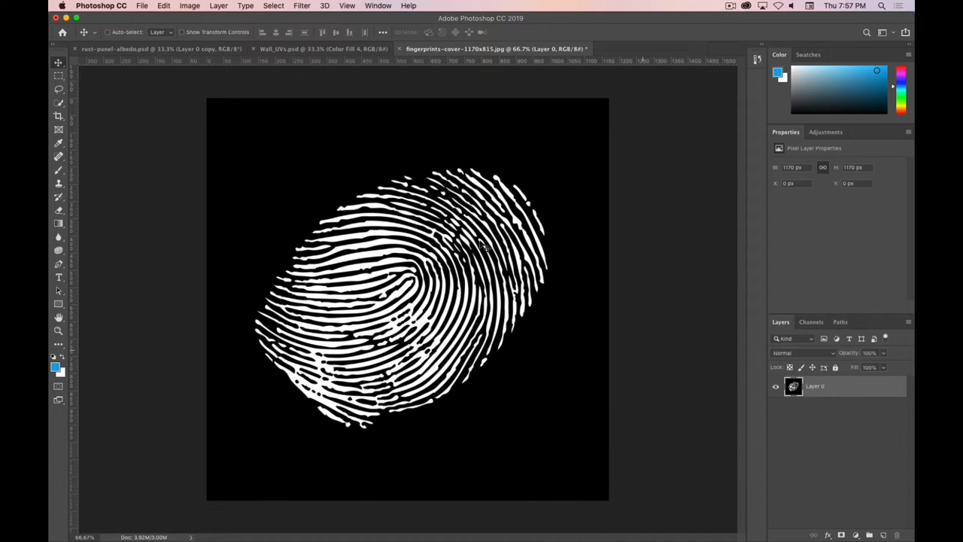
pyautogui.moveTo(403, 274)
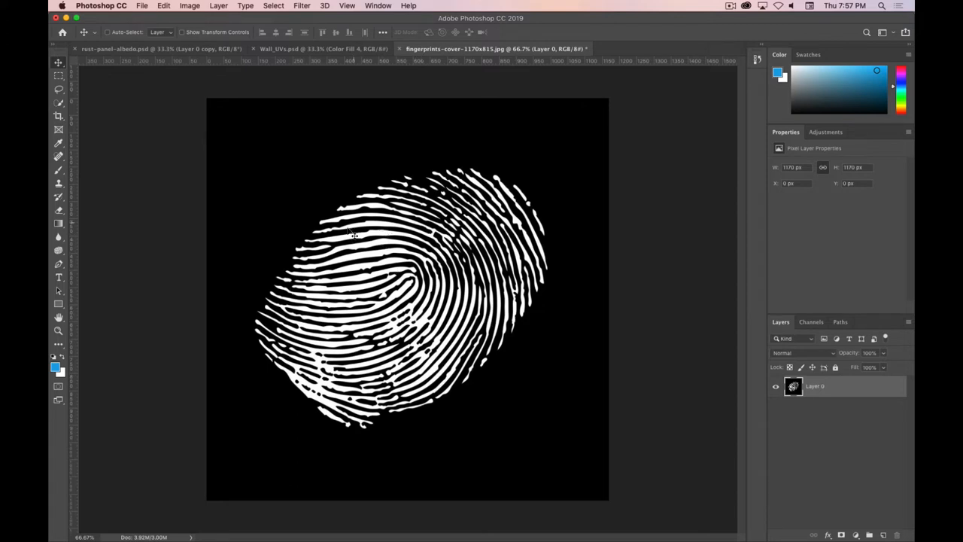
pyautogui.moveTo(293, 188)
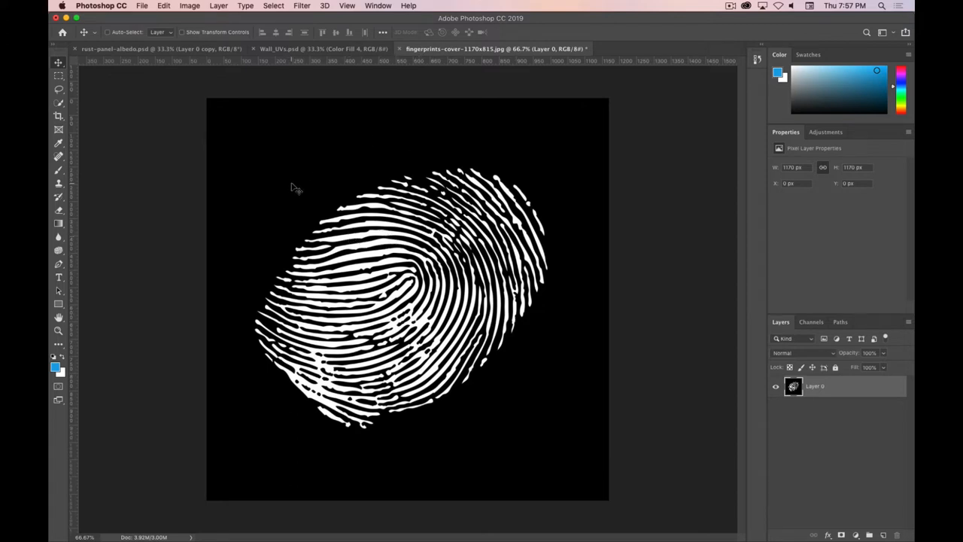
pyautogui.moveTo(672, 337)
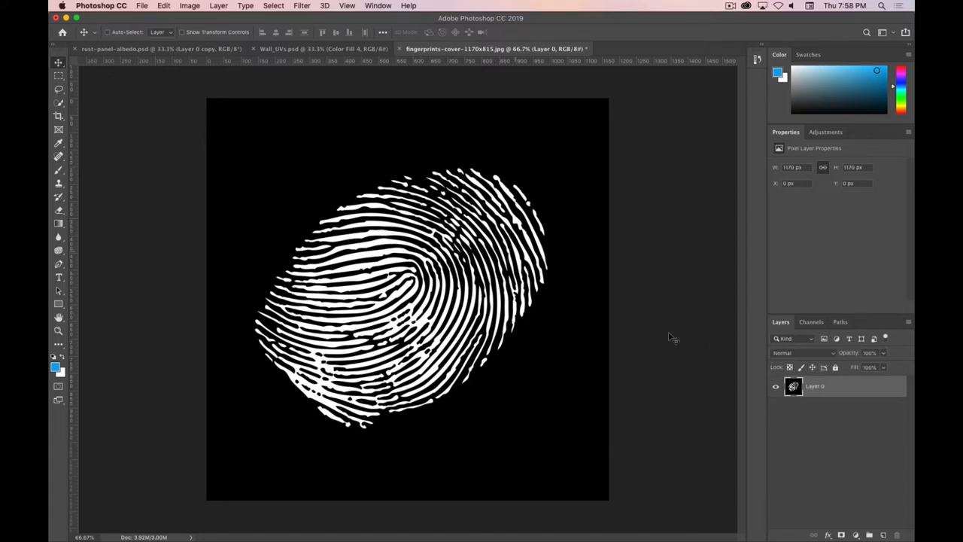
pyautogui.moveTo(614, 120)
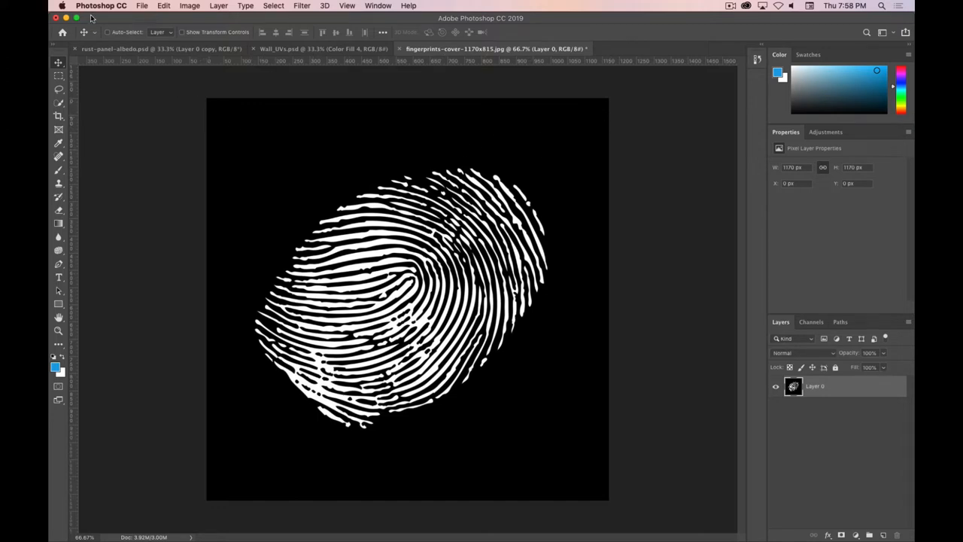
# Export the inverted fingerprint through Save for Web (Legacy) as a PNG-24.
pyautogui.click(141, 6)
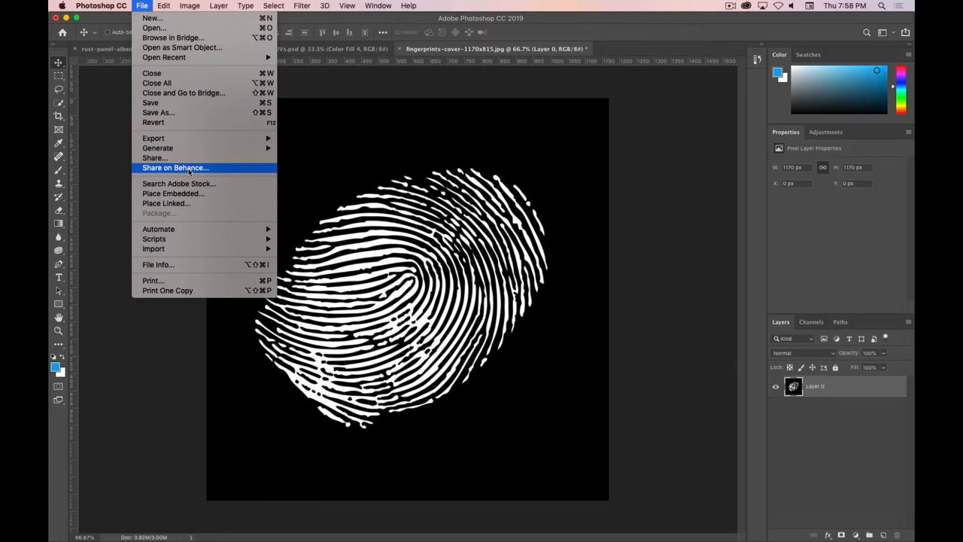
pyautogui.moveTo(154, 138)
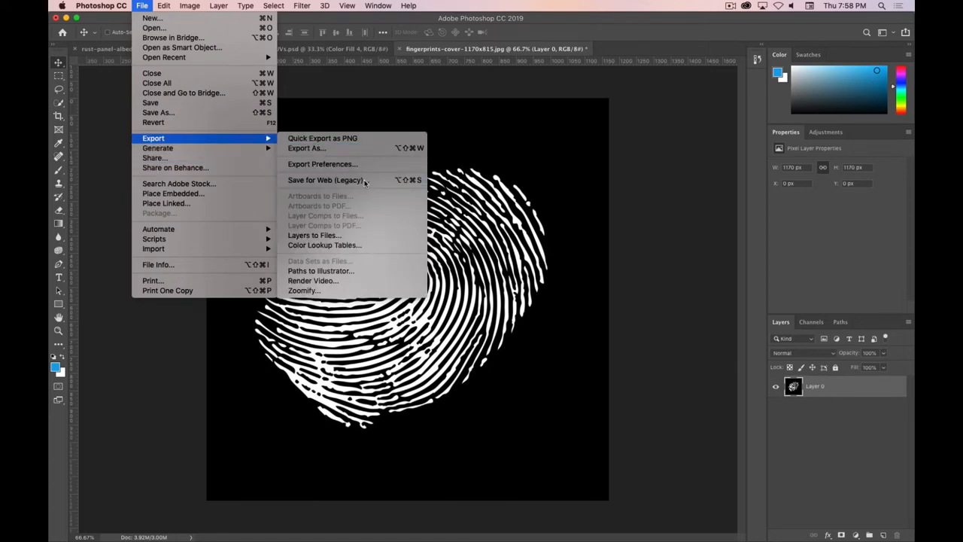
pyautogui.click(325, 181)
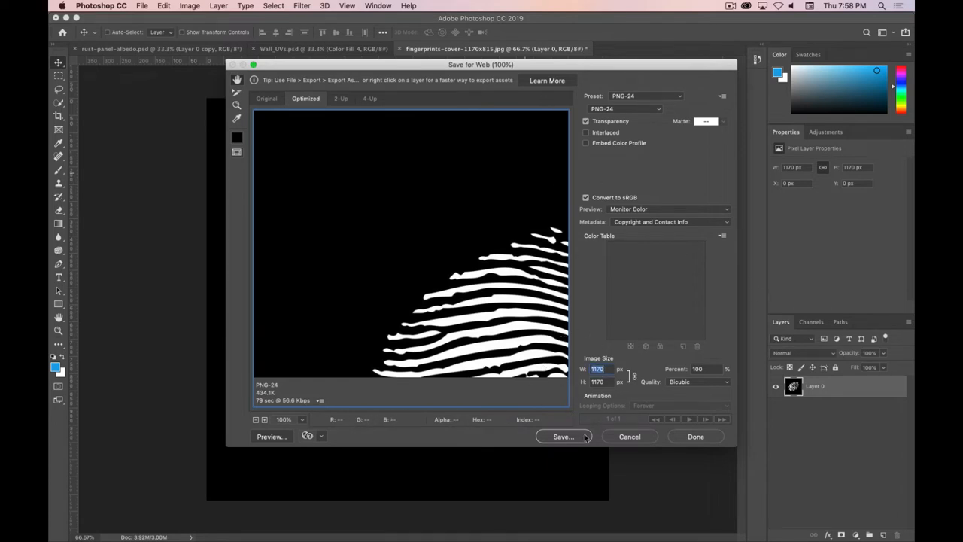
pyautogui.click(563, 437)
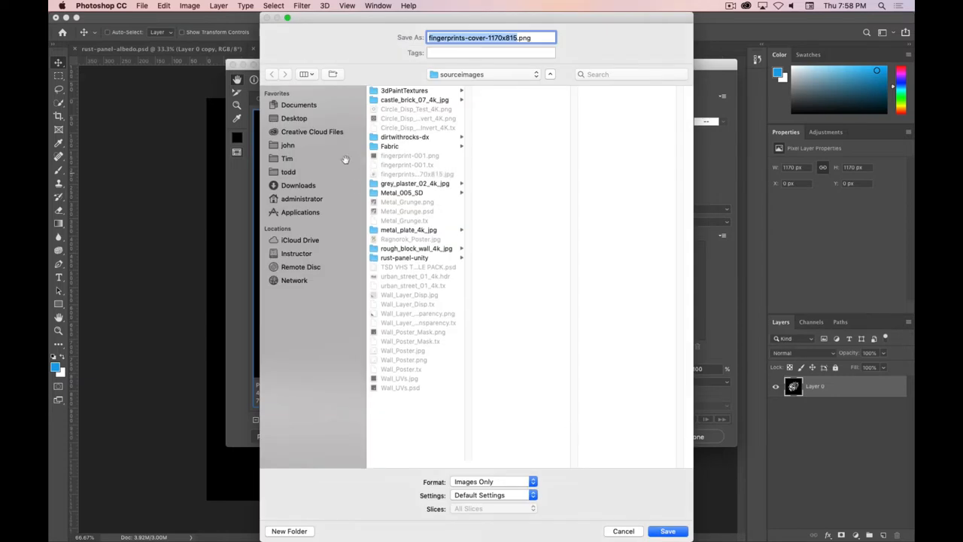
# Save the export as fingerprint_matte.png into the project's sourceimages folder.
pyautogui.click(286, 158)
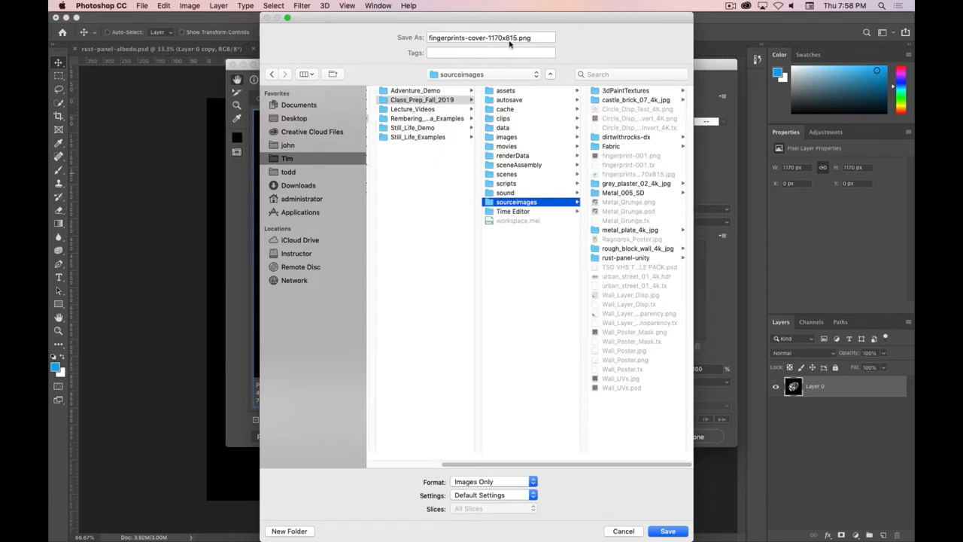
pyautogui.click(490, 37)
pyautogui.write('fingerprint_')
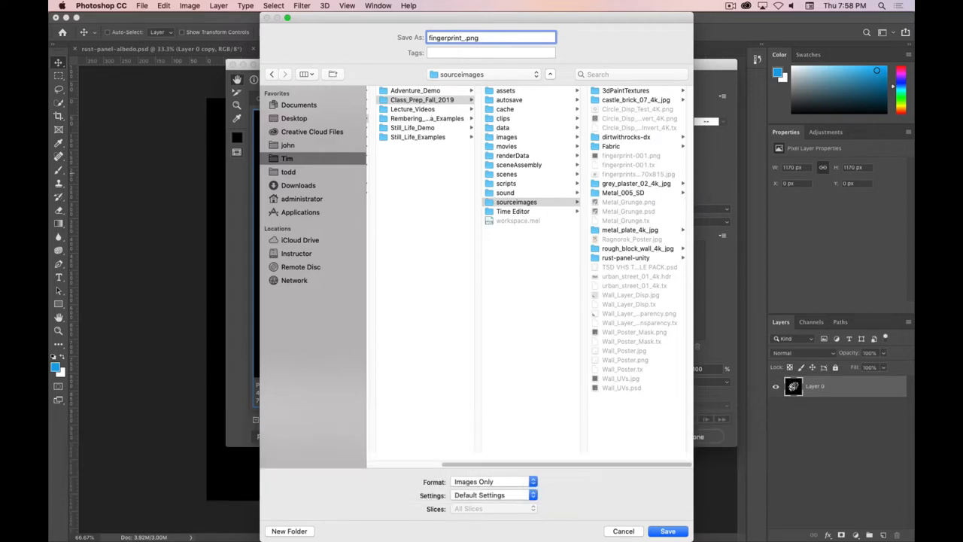
pyautogui.write('matte')
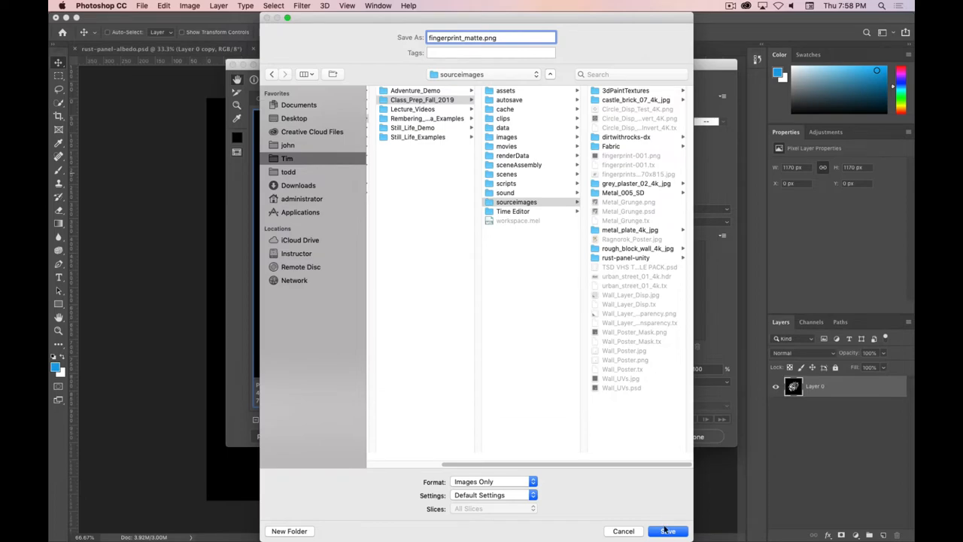
pyautogui.click(669, 530)
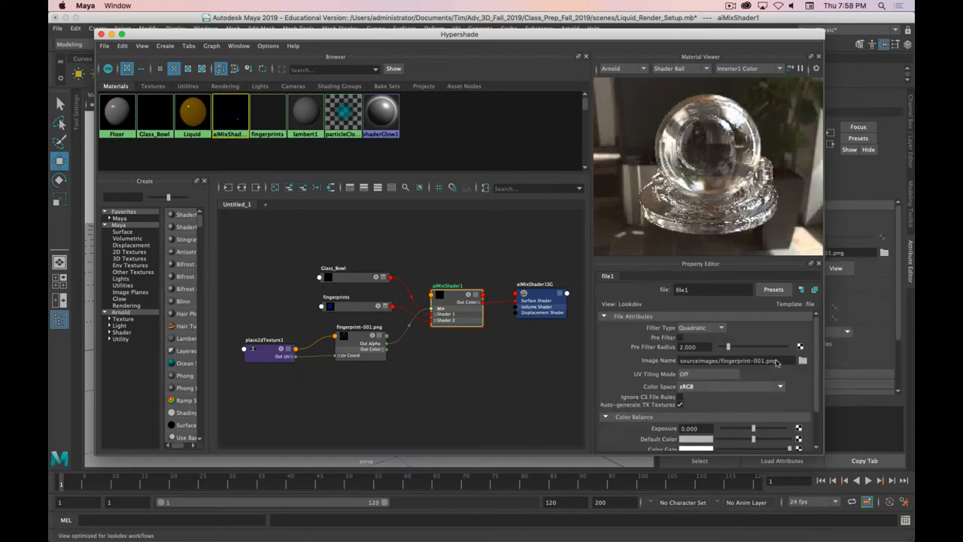
# Point the file1 texture node at fingerprint_matte.png from sourceimages instead of fingerprint-001.png.
pyautogui.click(803, 361)
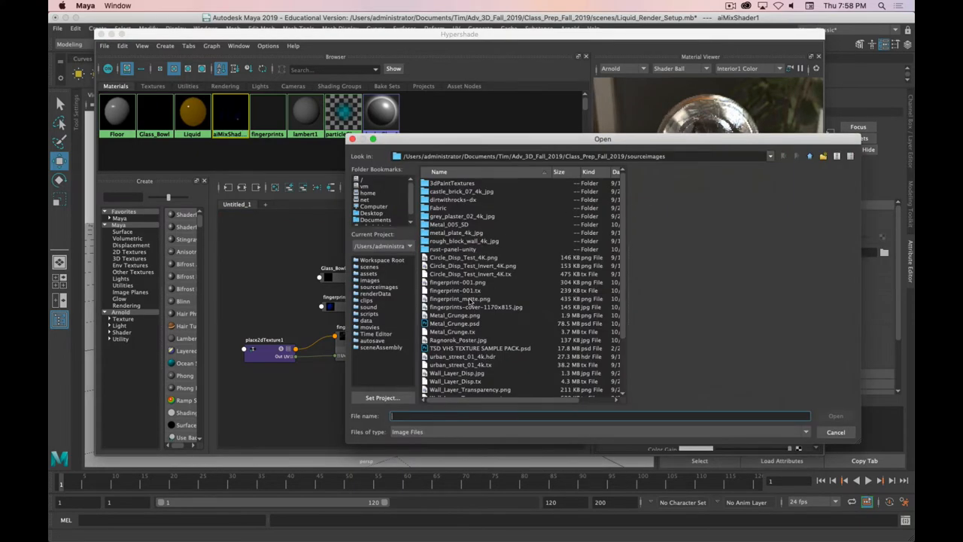
pyautogui.click(458, 283)
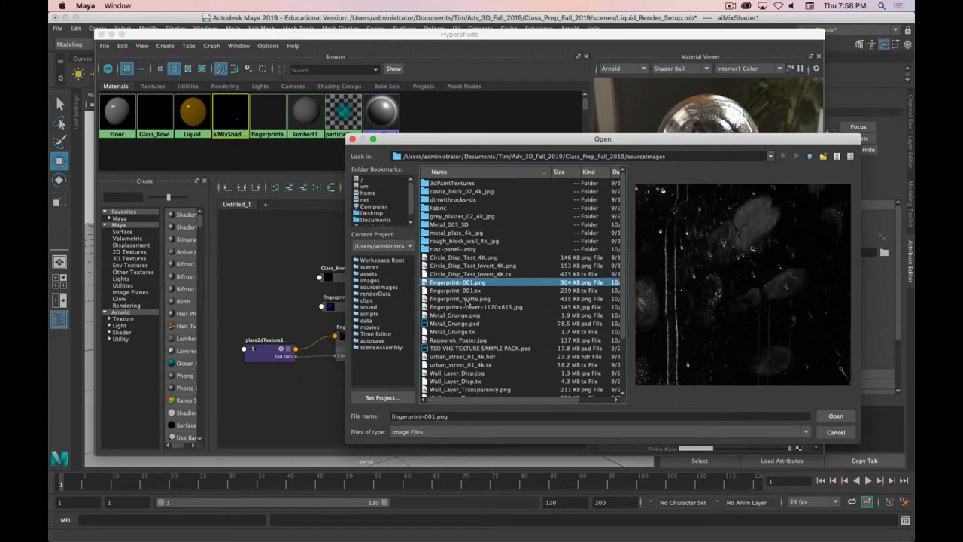
pyautogui.click(836, 415)
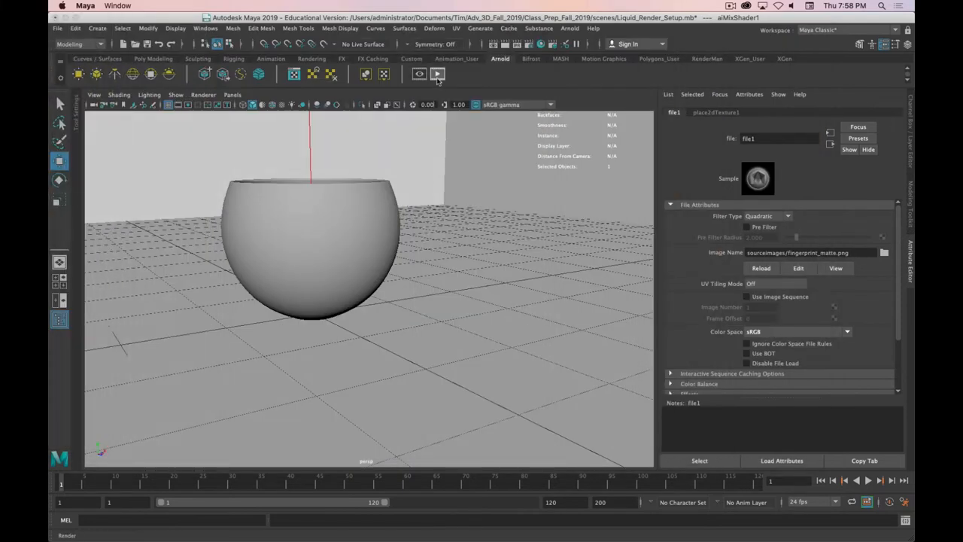
# Render the persp camera in Arnold RenderView to check the fingerprint matte on the glass bowl.
pyautogui.click(437, 72)
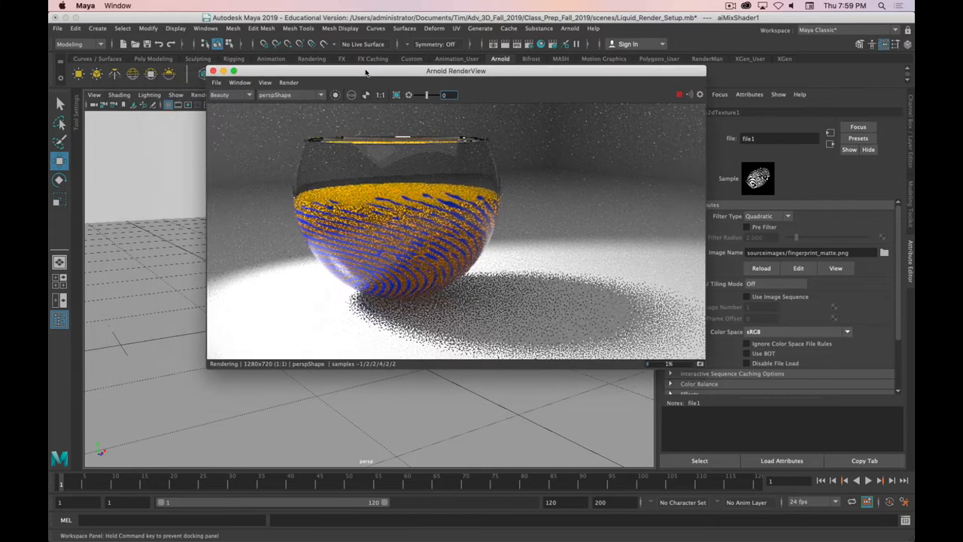
pyautogui.moveTo(456, 71); pyautogui.dragTo(475, 72)
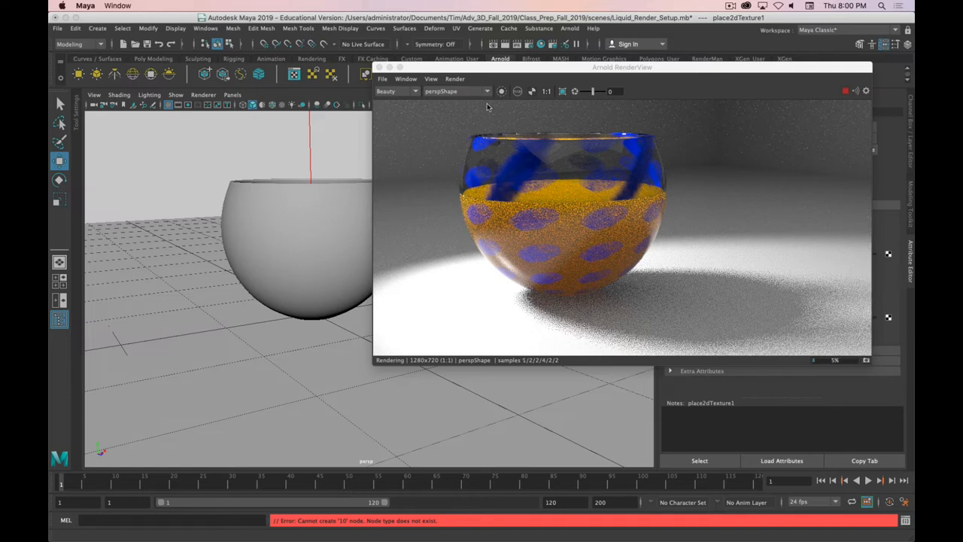
pyautogui.moveTo(585, 91)
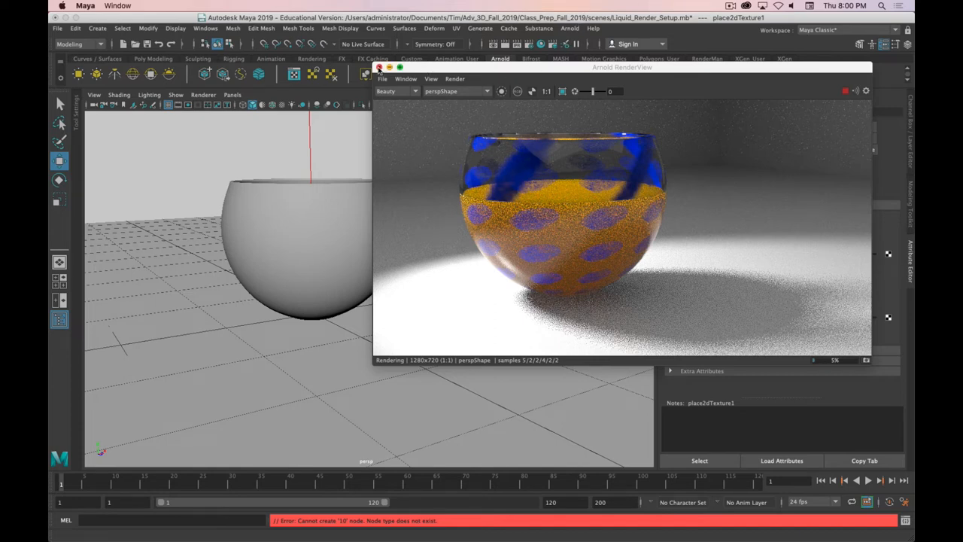
# Close RenderView, select the bowl mesh and switch to the UV Editing workspace.
pyautogui.click(379, 66)
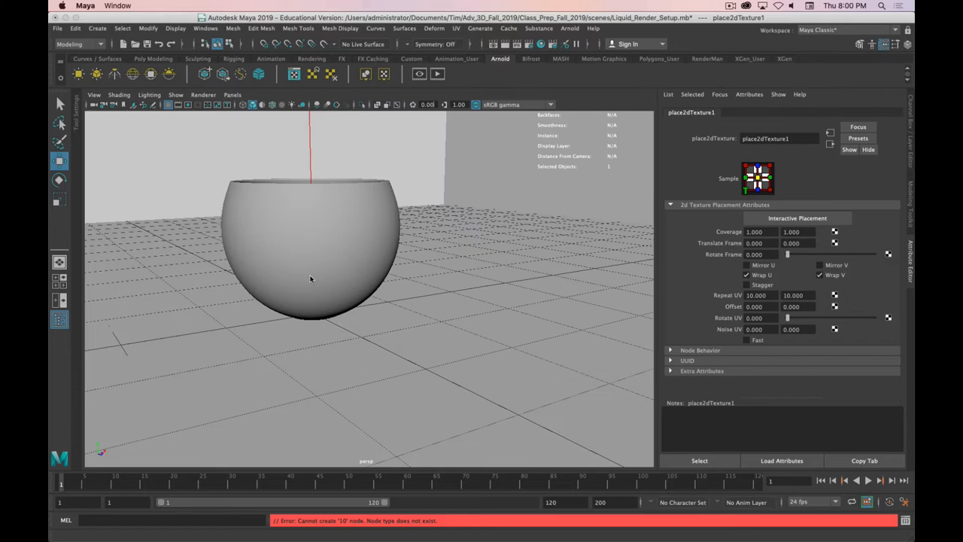
pyautogui.click(309, 249)
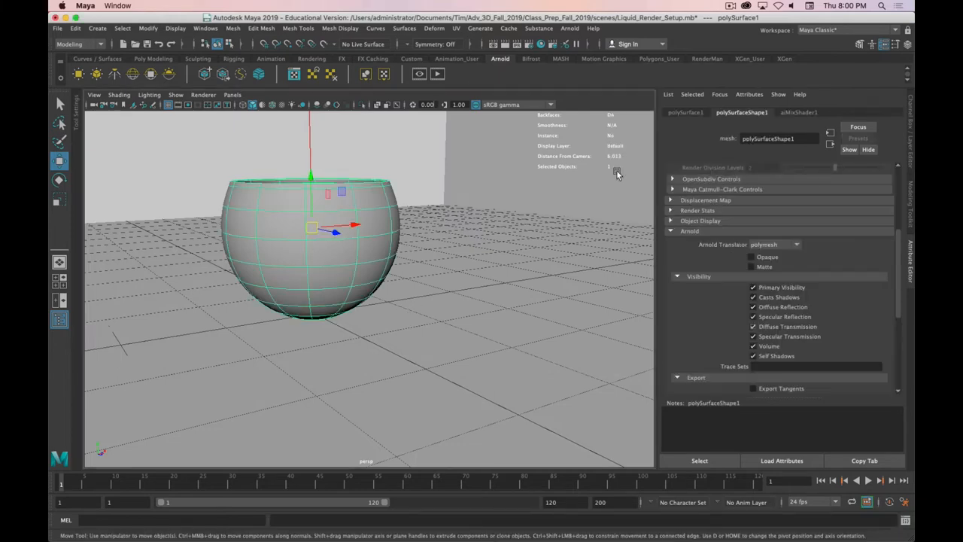
pyautogui.click(846, 30)
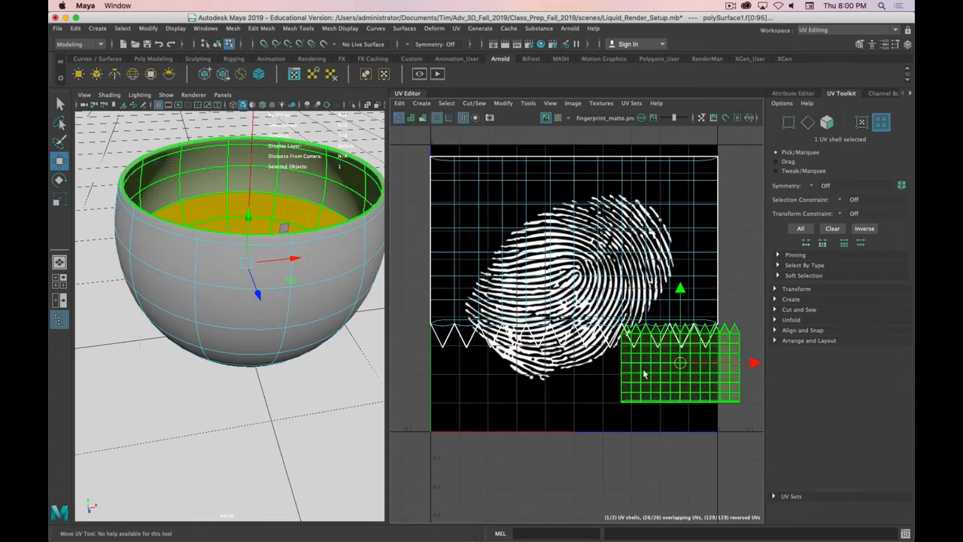
pyautogui.moveTo(645, 372)
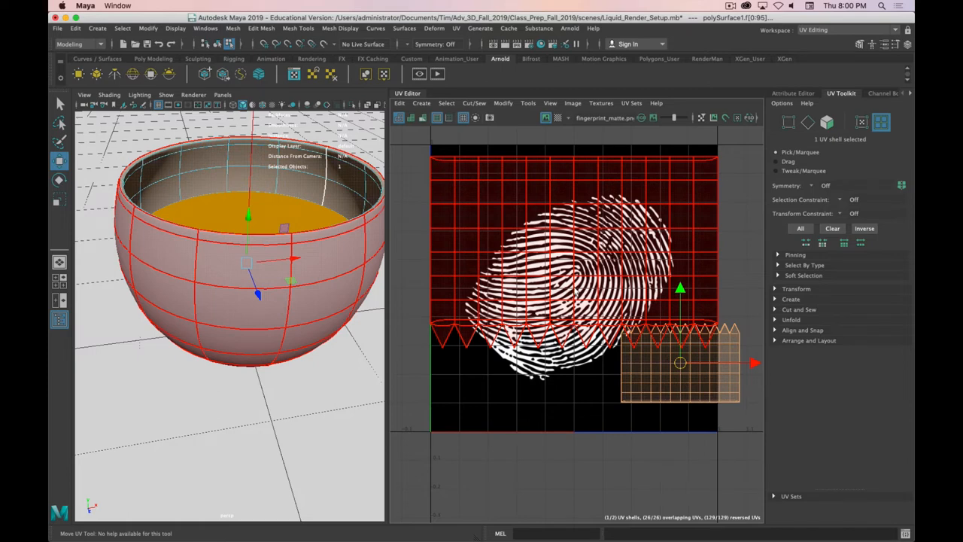
pyautogui.moveTo(530, 58)
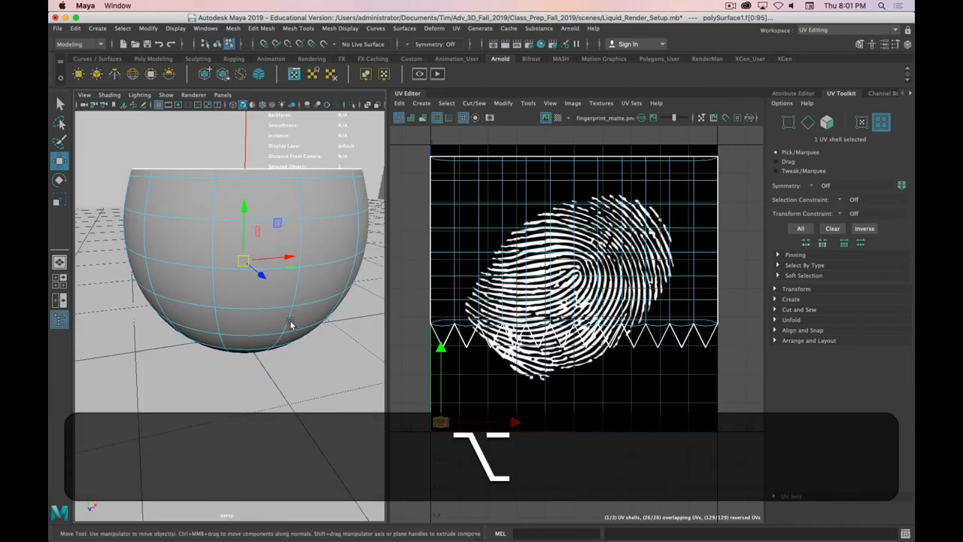
pyautogui.click(557, 118)
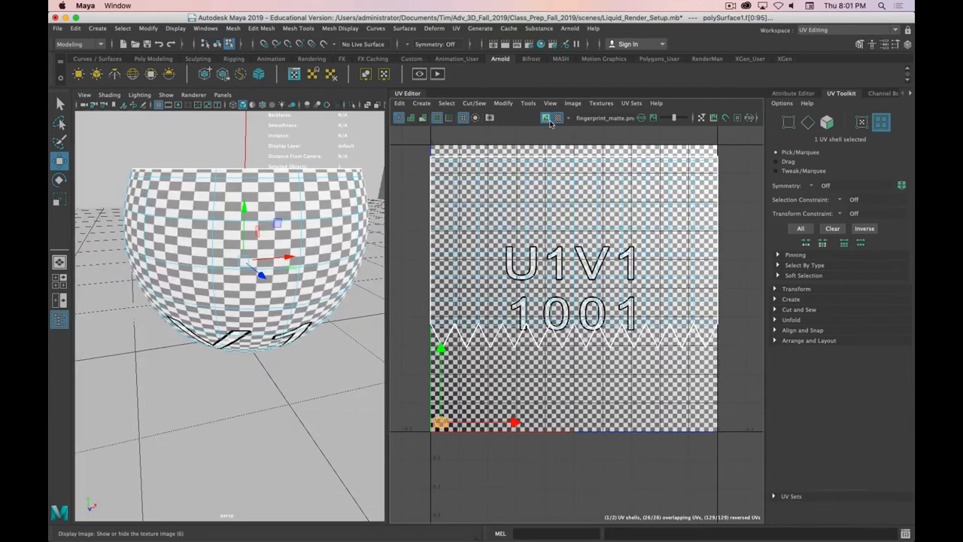
pyautogui.click(557, 117)
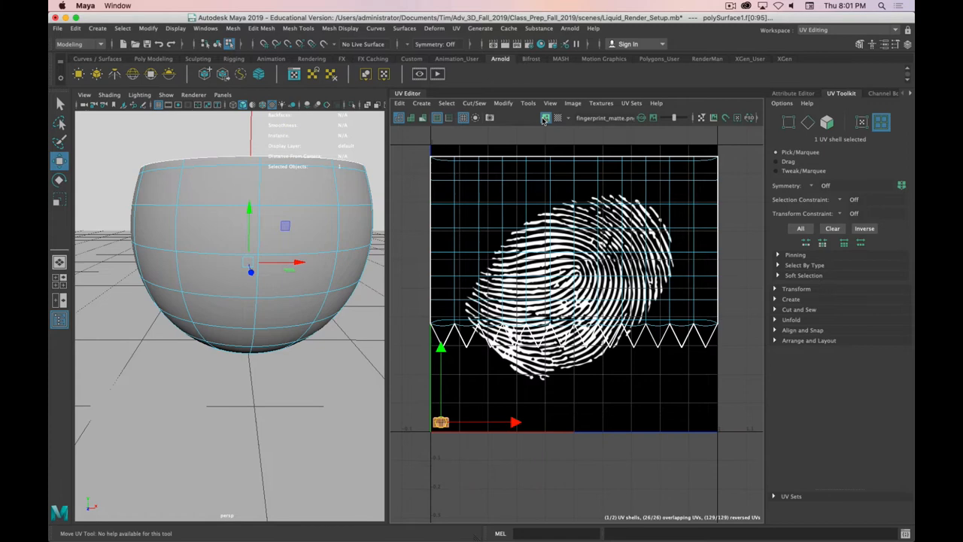
pyautogui.click(557, 118)
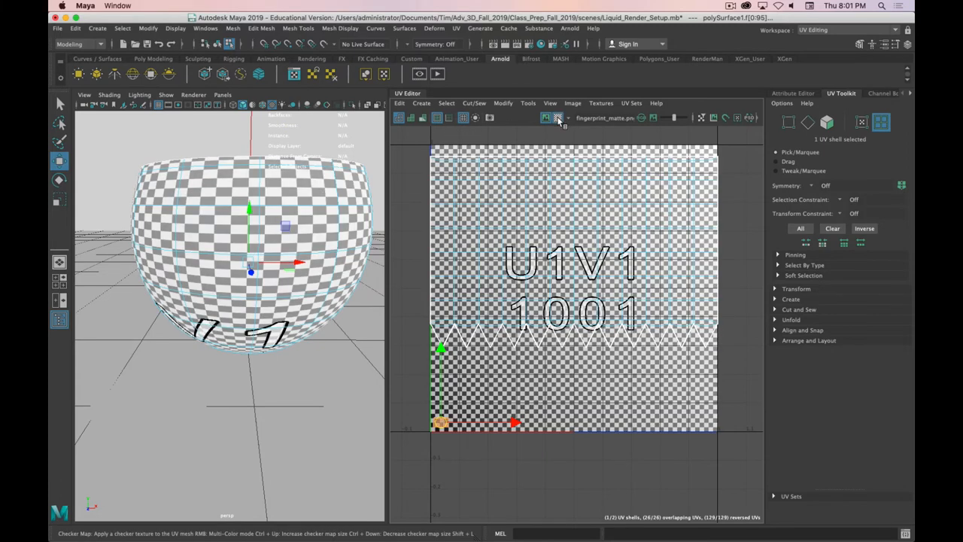
pyautogui.click(558, 117)
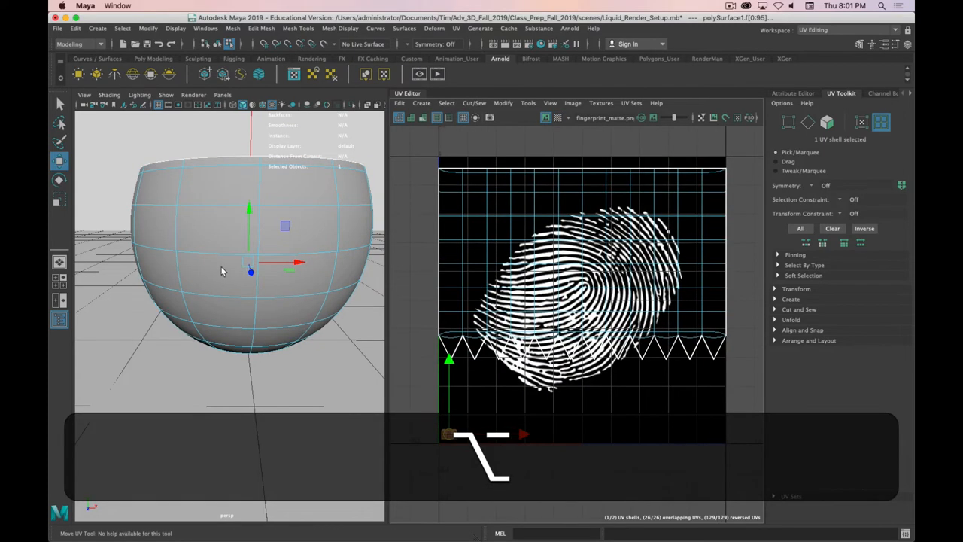
# Change the bowl's component selection mode and browse the UV Editor's UV Sets, View, Edit and Image menus.
pyautogui.rightClick(223, 271)
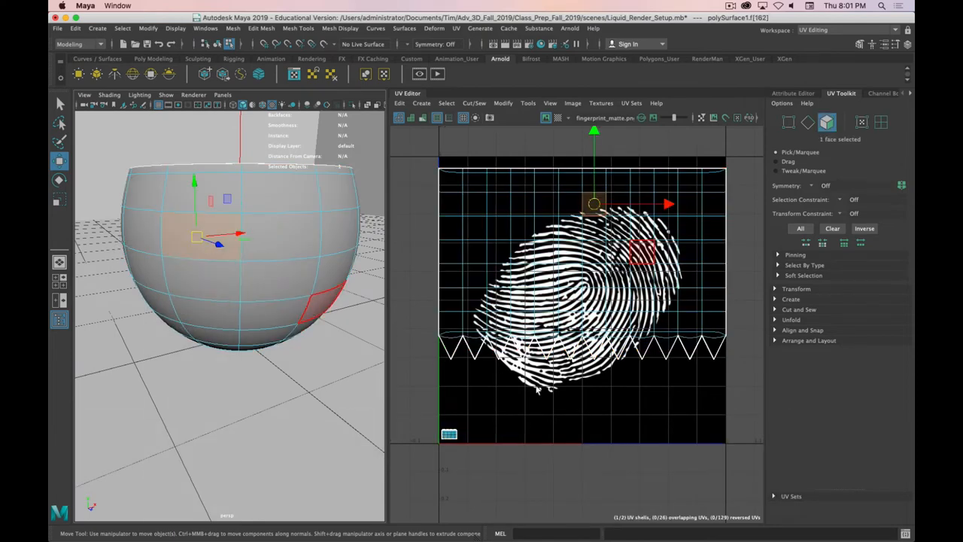
pyautogui.moveTo(580, 209)
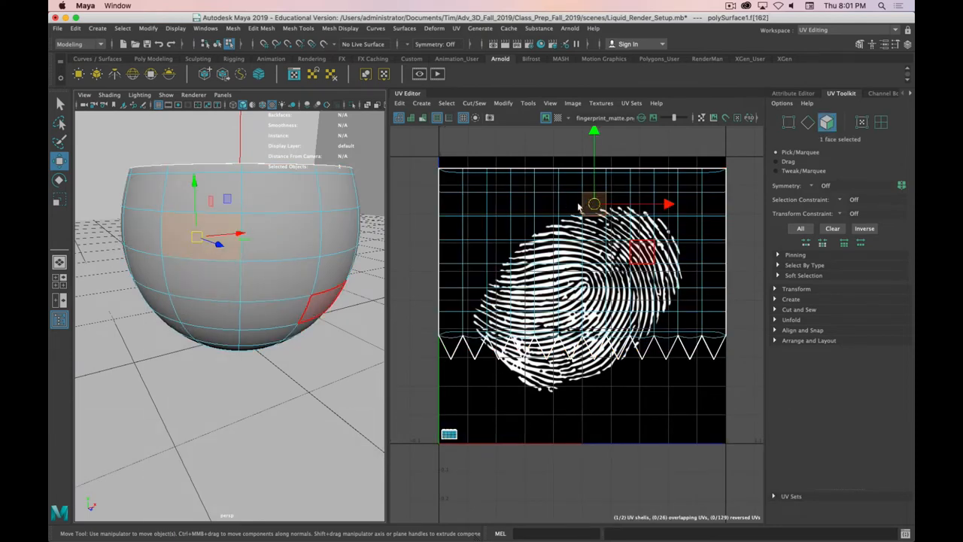
pyautogui.moveTo(721, 253)
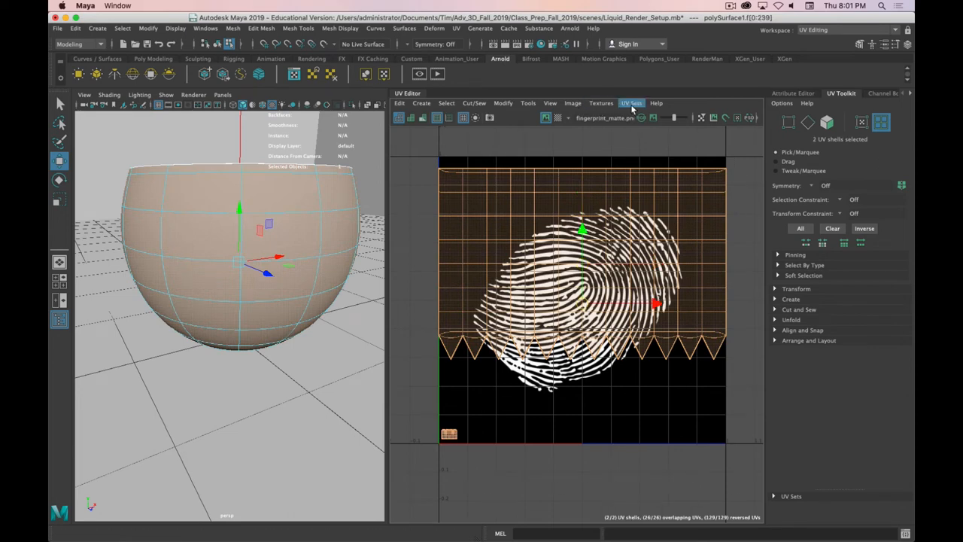
pyautogui.click(632, 102)
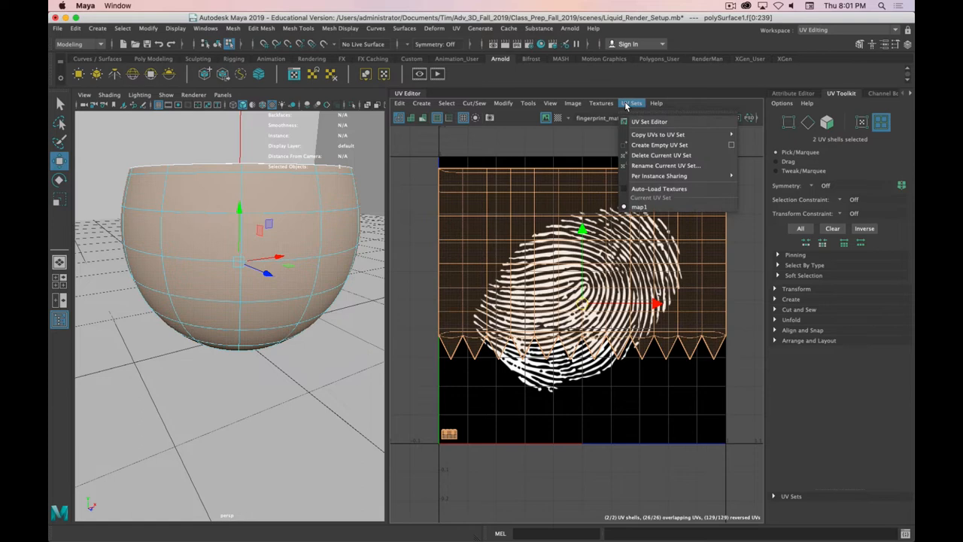
pyautogui.click(551, 102)
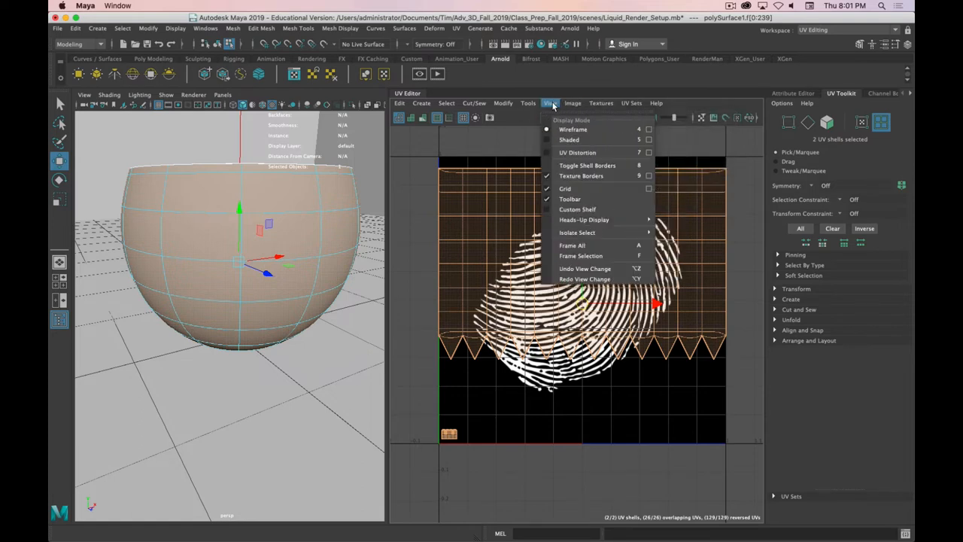
pyautogui.click(401, 102)
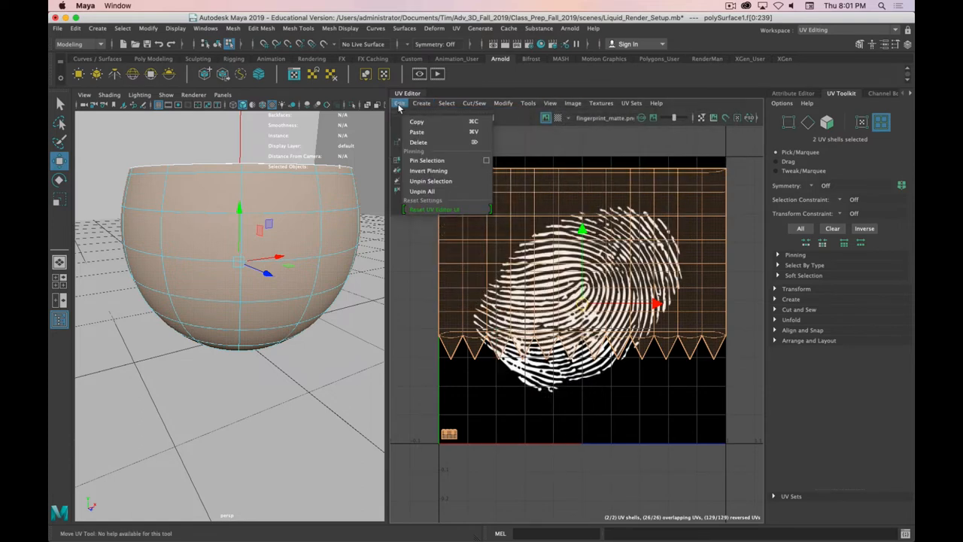
pyautogui.click(572, 102)
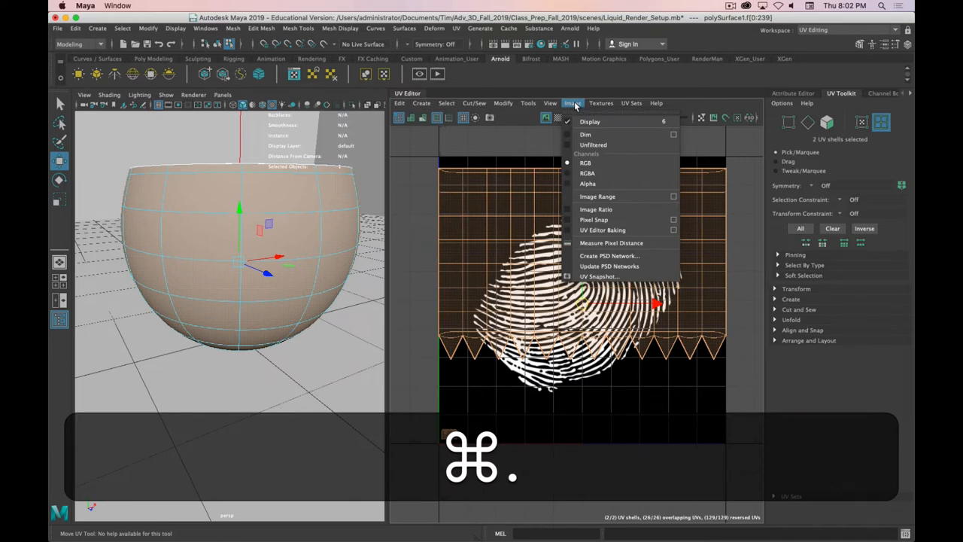
pyautogui.moveTo(599, 277)
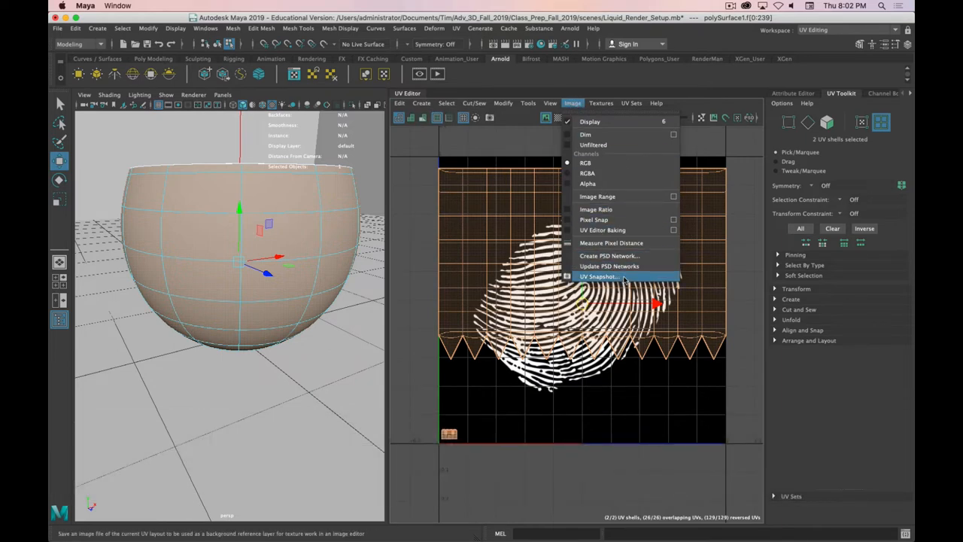
# Create a UV Snapshot of the bowl named fingerprint_UVs in sourceimages with red edge lines.
pyautogui.click(599, 277)
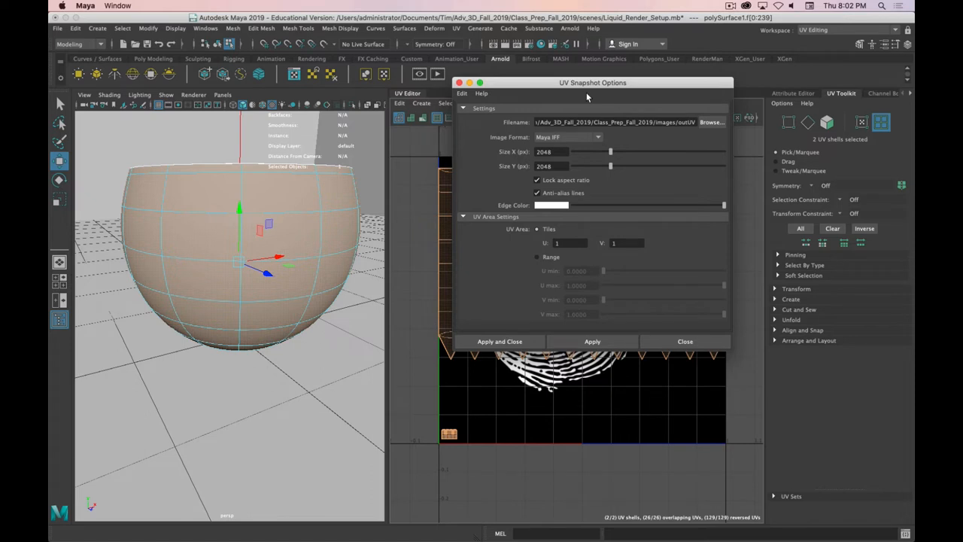
pyautogui.moveTo(696, 133)
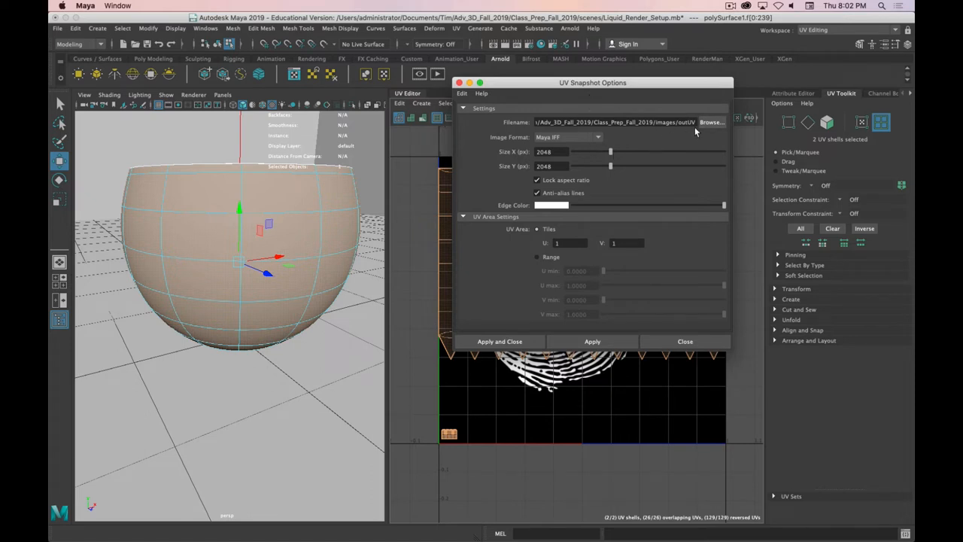
pyautogui.click(711, 122)
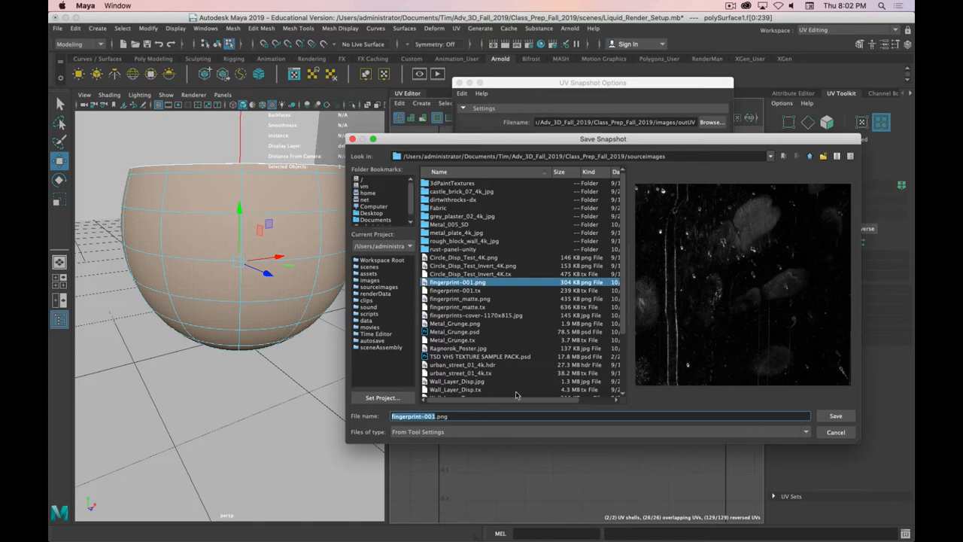
pyautogui.press('backspace')
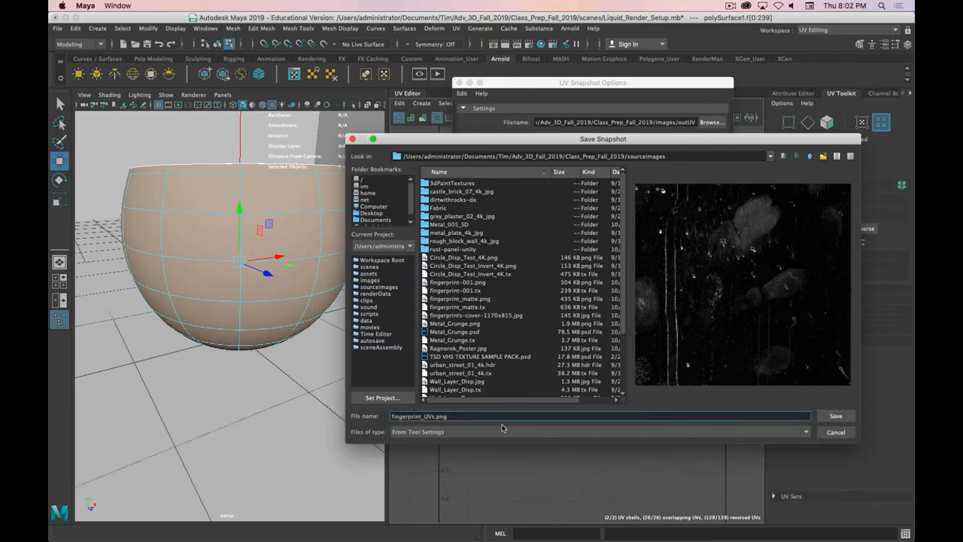
pyautogui.click(836, 415)
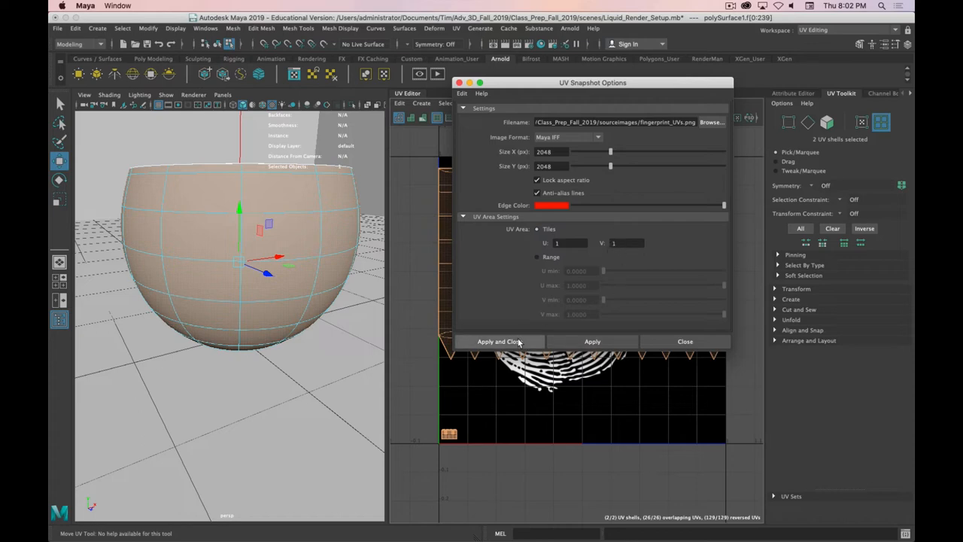
pyautogui.click(498, 340)
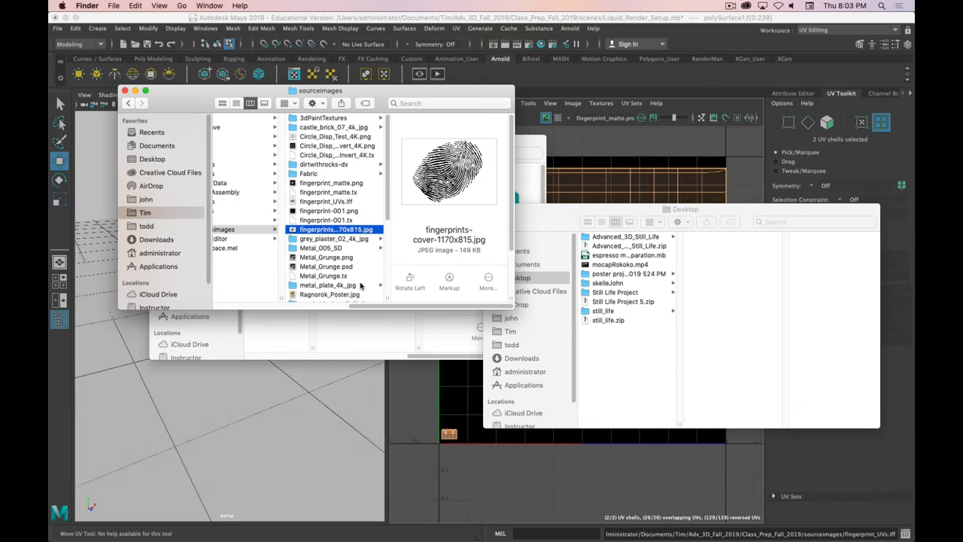
# Reopen UV Snapshot and set the image format to PNG for fingerprint_UVs.png.
pyautogui.click(326, 202)
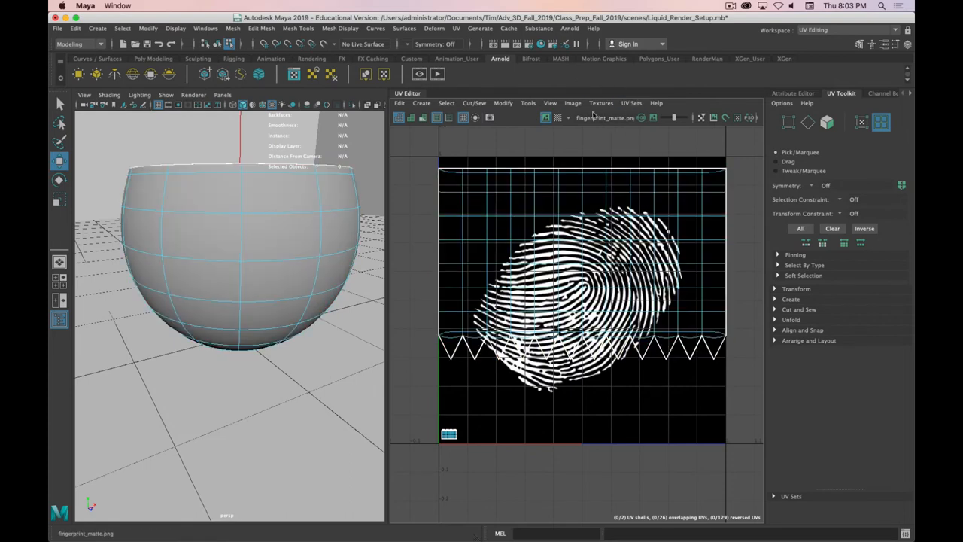
pyautogui.click(572, 102)
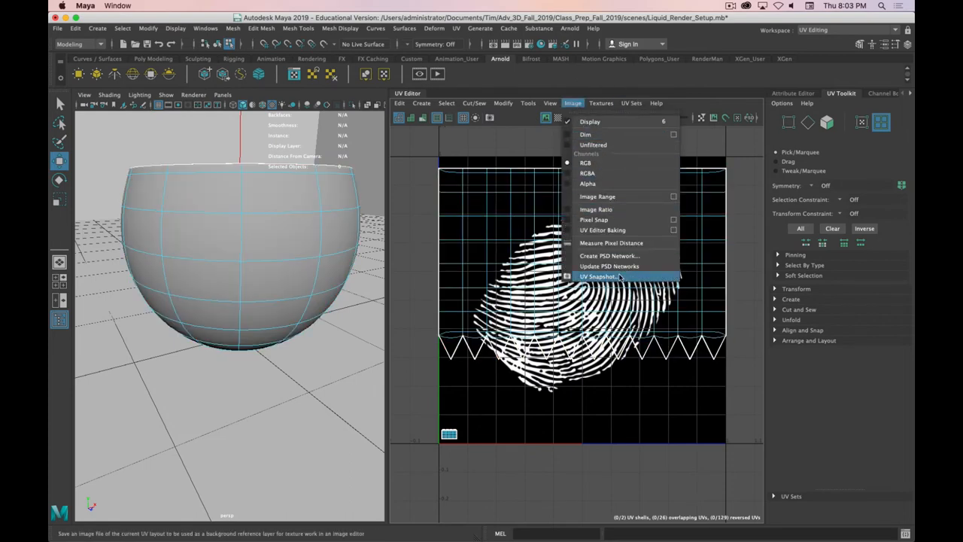
pyautogui.click(599, 277)
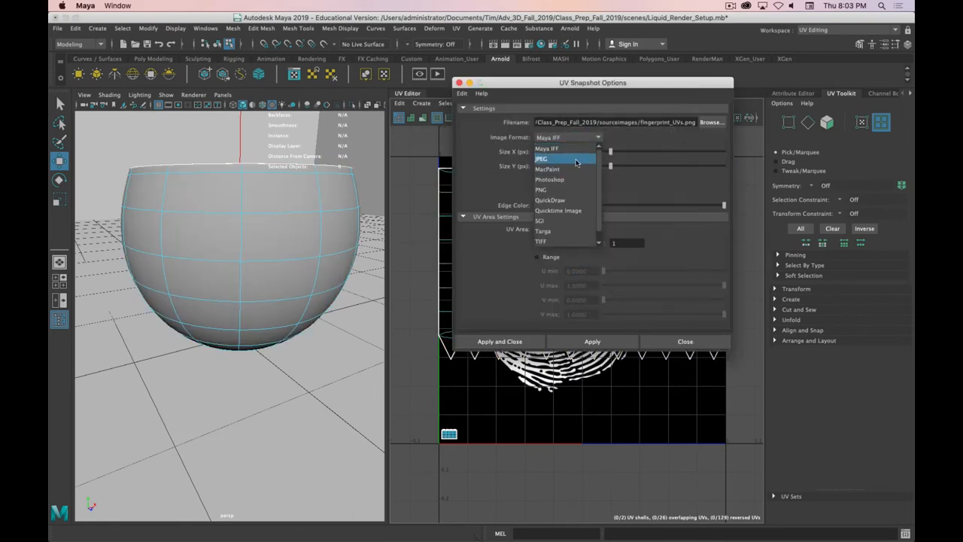
pyautogui.click(541, 189)
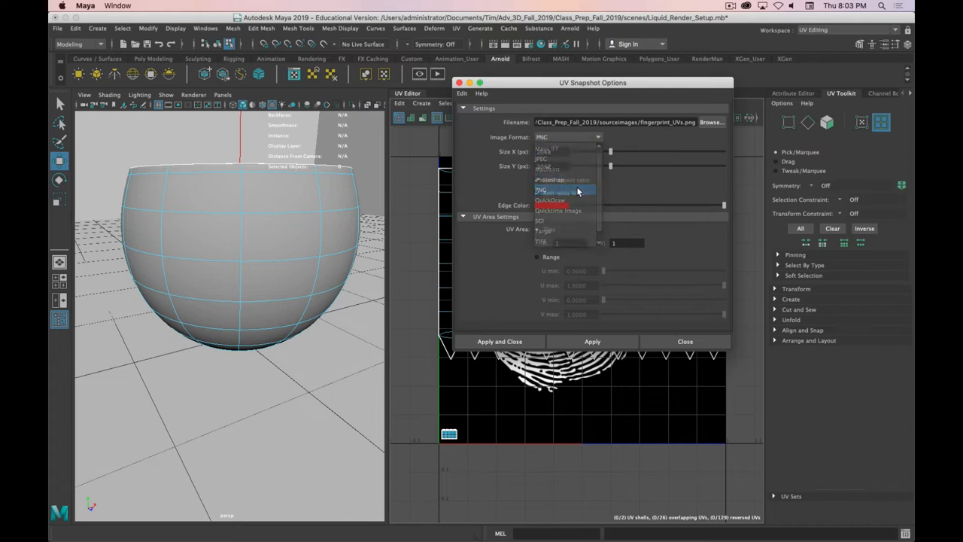
pyautogui.click(566, 190)
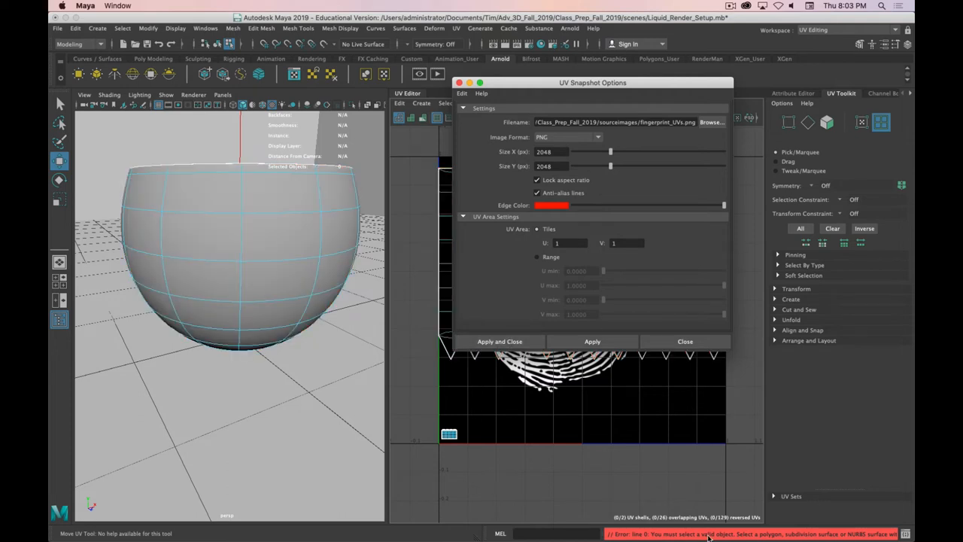
pyautogui.moveTo(708, 535)
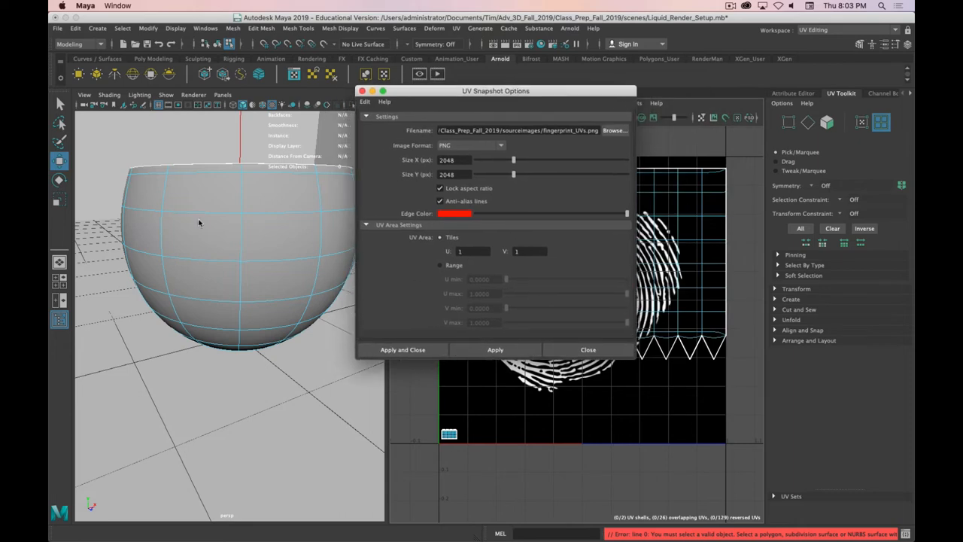
# Re-save the bowl's UV snapshot as the 2048-pixel fingerprint_UVs.png, then switch applications.
pyautogui.click(198, 223)
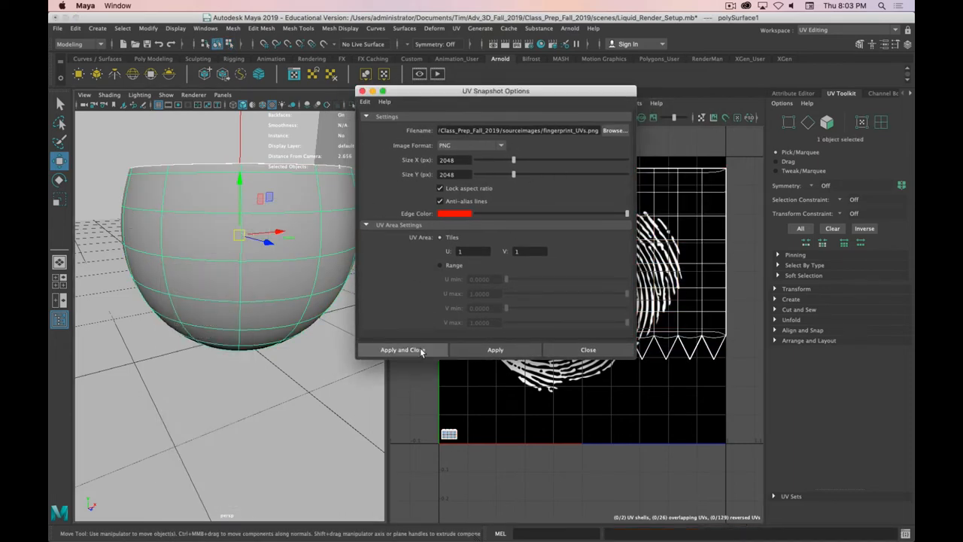
pyautogui.click(400, 349)
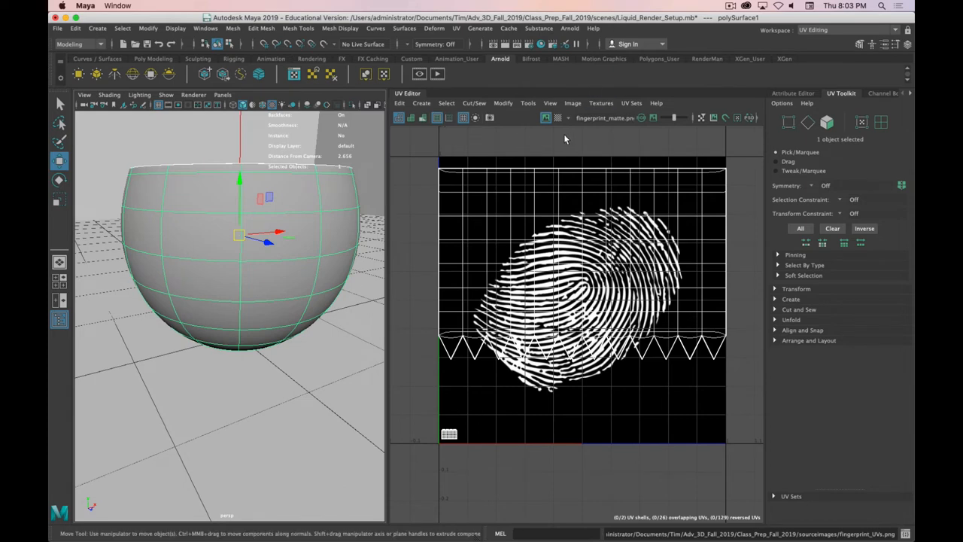
pyautogui.press('cmd+tab')
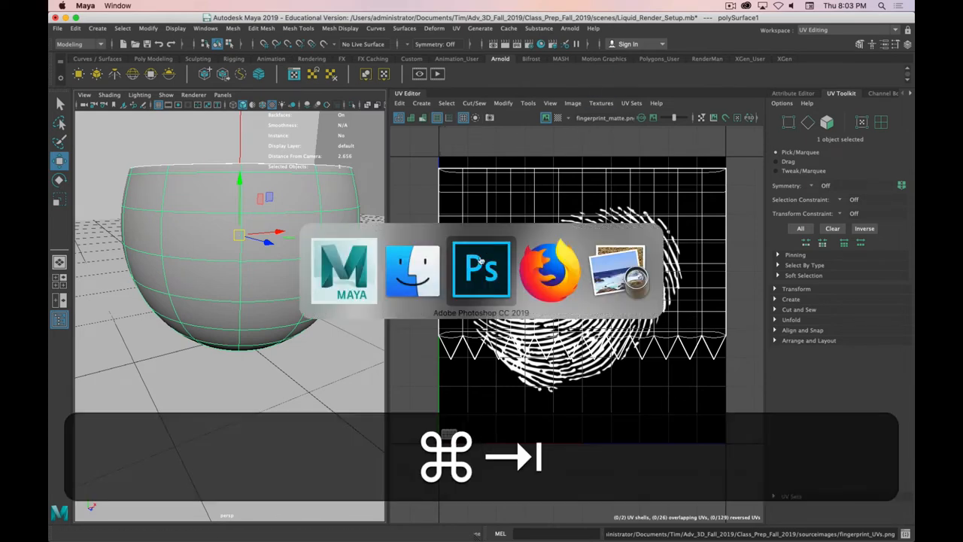
# Quick Look fingerprint_UVs.png in Finder and open it with Adobe Photoshop CC 2019.
pyautogui.press('cmd+tab')
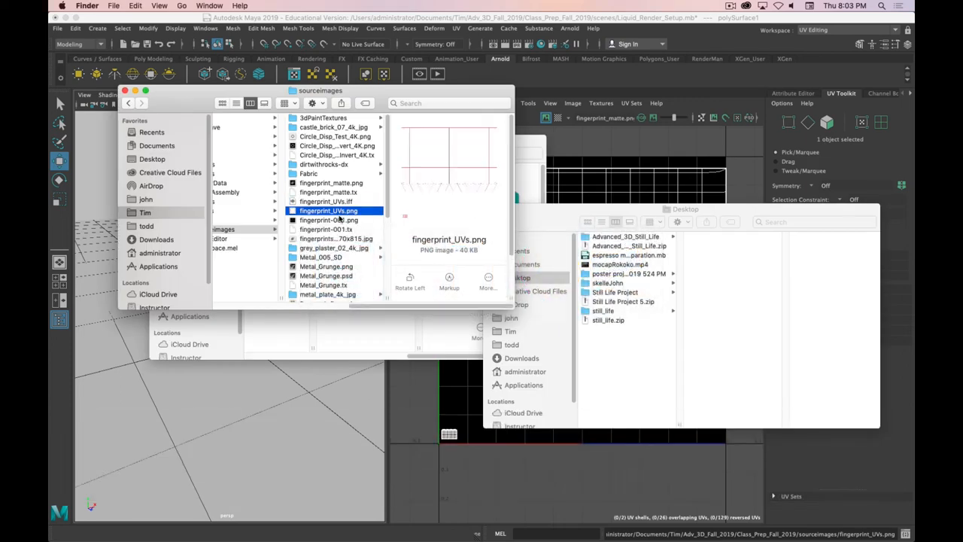
pyautogui.doubleClick(329, 211)
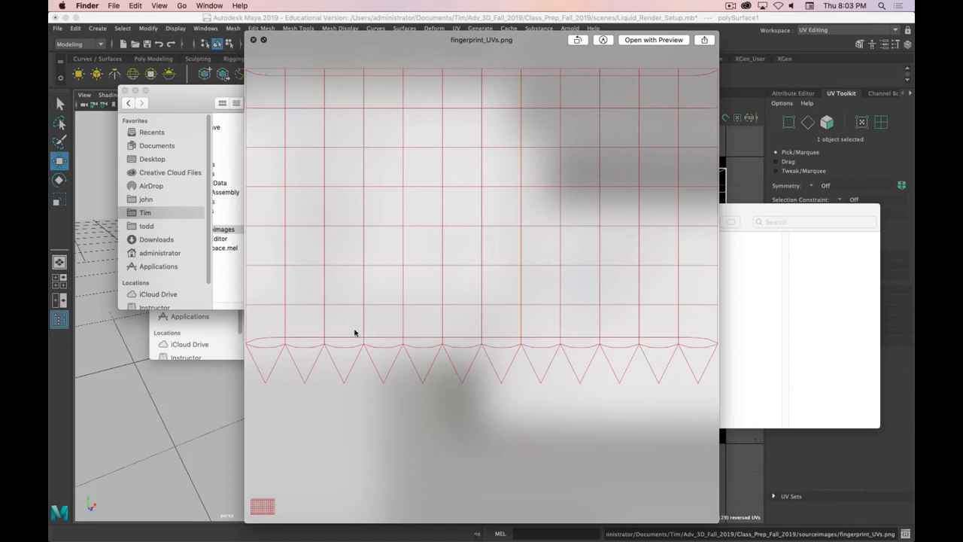
pyautogui.moveTo(525, 404)
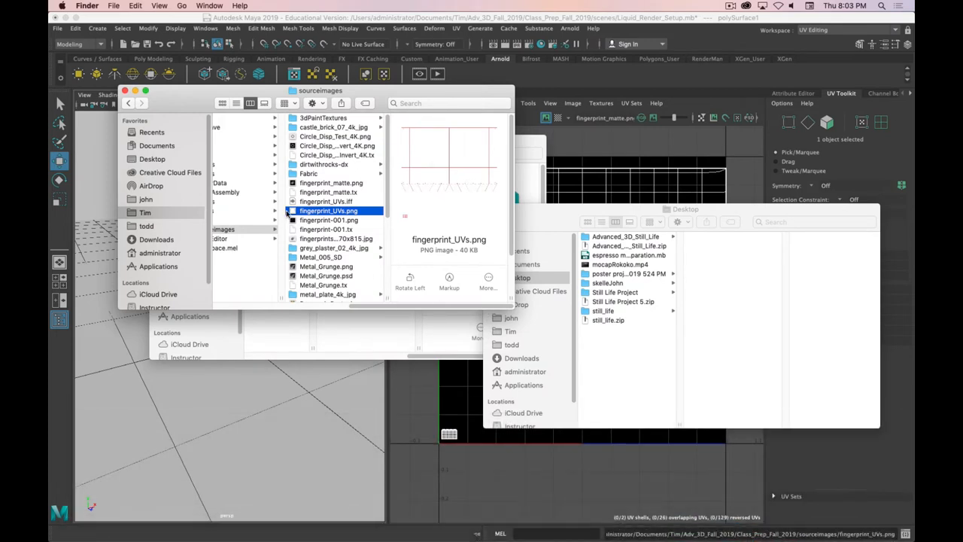
pyautogui.rightClick(328, 210)
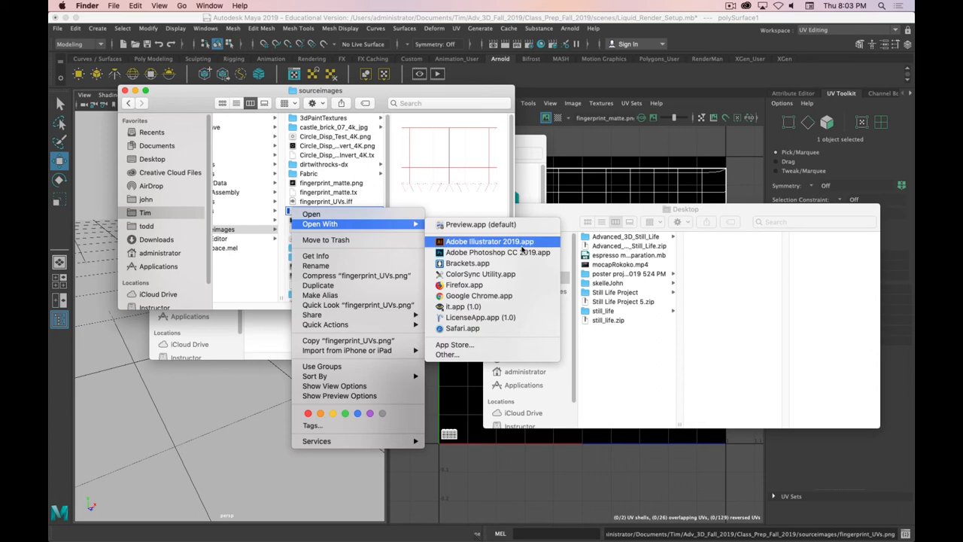
pyautogui.click(496, 253)
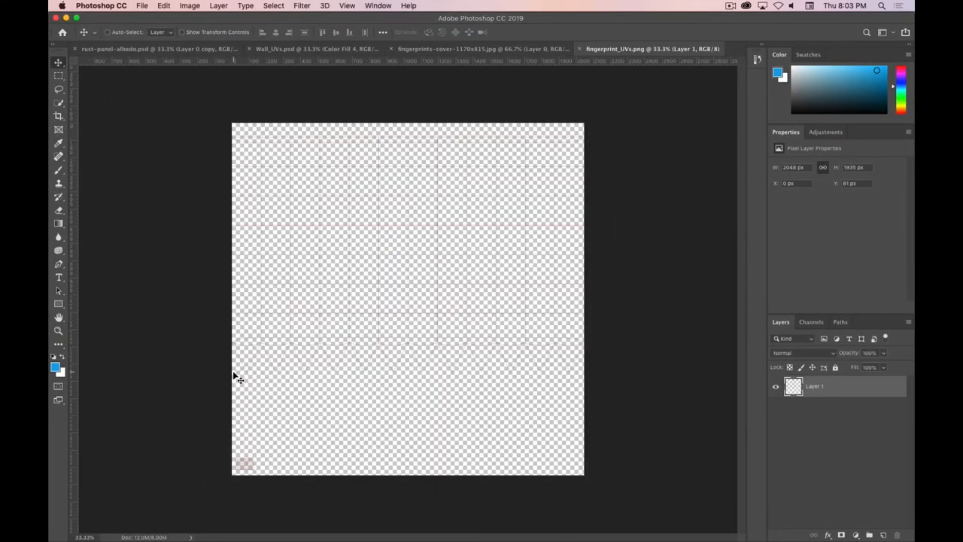
pyautogui.moveTo(541, 334)
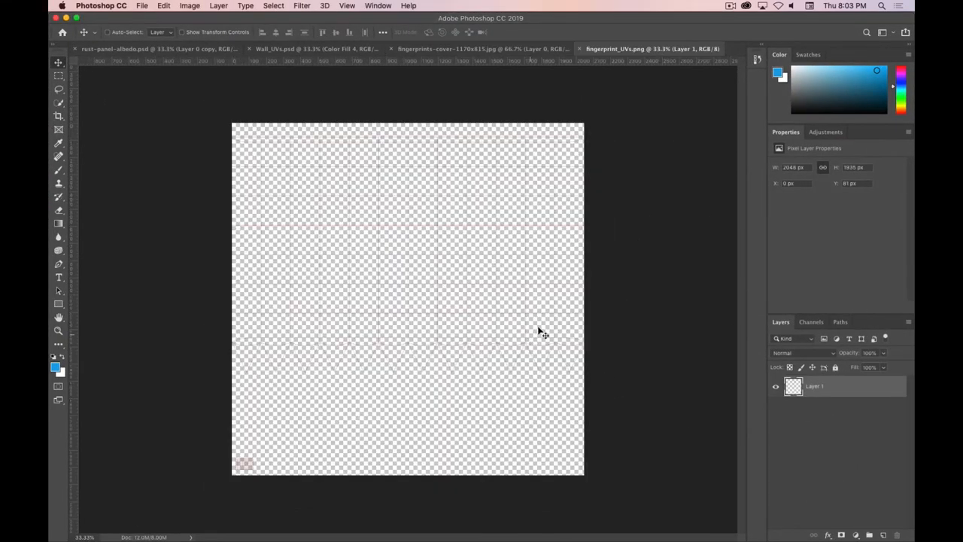
pyautogui.moveTo(488, 295)
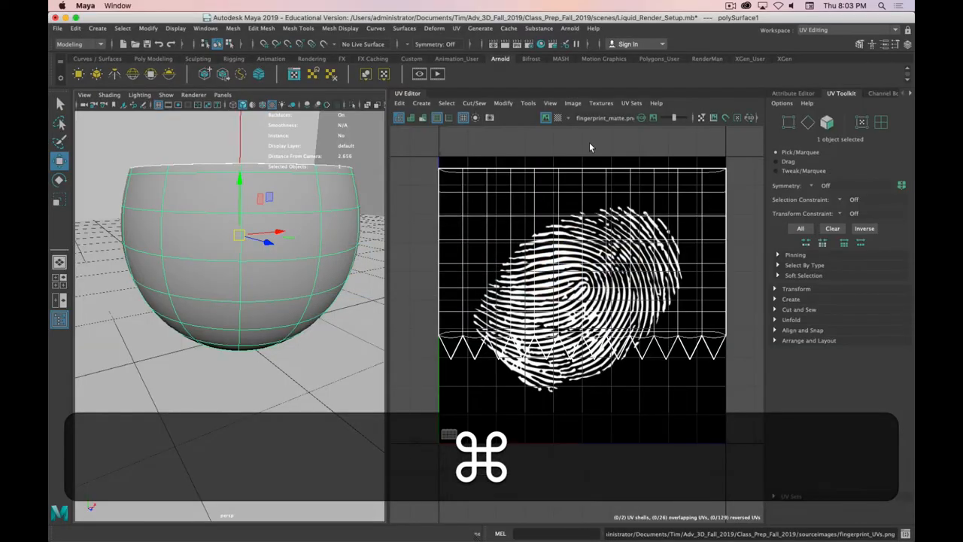
pyautogui.click(572, 103)
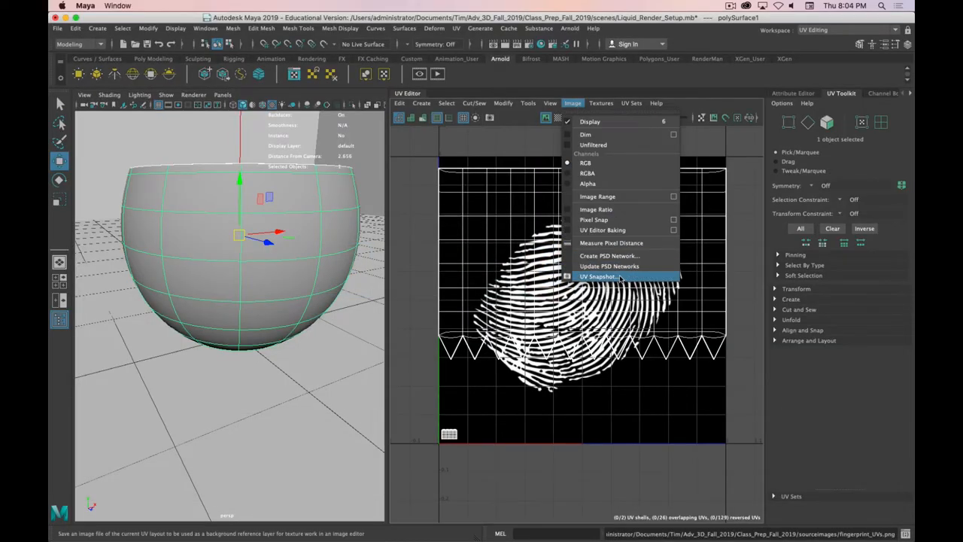
pyautogui.click(599, 277)
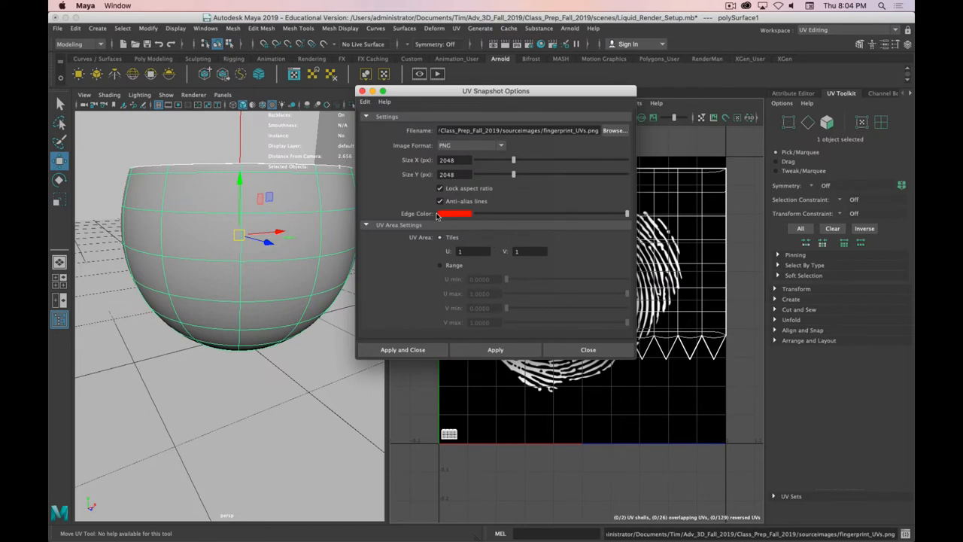
pyautogui.moveTo(544, 247)
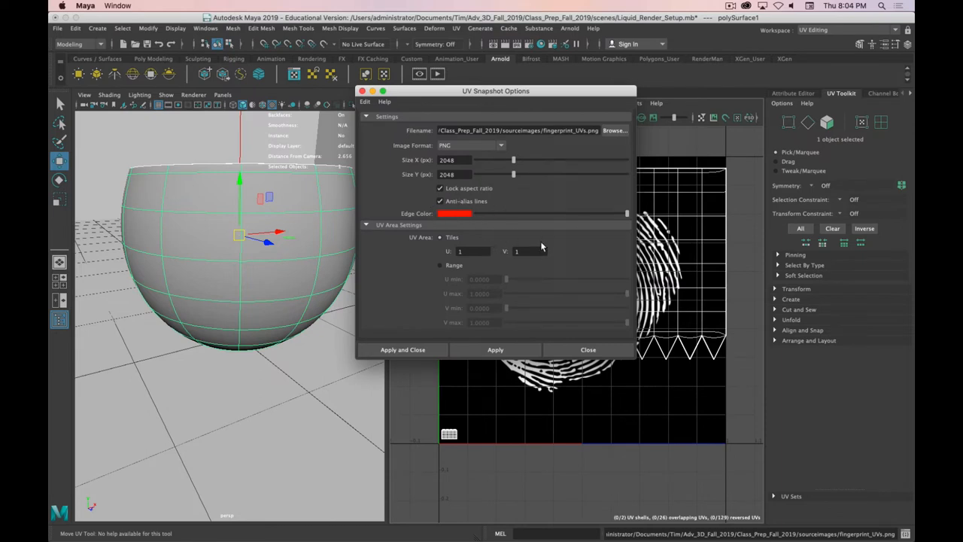
pyautogui.moveTo(382, 292)
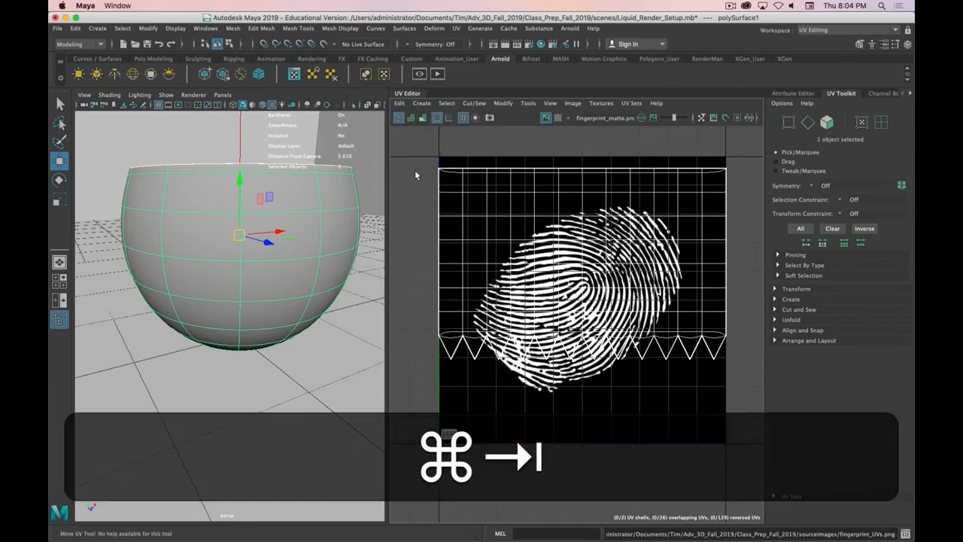
pyautogui.press('cmd+tab')
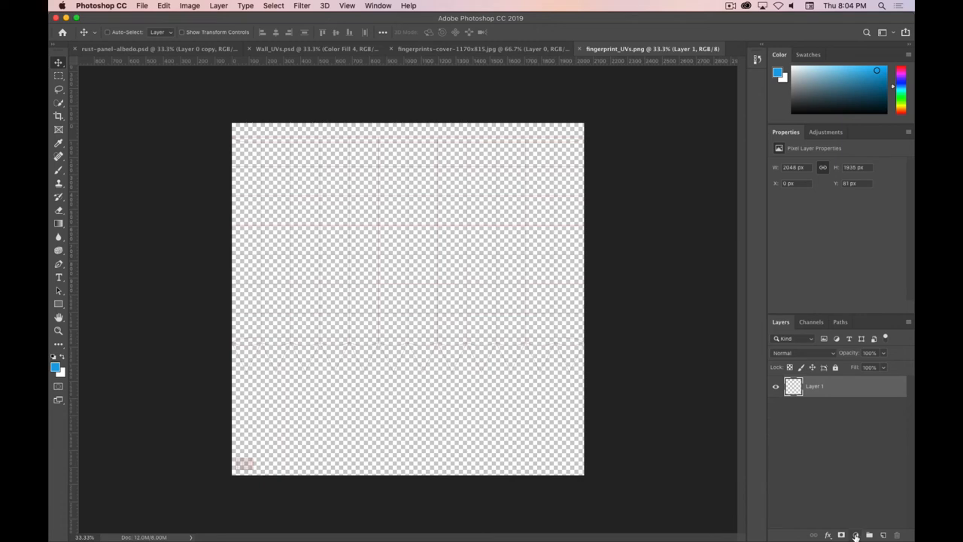
# Add a solid black color fill layer beneath the red UV lines, then switch to Finder.
pyautogui.click(855, 534)
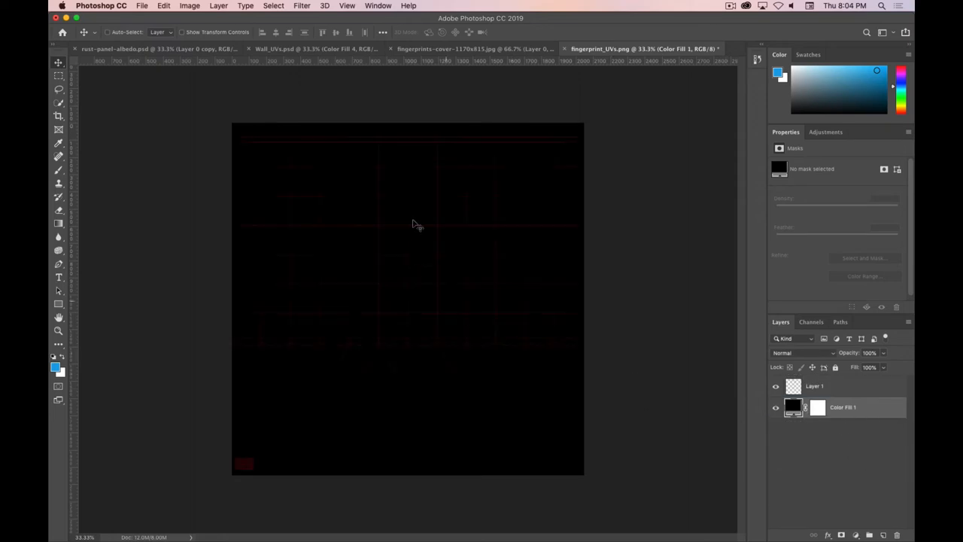
pyautogui.moveTo(317, 319)
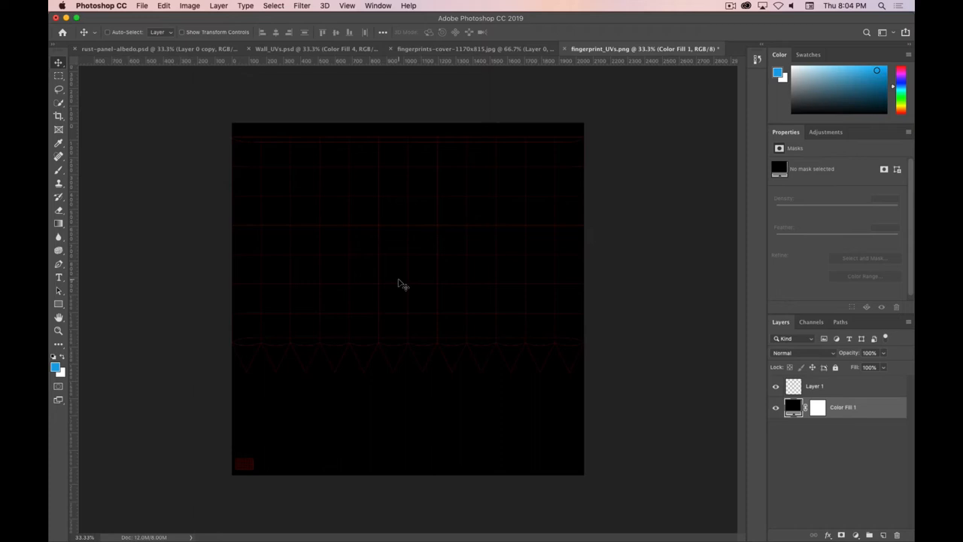
pyautogui.press('cmd+=')
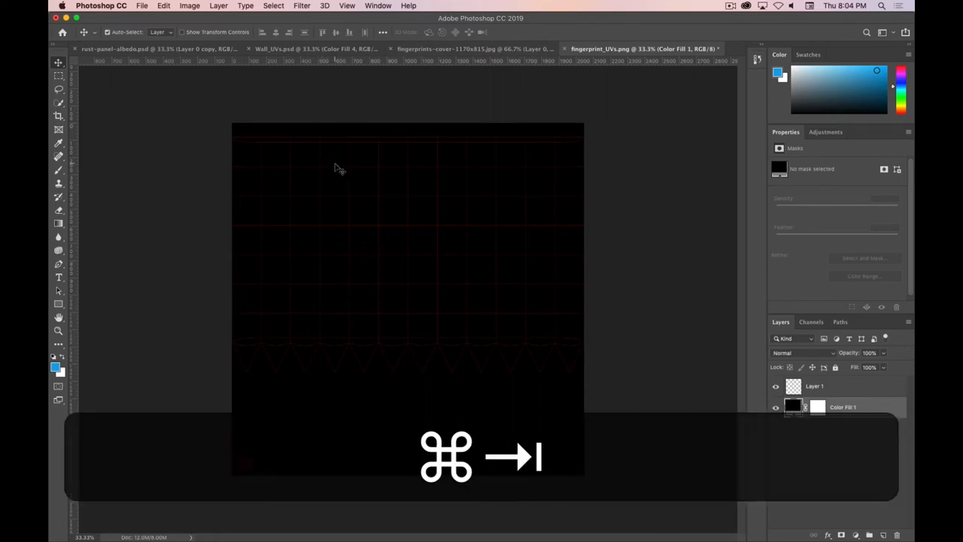
pyautogui.press('cmd+tab')
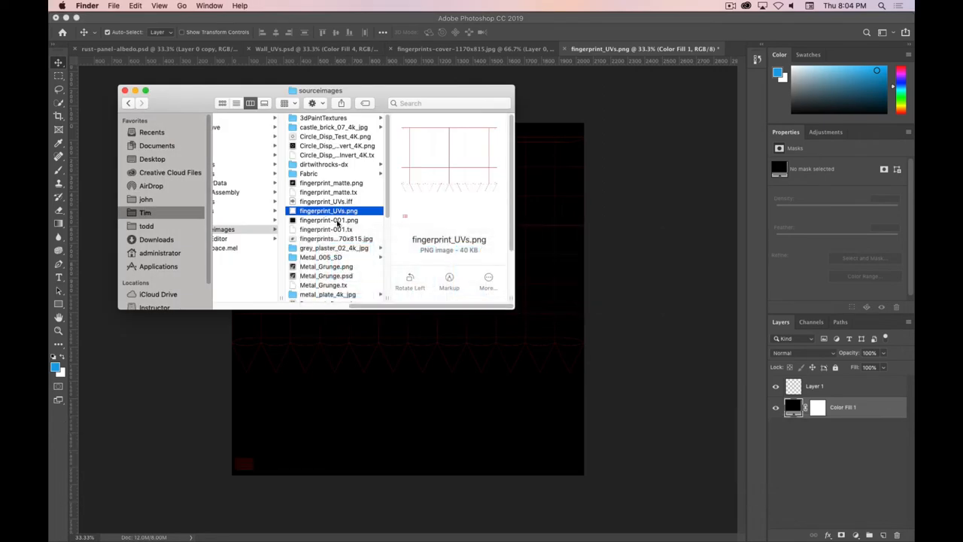
# Preview the fingerprint images in sourceimages and place fingerprint_matte.png into the UV document as a new layer.
pyautogui.click(328, 220)
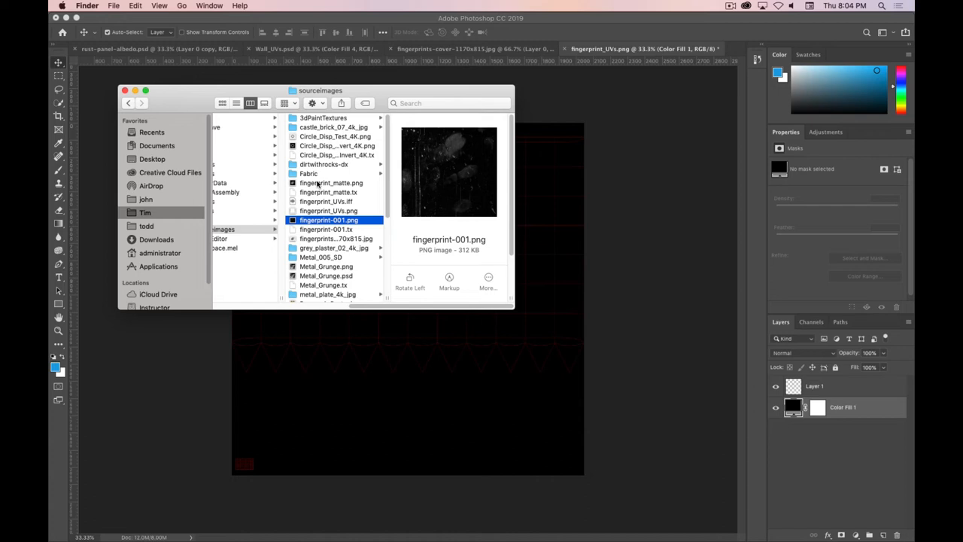
pyautogui.click(331, 184)
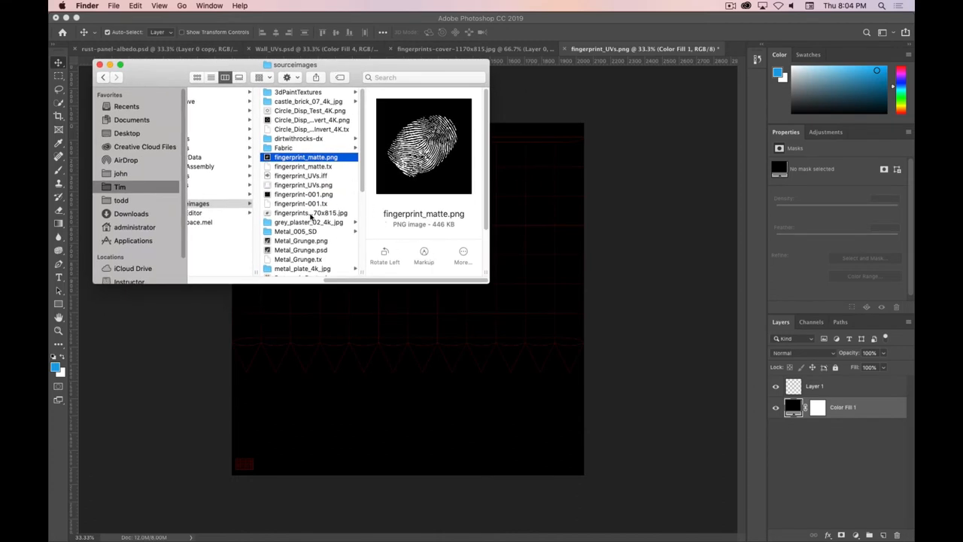
pyautogui.click(310, 213)
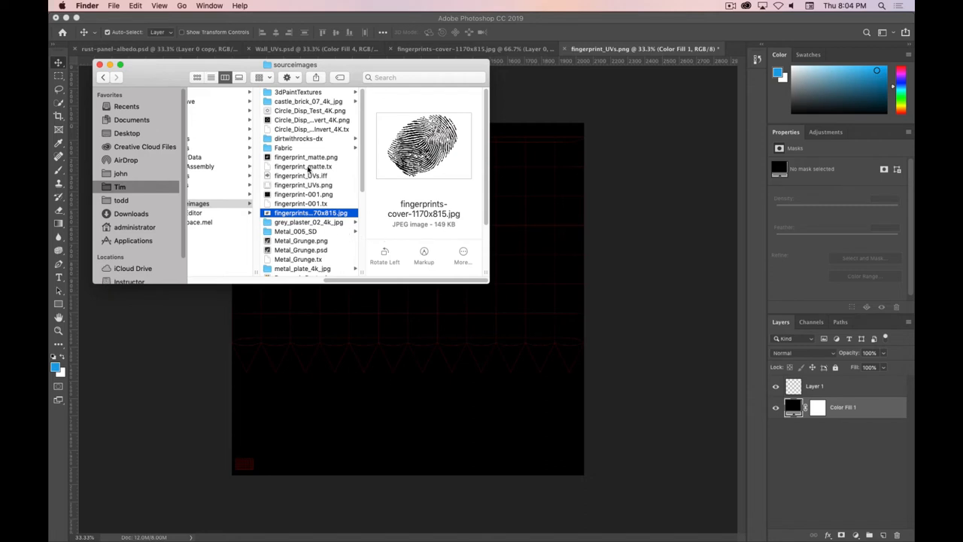
pyautogui.click(304, 156)
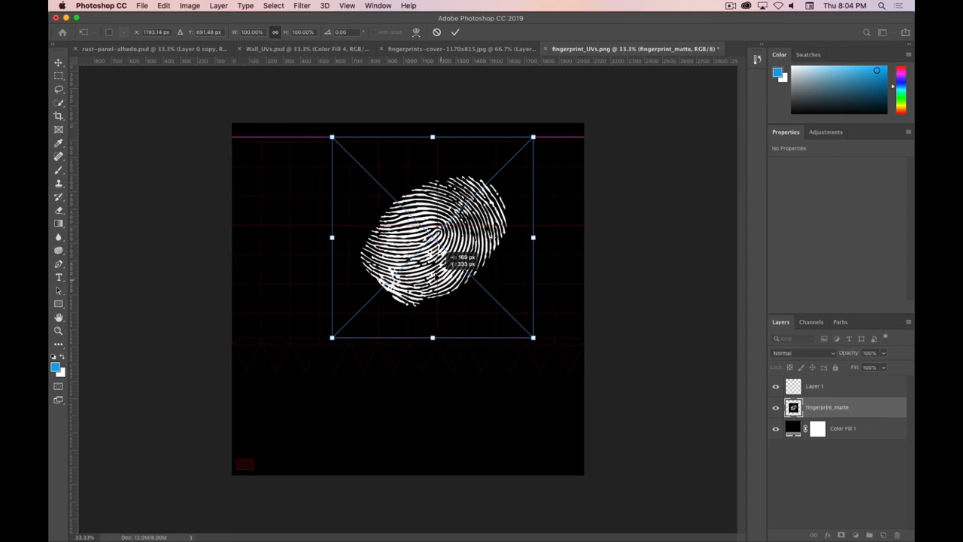
pyautogui.press('cmd+tab')
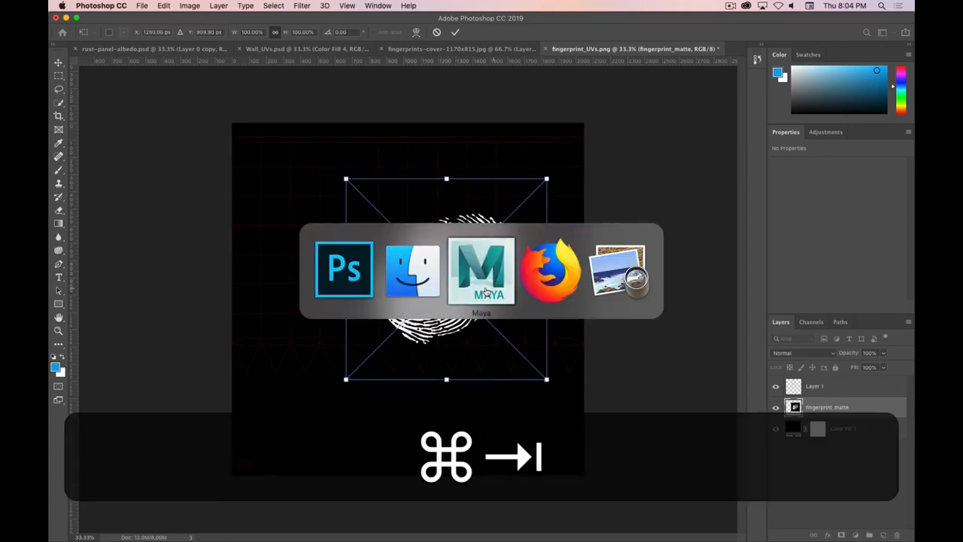
# After checking the face's UVs in Maya, shrink the fingerprint to a small patch near the top centre of the layout.
pyautogui.press('cmd+tab')
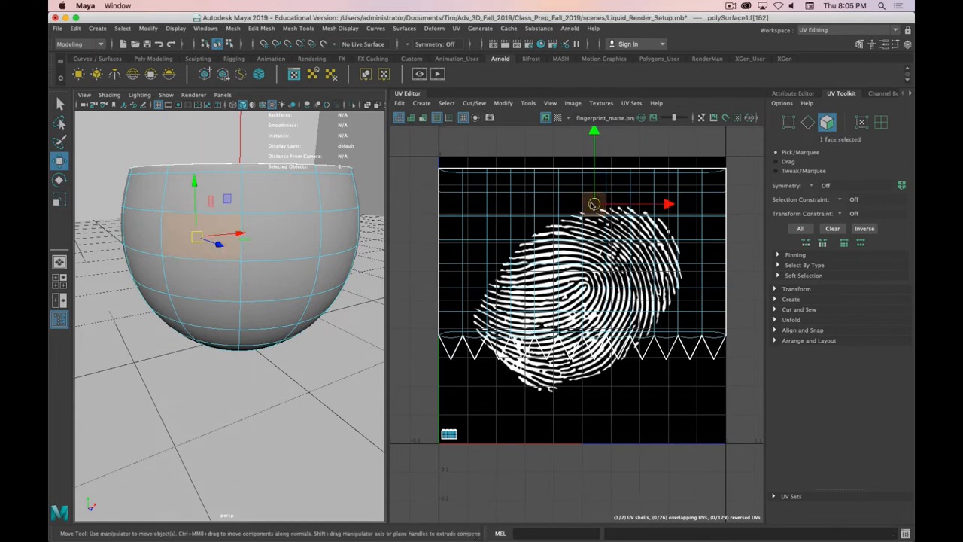
pyautogui.press('cmd+tab')
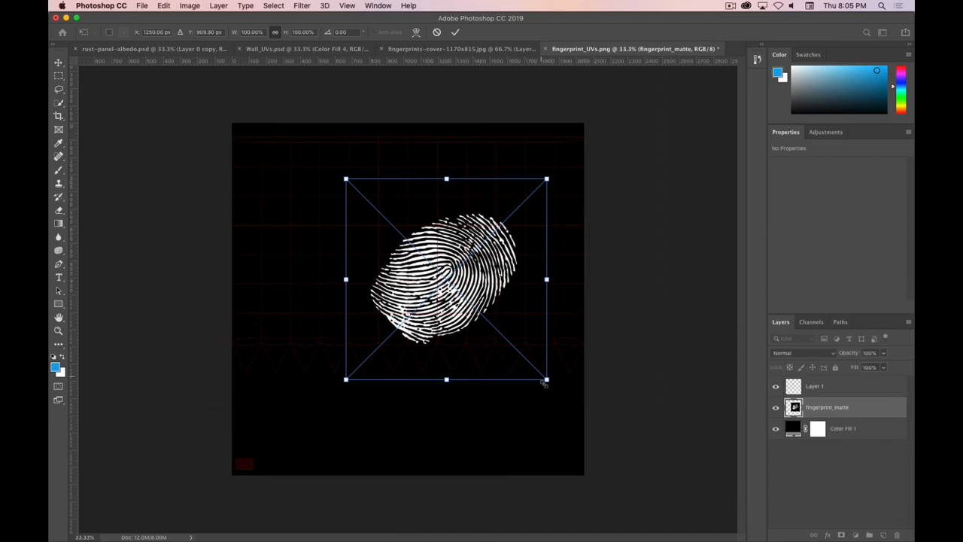
pyautogui.moveTo(545, 379); pyautogui.dragTo(458, 289)
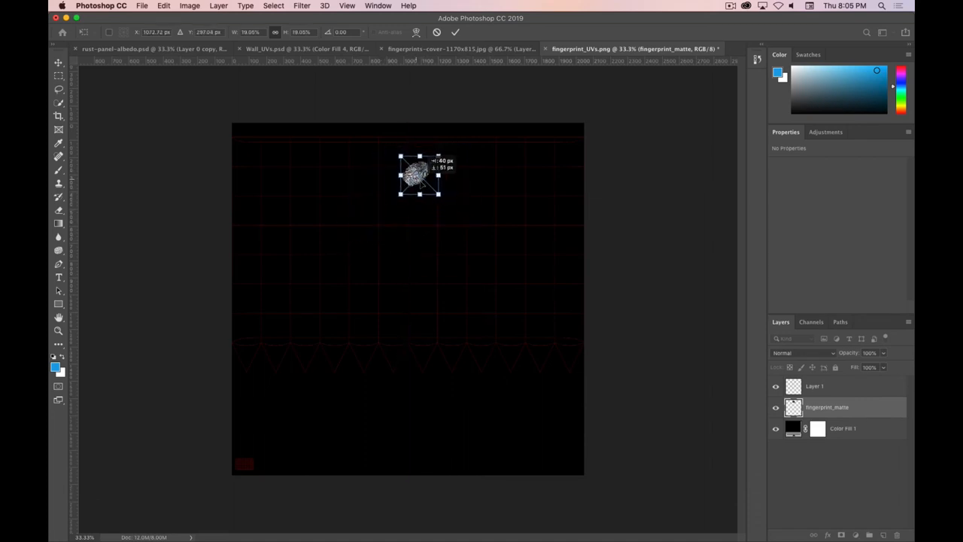
pyautogui.moveTo(418, 175); pyautogui.dragTo(427, 179)
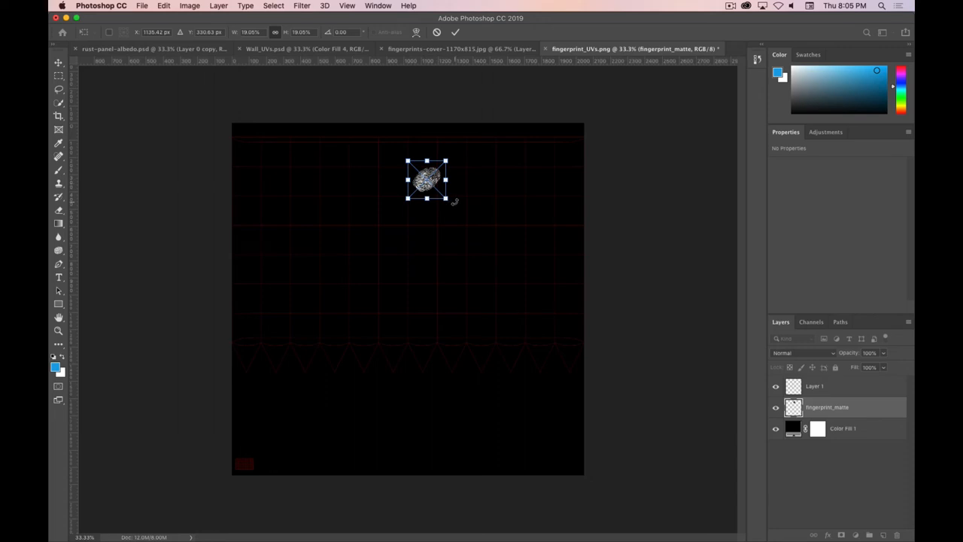
pyautogui.moveTo(451, 154); pyautogui.dragTo(459, 192)
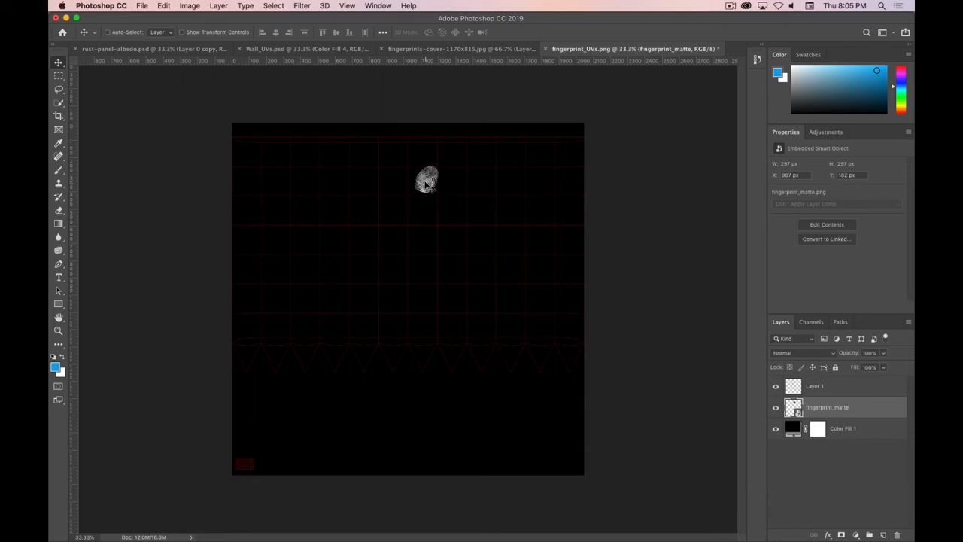
pyautogui.moveTo(427, 181); pyautogui.dragTo(419, 180)
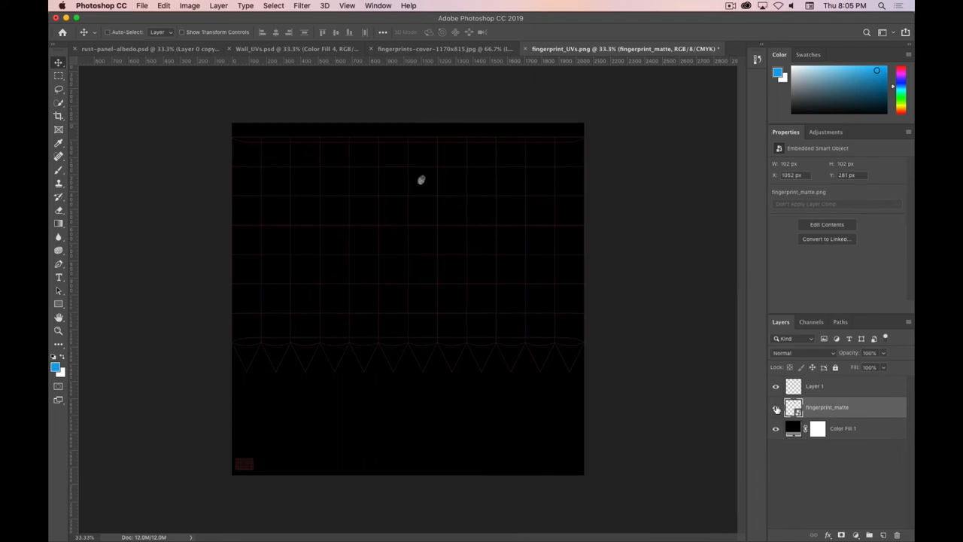
# Hide Layer 1's red UV wireframe so only the fingerprint remains on black.
pyautogui.click(777, 386)
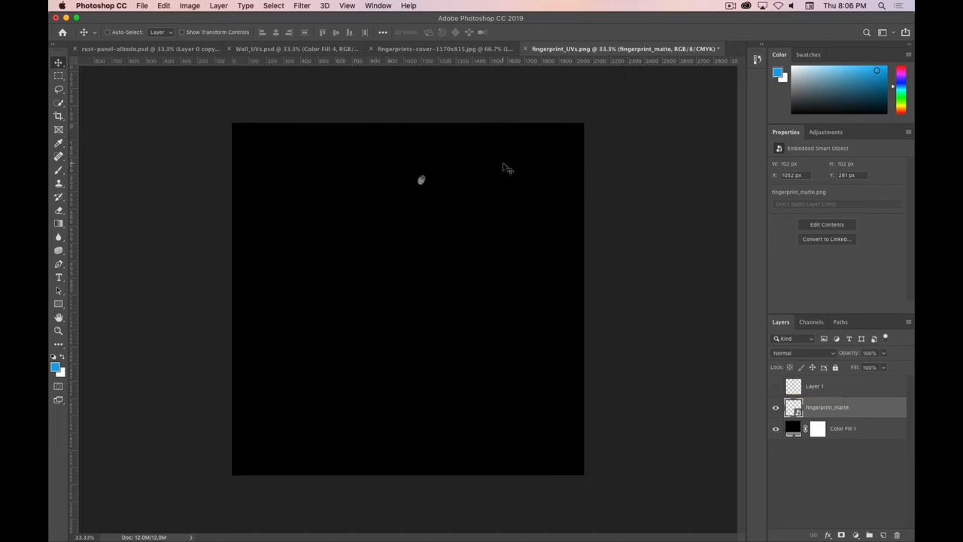
pyautogui.moveTo(394, 155)
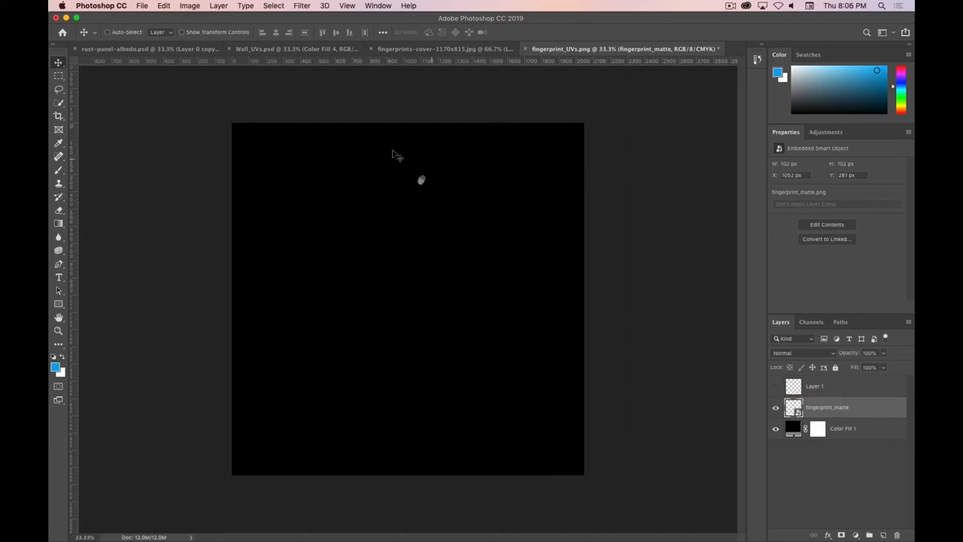
pyautogui.click(142, 6)
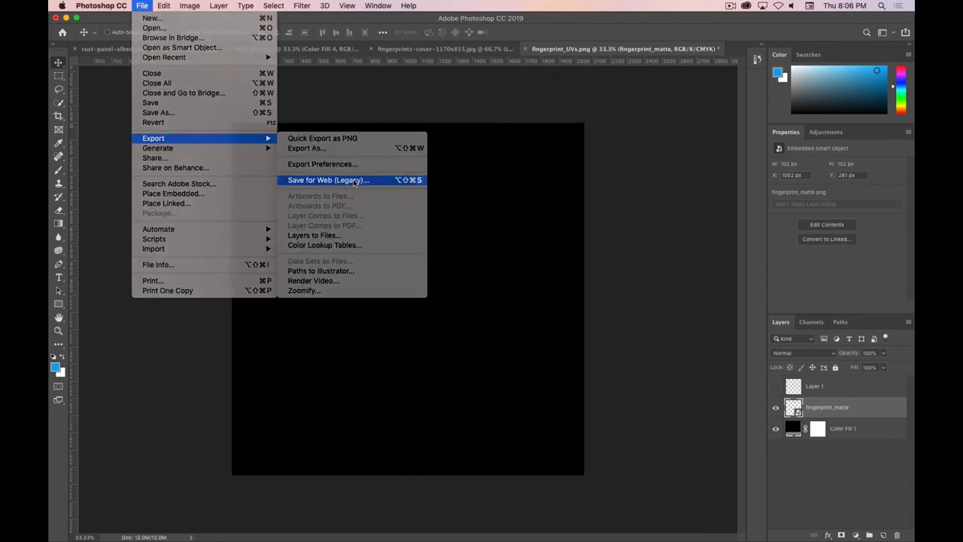
# Save for Web as PNG-24, replacing fingerprint_matte.png in the sourceimages folder.
pyautogui.click(328, 181)
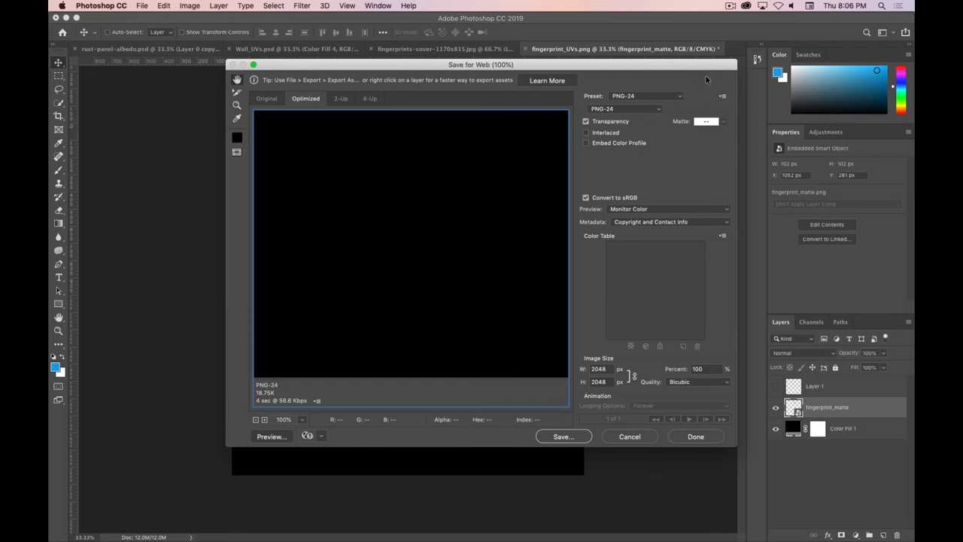
pyautogui.moveTo(437, 163)
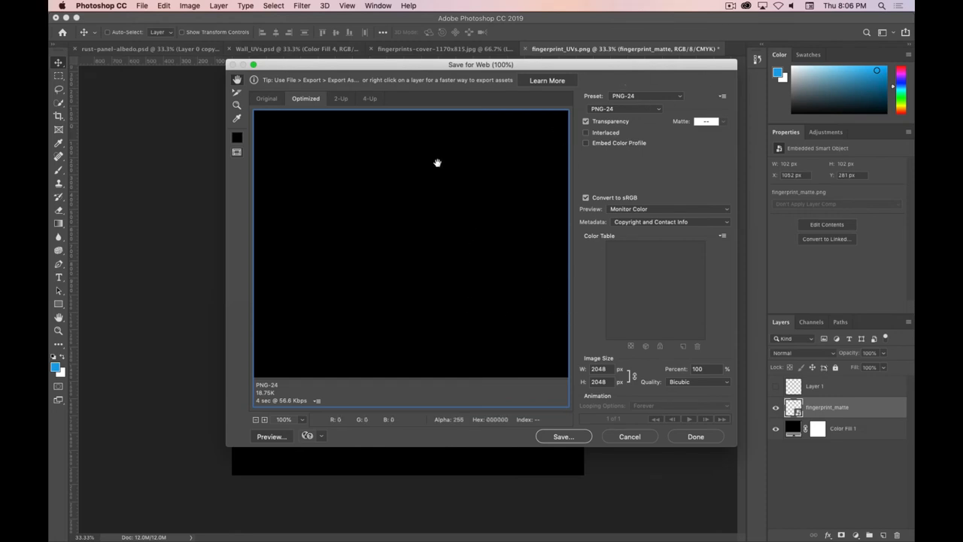
pyautogui.moveTo(479, 237)
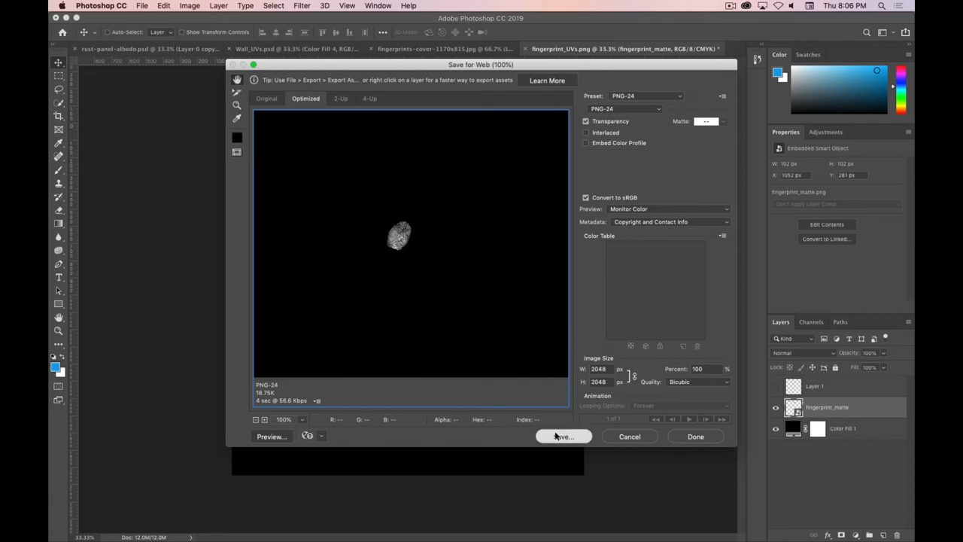
pyautogui.click(563, 437)
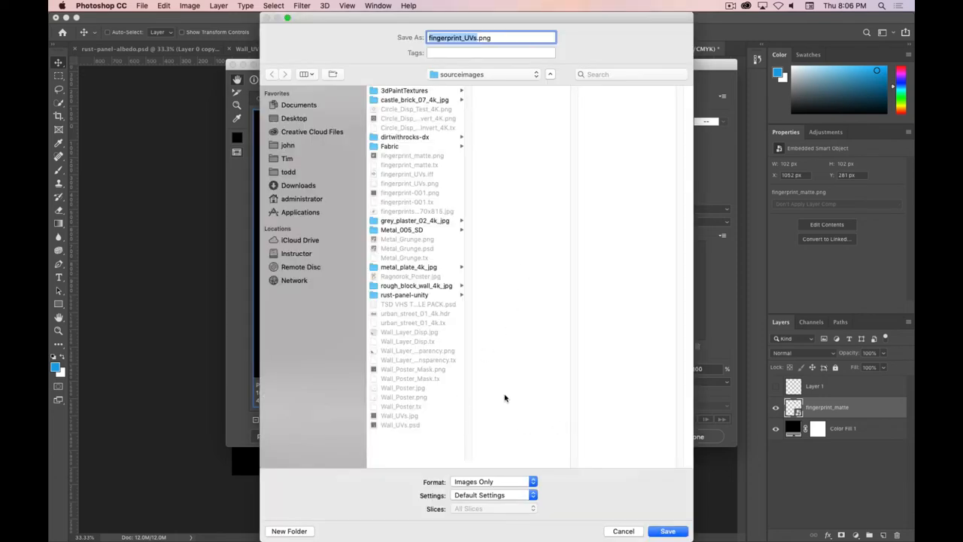
pyautogui.moveTo(373, 163)
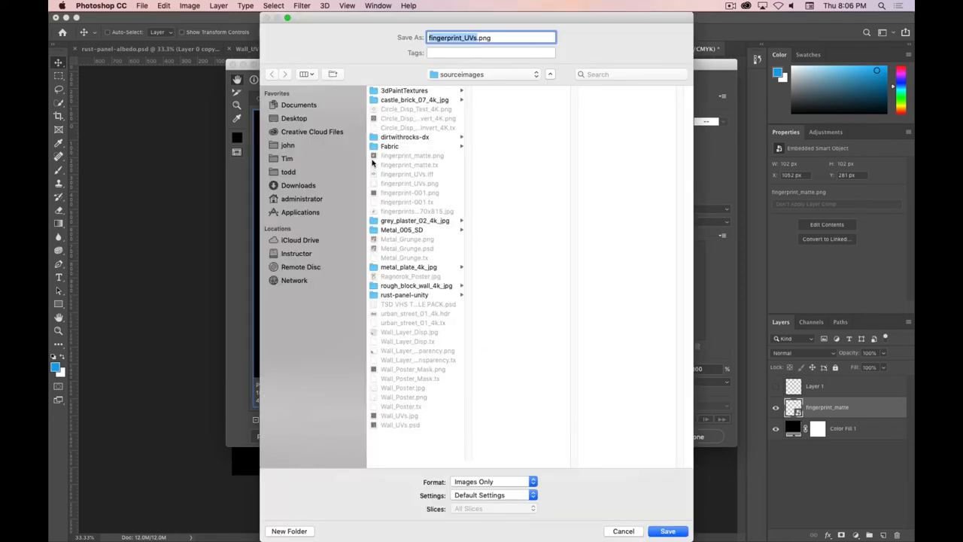
pyautogui.click(412, 155)
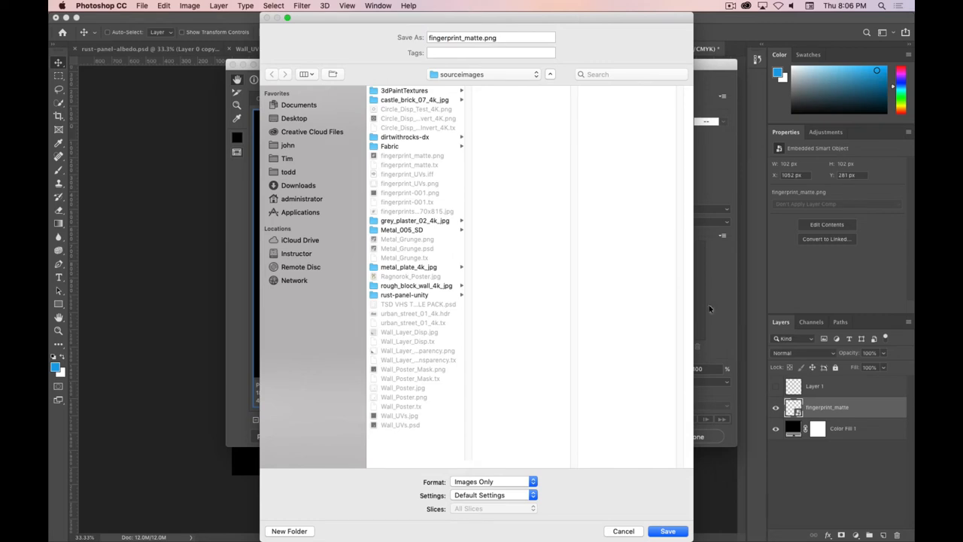
pyautogui.click(669, 530)
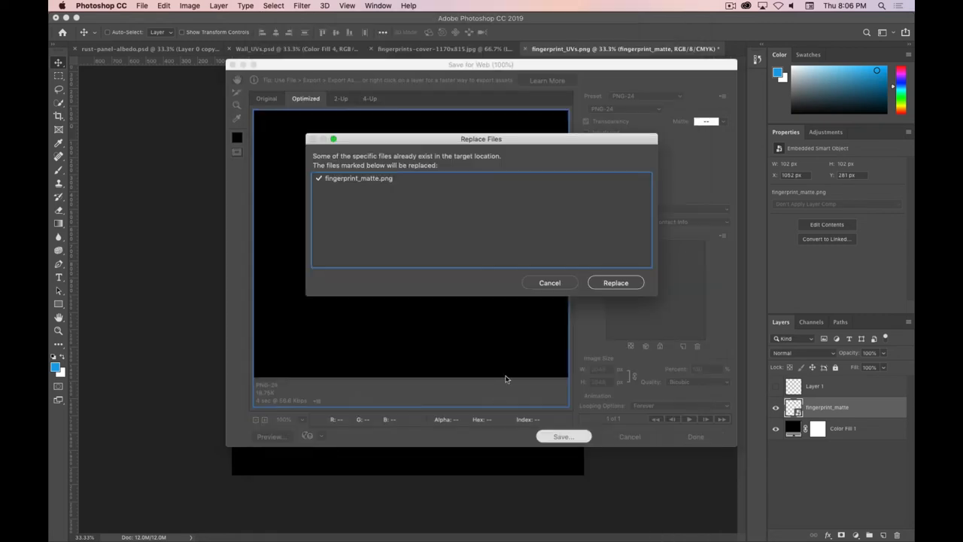
pyautogui.click(614, 283)
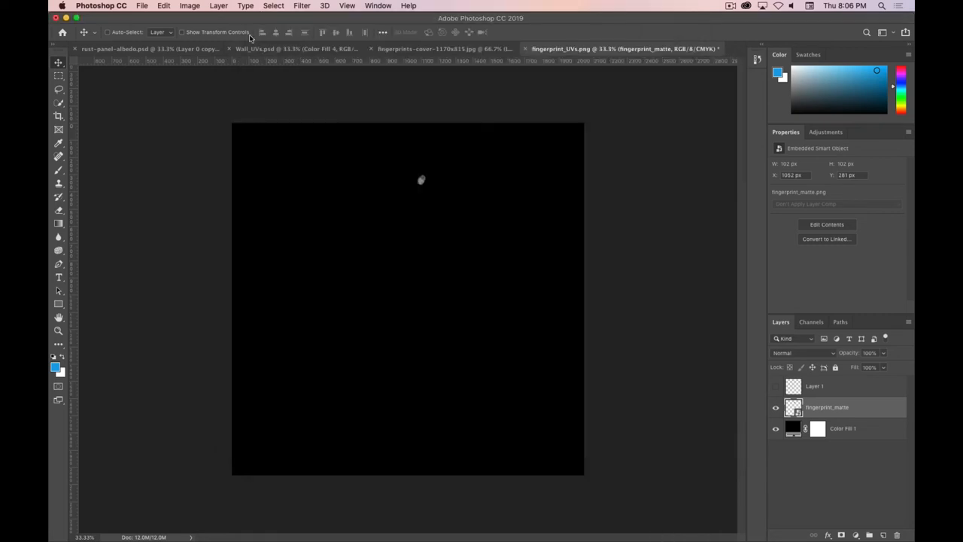
pyautogui.moveTo(493, 524)
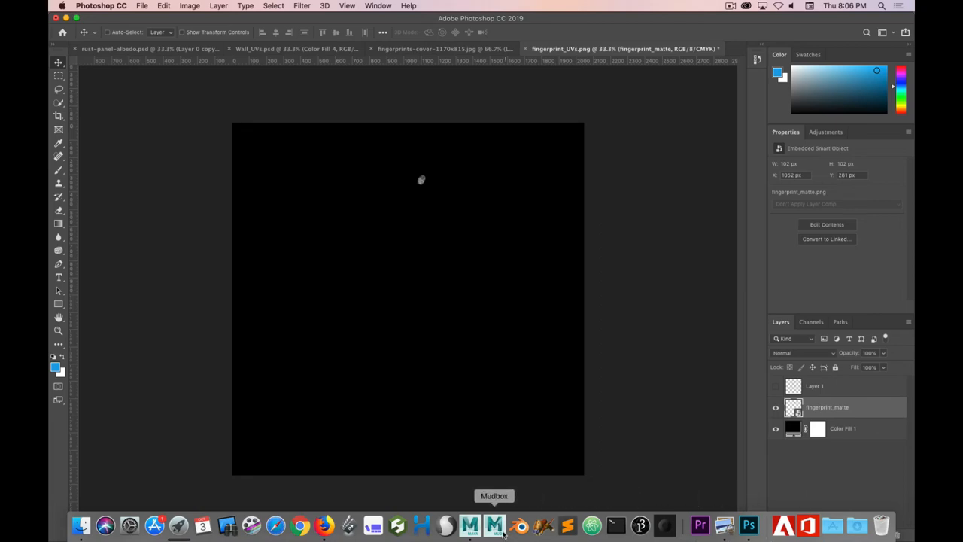
# Switch to Maya and open Hypershade on the Glass_Bowl standard surface.
pyautogui.click(470, 524)
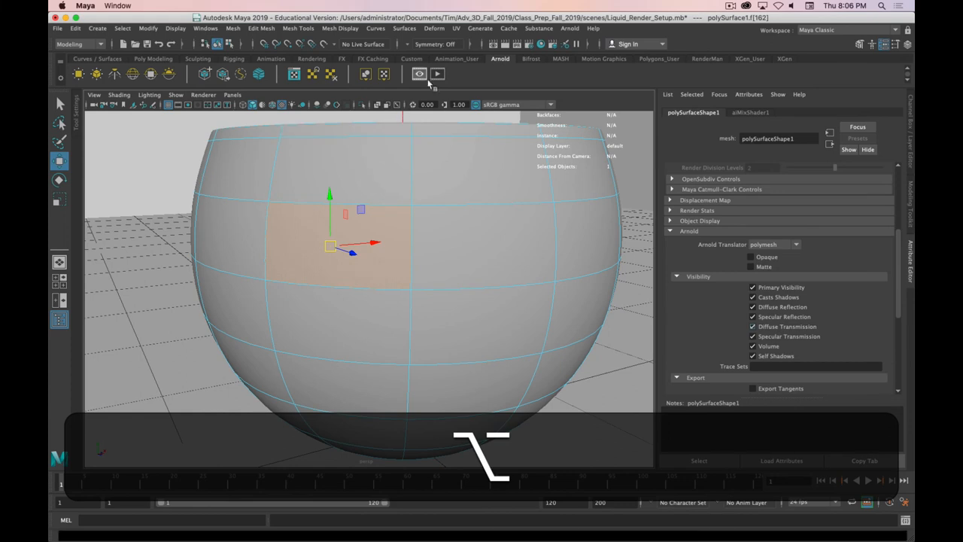
pyautogui.click(437, 72)
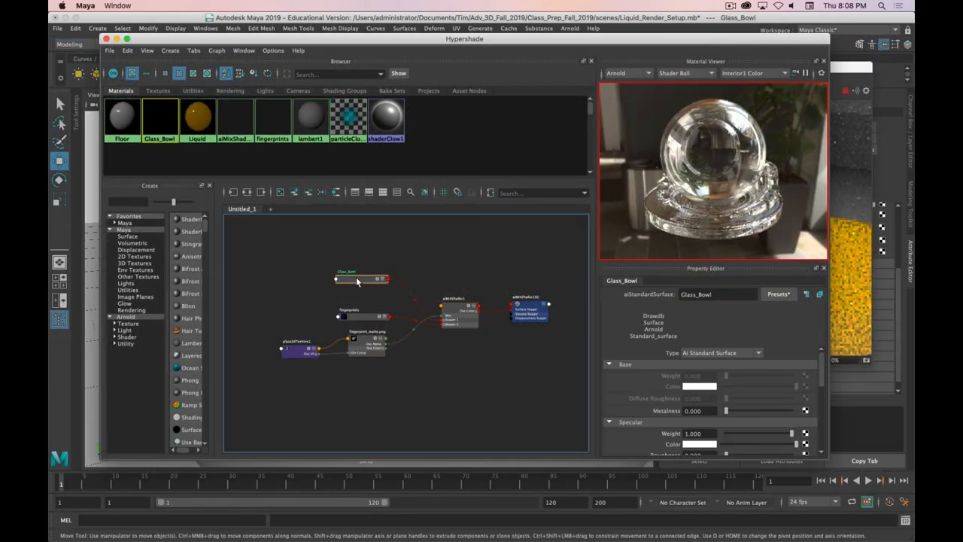
# Select the fingerprints aiStandardSurface node to show its attributes.
pyautogui.click(349, 301)
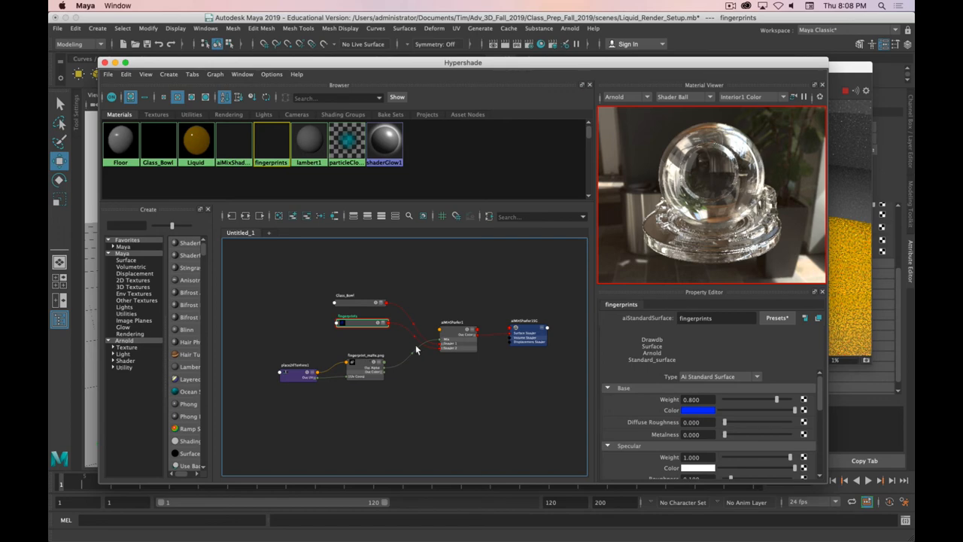
pyautogui.moveTo(566, 72)
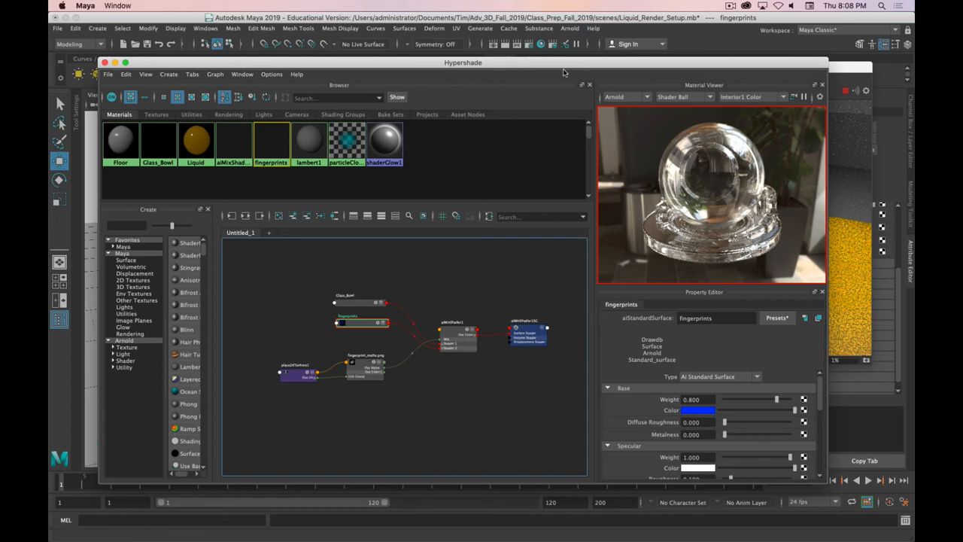
pyautogui.moveTo(560, 71)
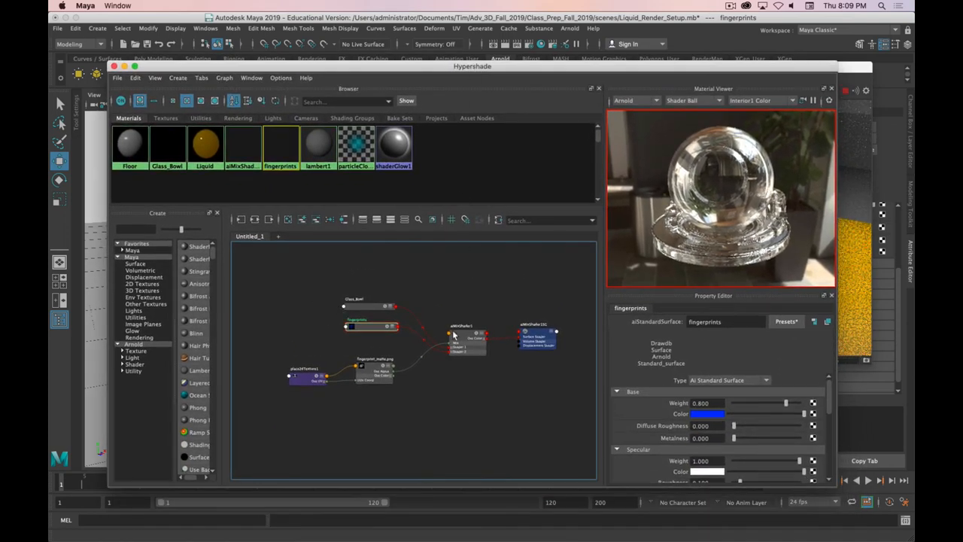
pyautogui.moveTo(551, 66)
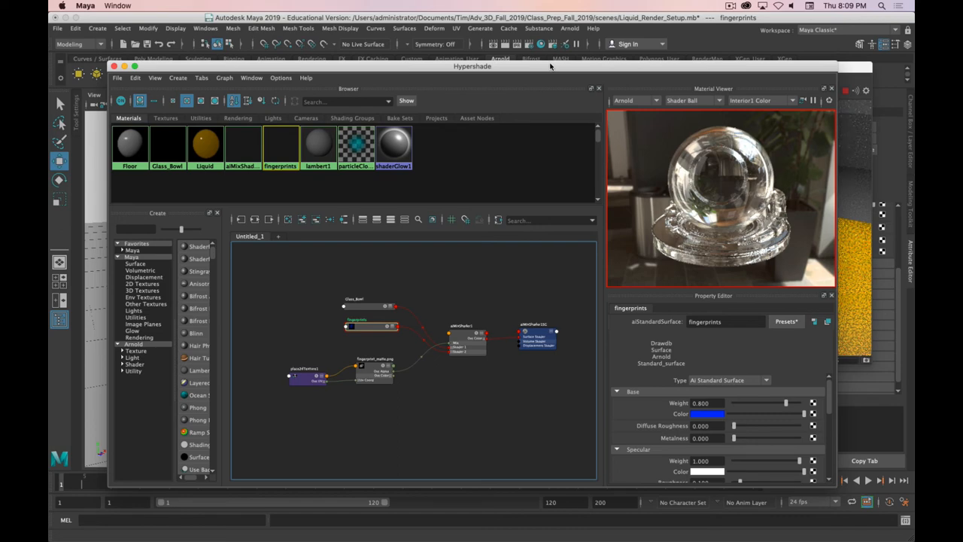
pyautogui.moveTo(512, 265)
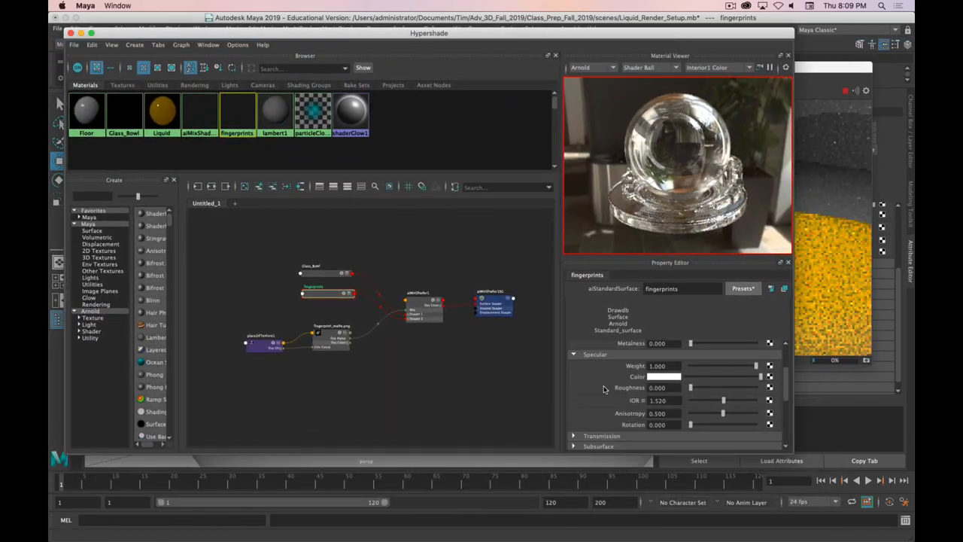
# Raise the fingerprints shader's specular roughness and lower its transmission weight to about 0.91.
pyautogui.moveTo(689, 387); pyautogui.dragTo(700, 387)
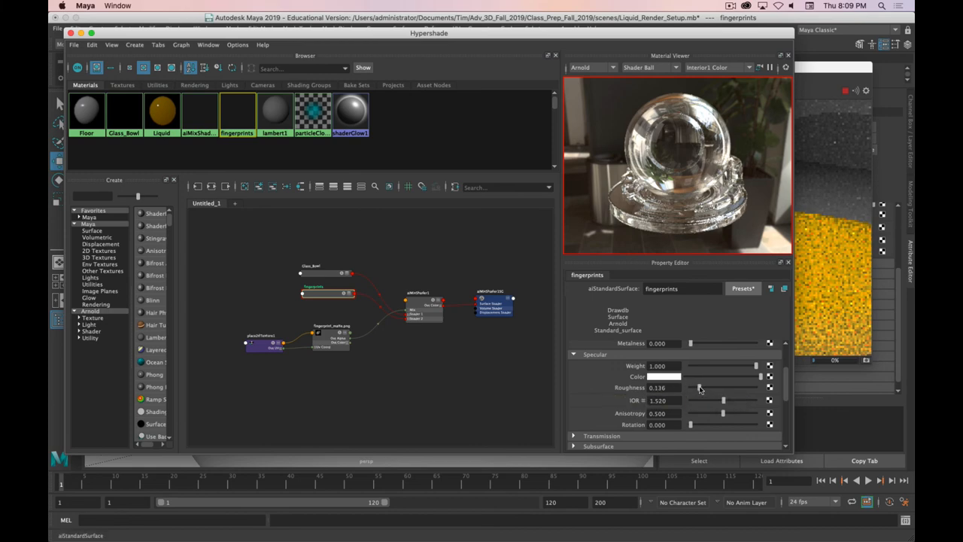
pyautogui.moveTo(692, 388); pyautogui.dragTo(708, 389)
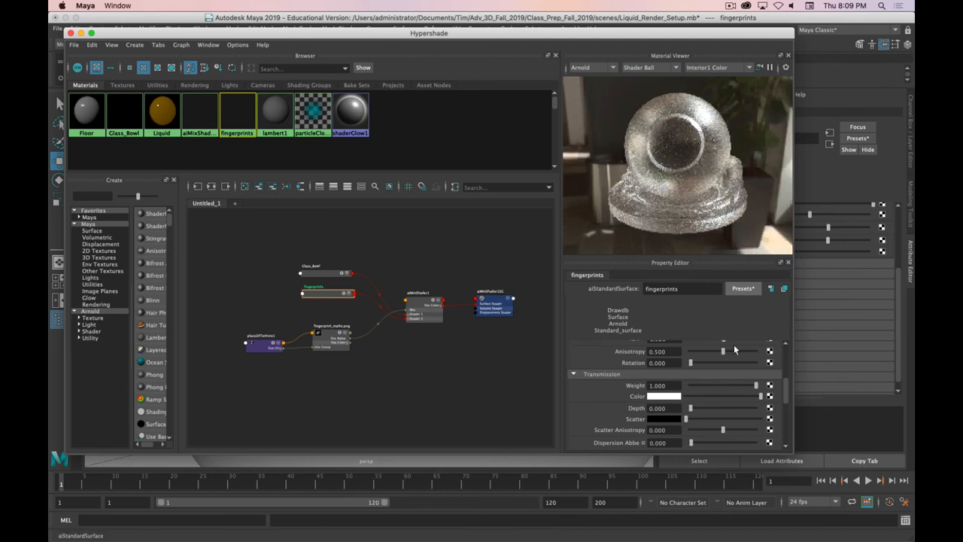
pyautogui.scroll(-3)
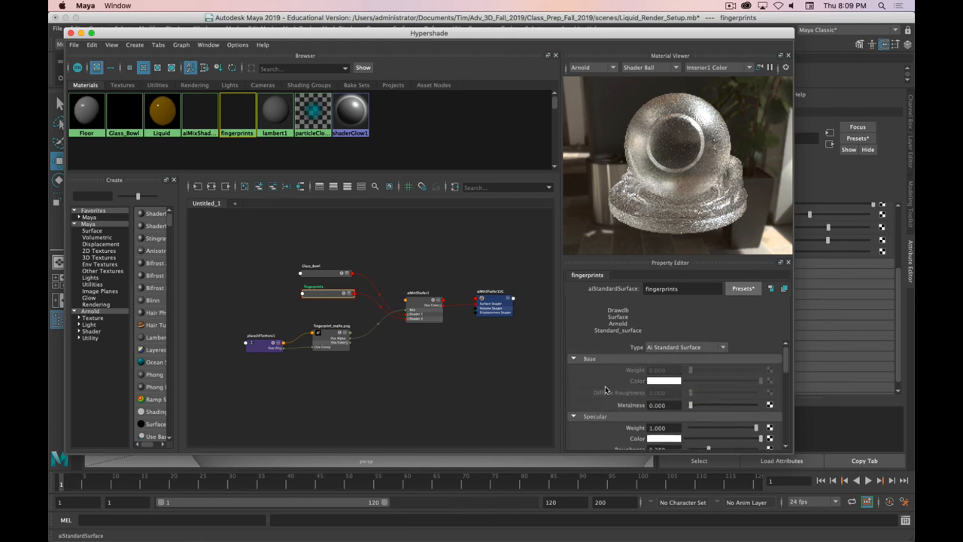
pyautogui.scroll(-3)
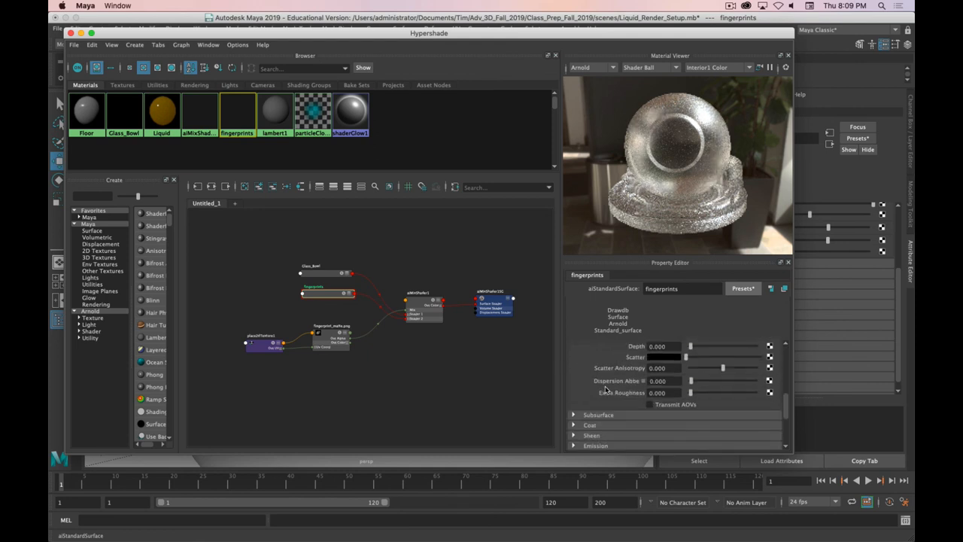
pyautogui.click(603, 343)
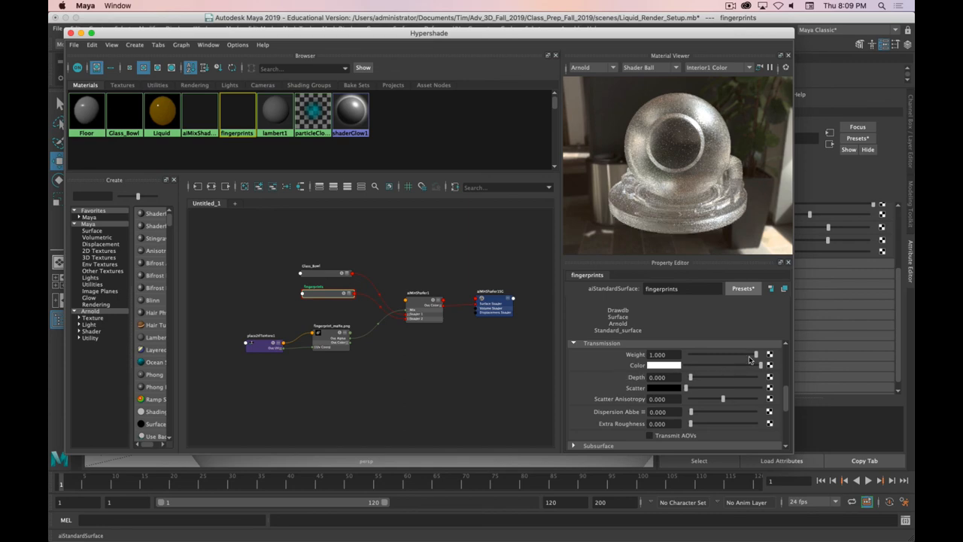
pyautogui.moveTo(756, 355); pyautogui.dragTo(749, 355)
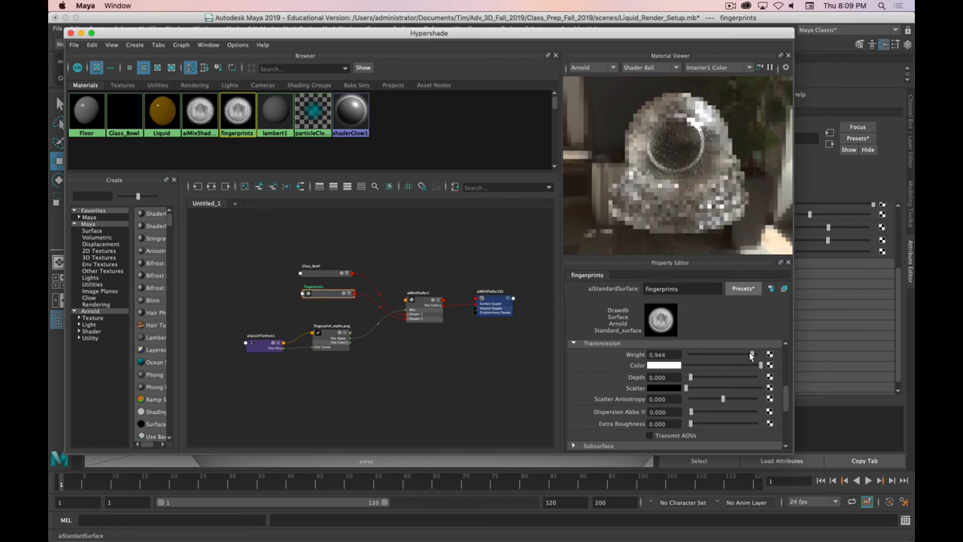
pyautogui.moveTo(750, 355); pyautogui.dragTo(738, 355)
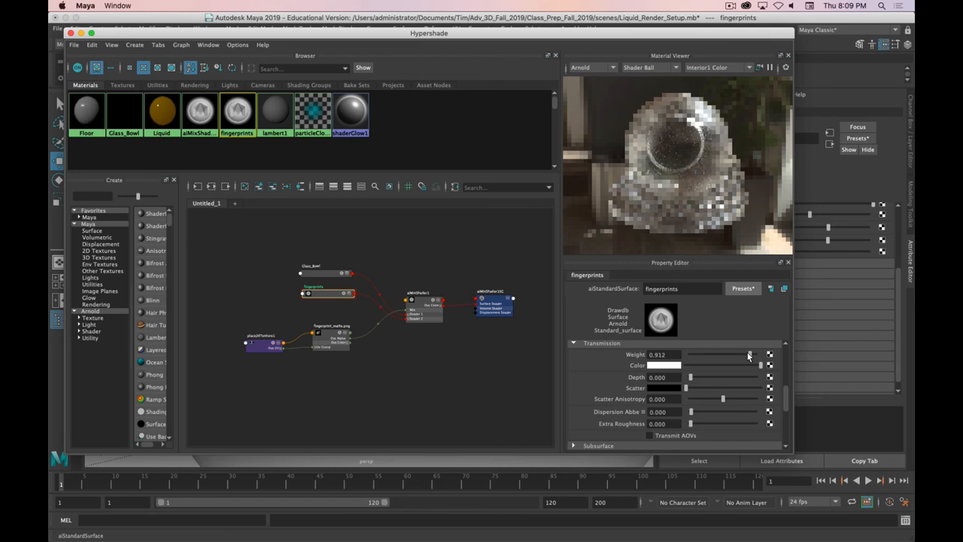
# Drop the fingerprints shader's base weight to about 0.05 and close Hypershade.
pyautogui.scroll(-3)
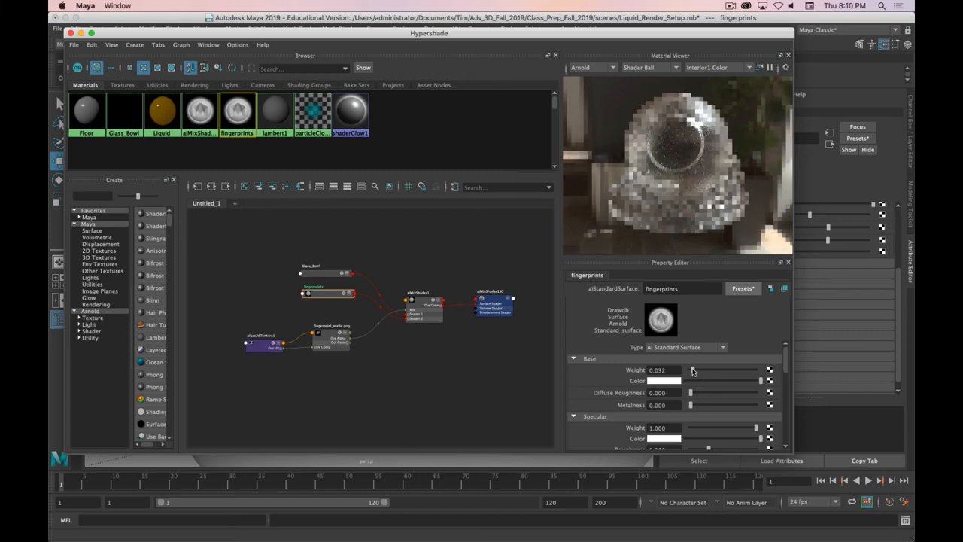
pyautogui.moveTo(677, 370); pyautogui.dragTo(692, 370)
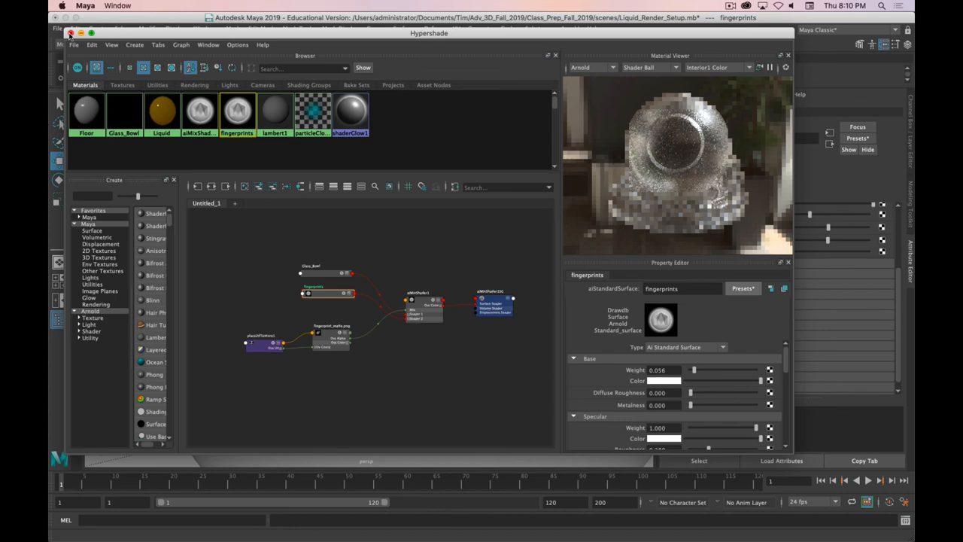
pyautogui.click(71, 33)
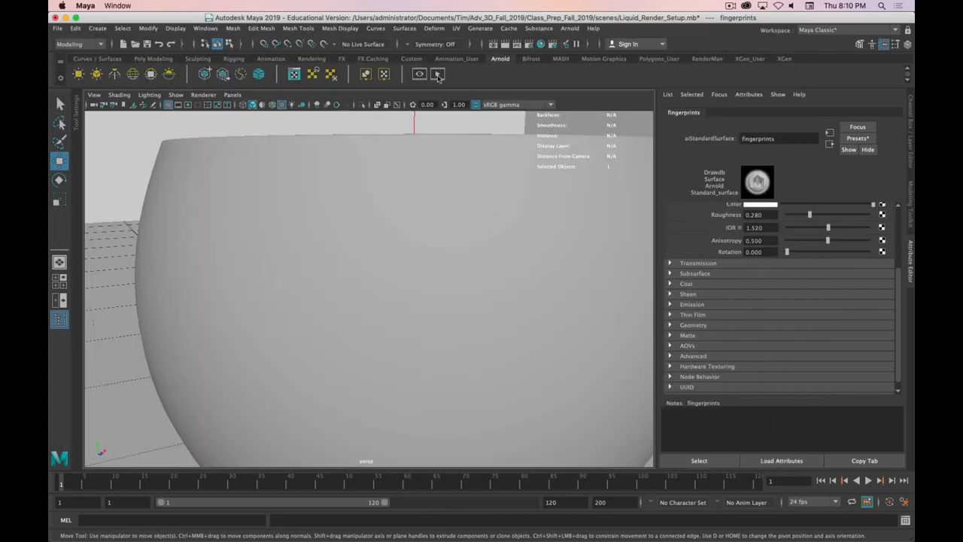
# Start an Arnold RenderView render of the perspective bowl close-up.
pyautogui.click(438, 73)
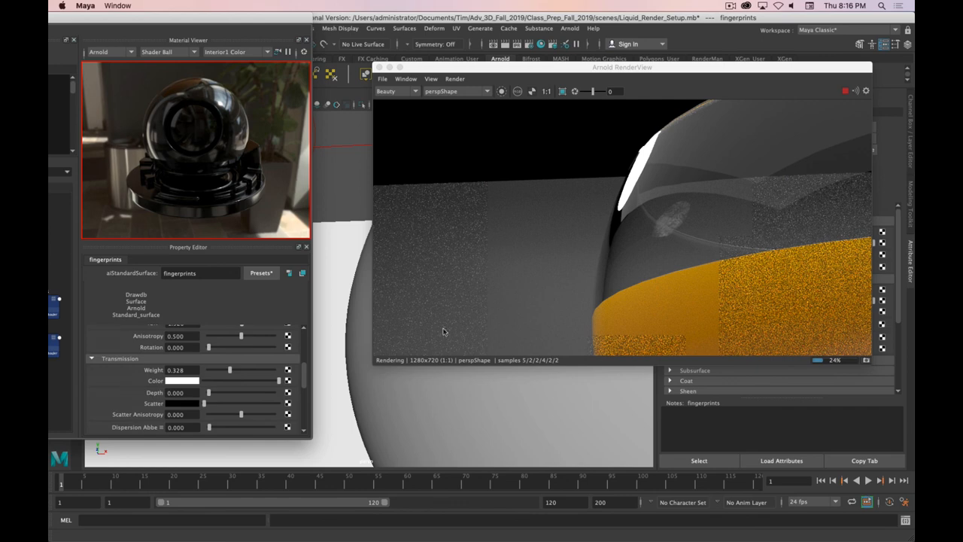
pyautogui.moveTo(391, 253)
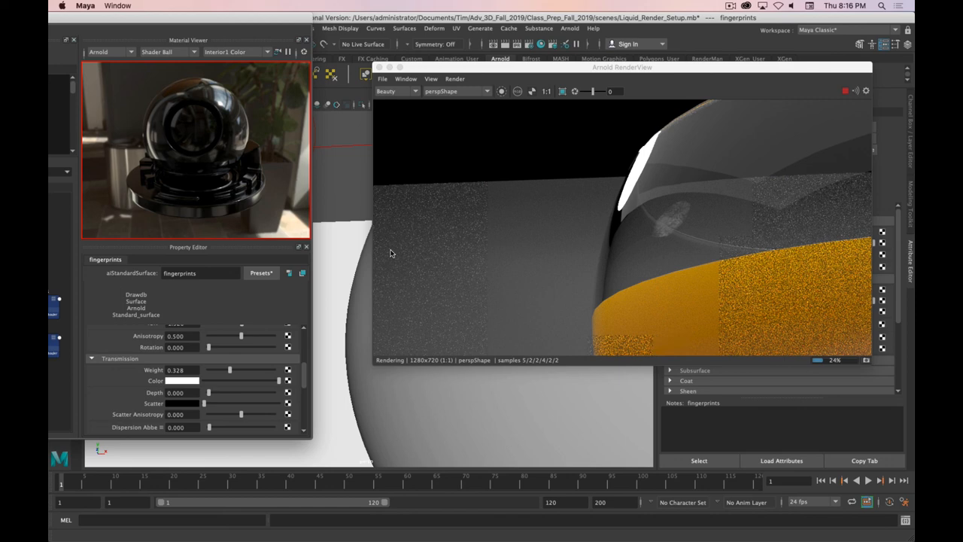
pyautogui.moveTo(412, 210)
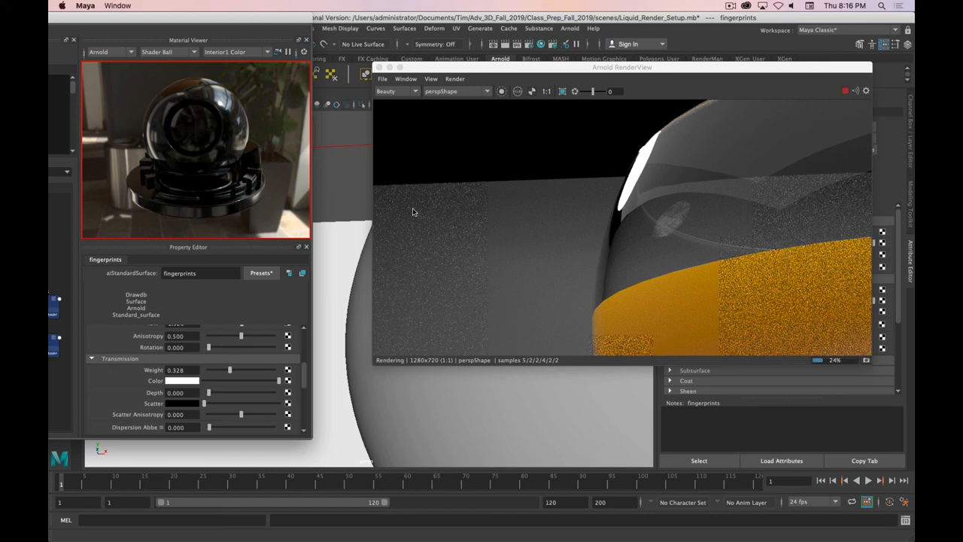